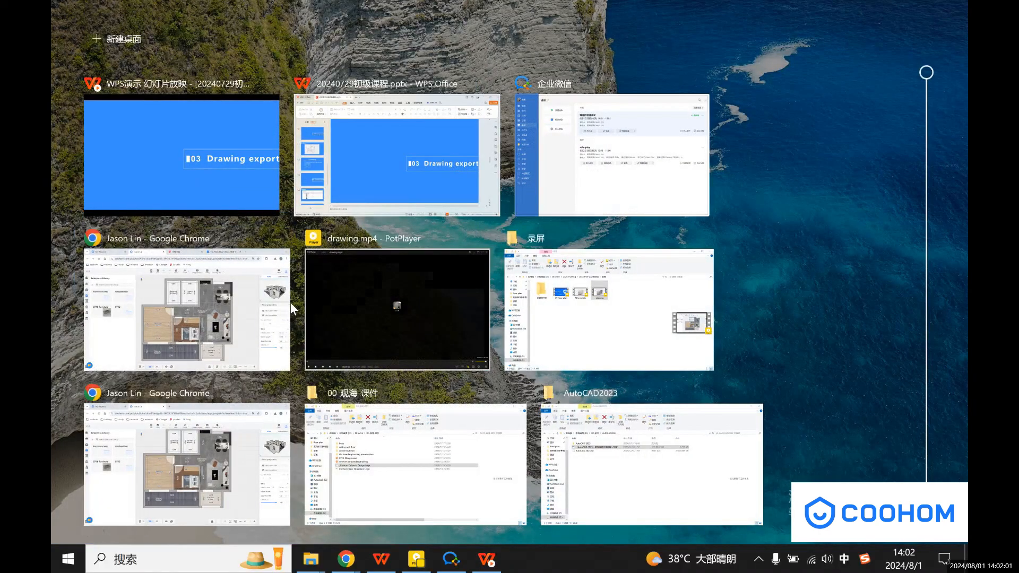
- Switch to the Coohom window and open the Drawings & Schedules dropdown
left_click(185, 306)
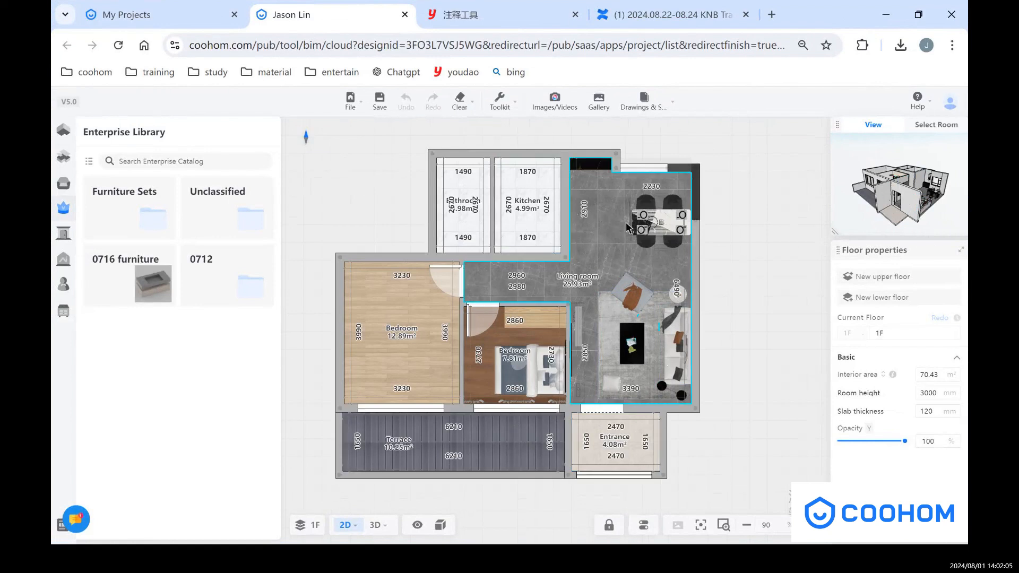
mouse_move(596, 240)
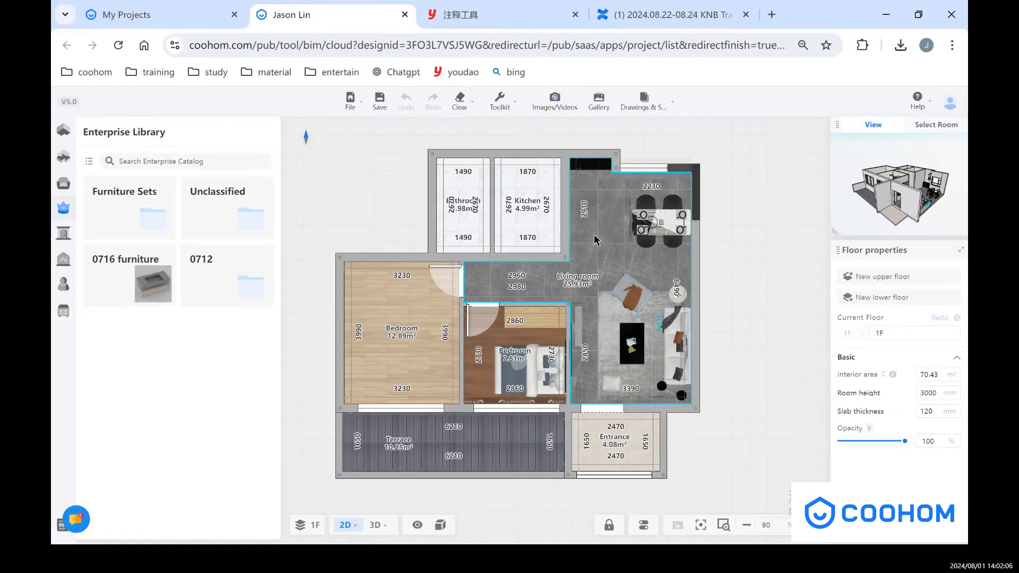
left_click(642, 101)
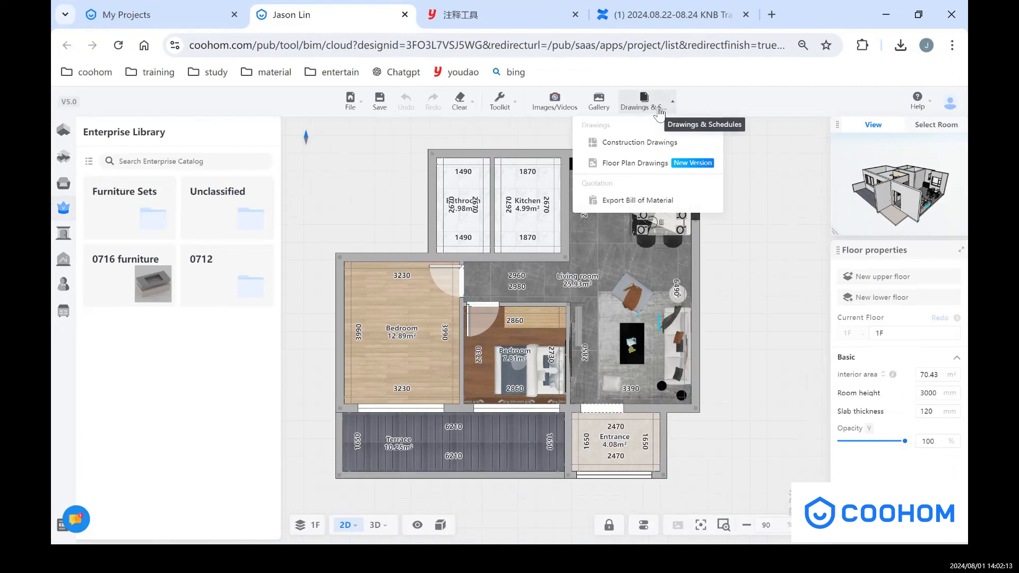
mouse_move(649, 163)
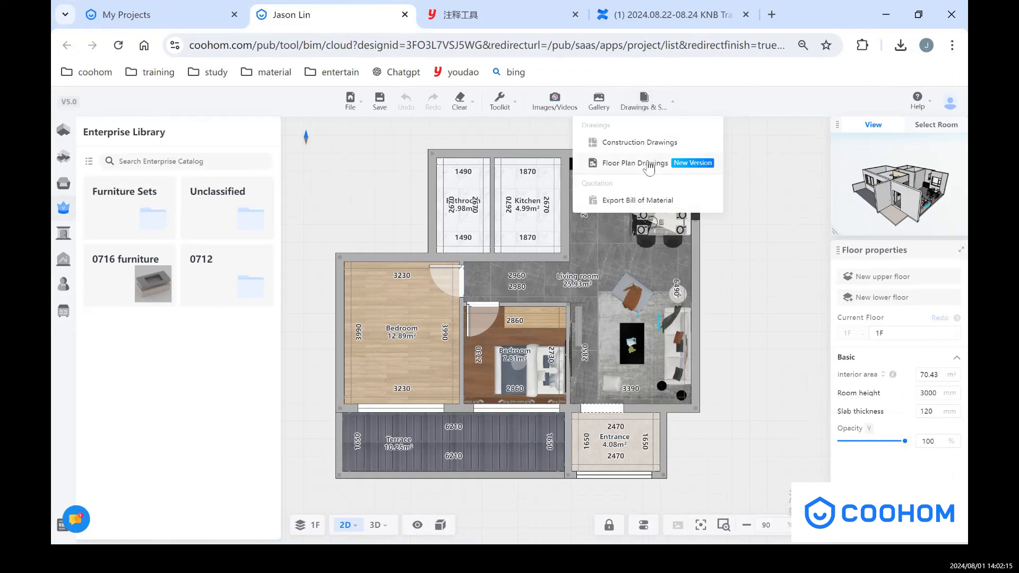
- Open Floor Plan Drawings (New Version) and apply Full Color, then Texture Color Map style
left_click(634, 162)
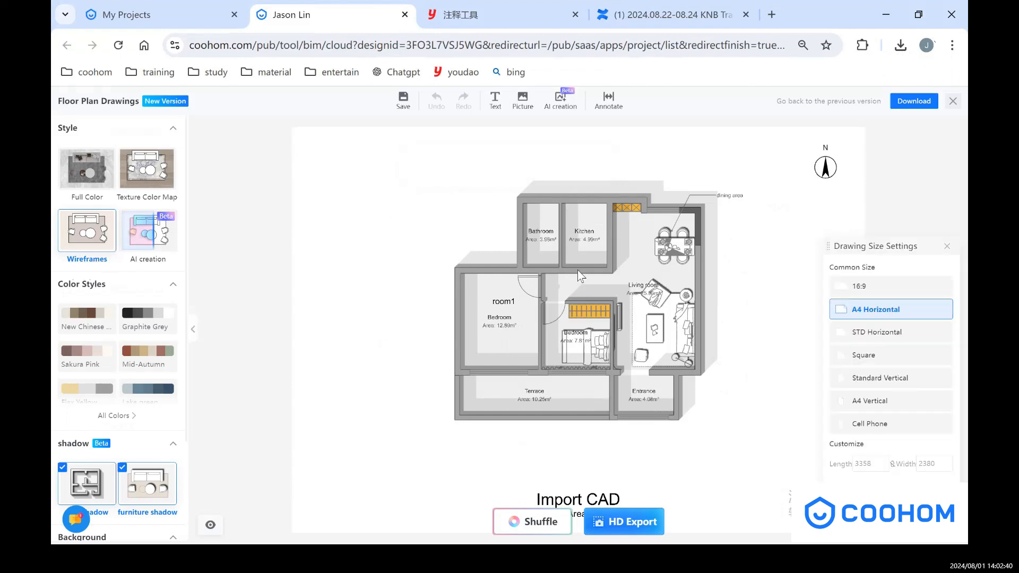
mouse_move(658, 211)
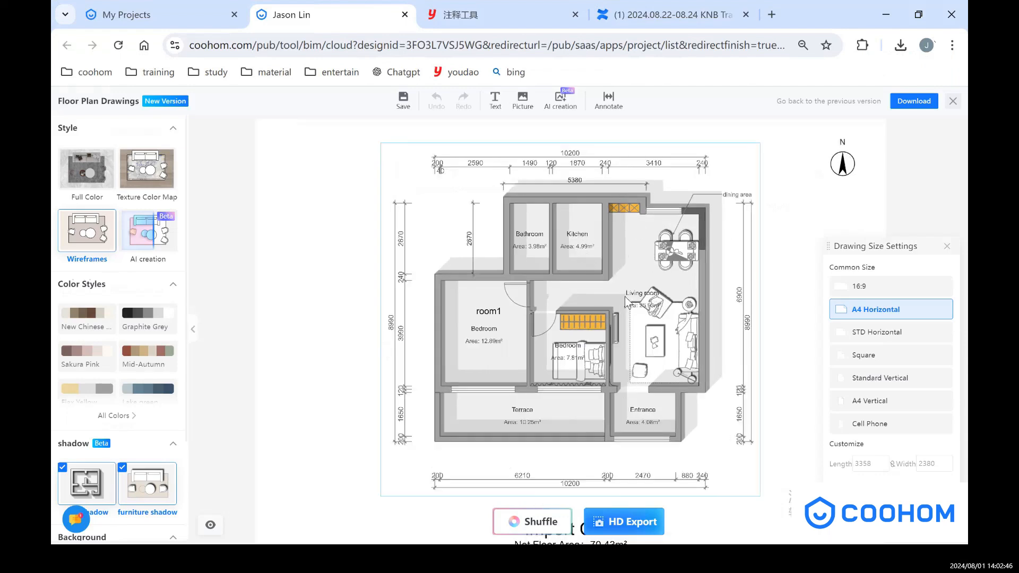
mouse_move(626, 302)
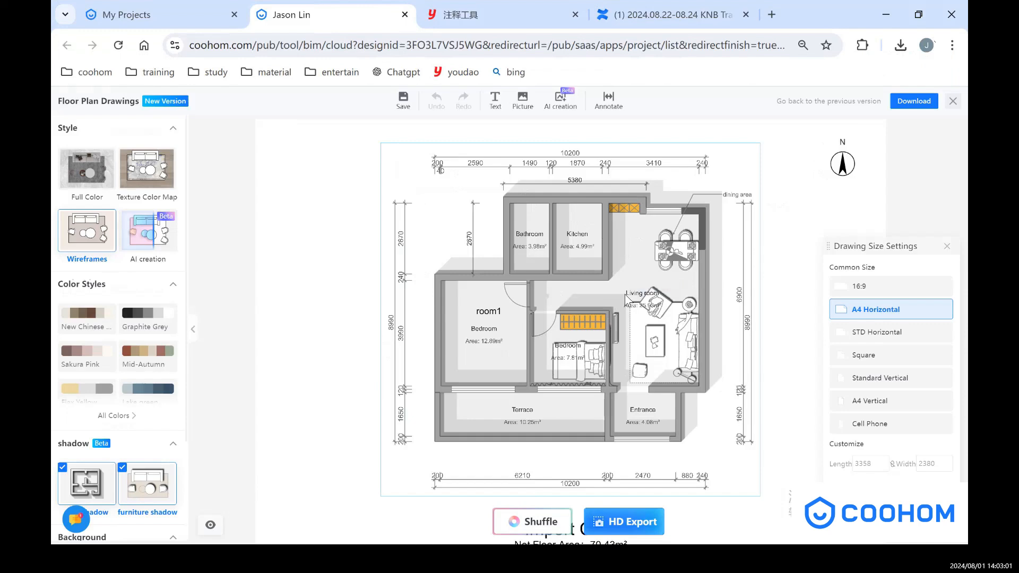
mouse_move(167, 196)
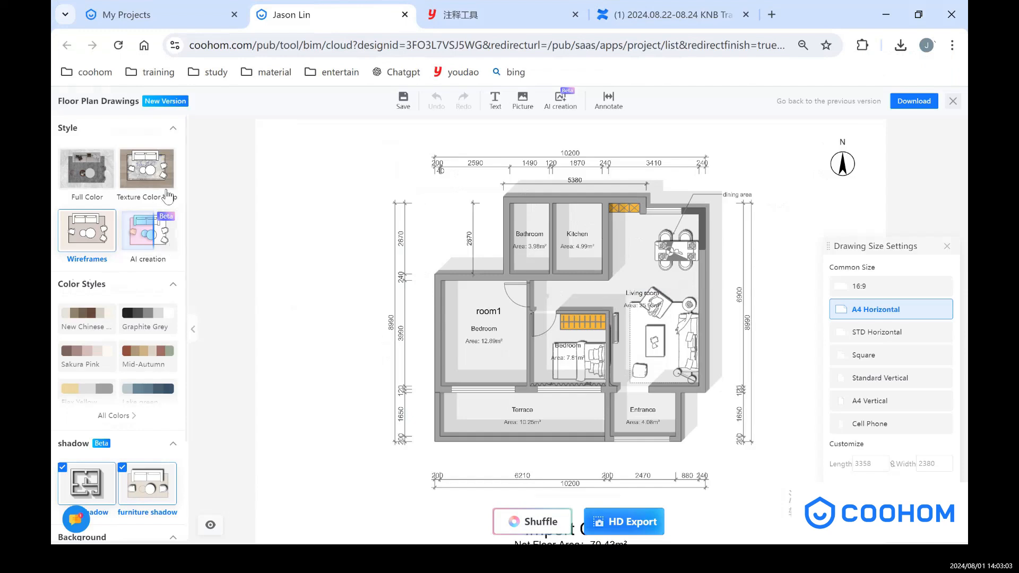
left_click(403, 96)
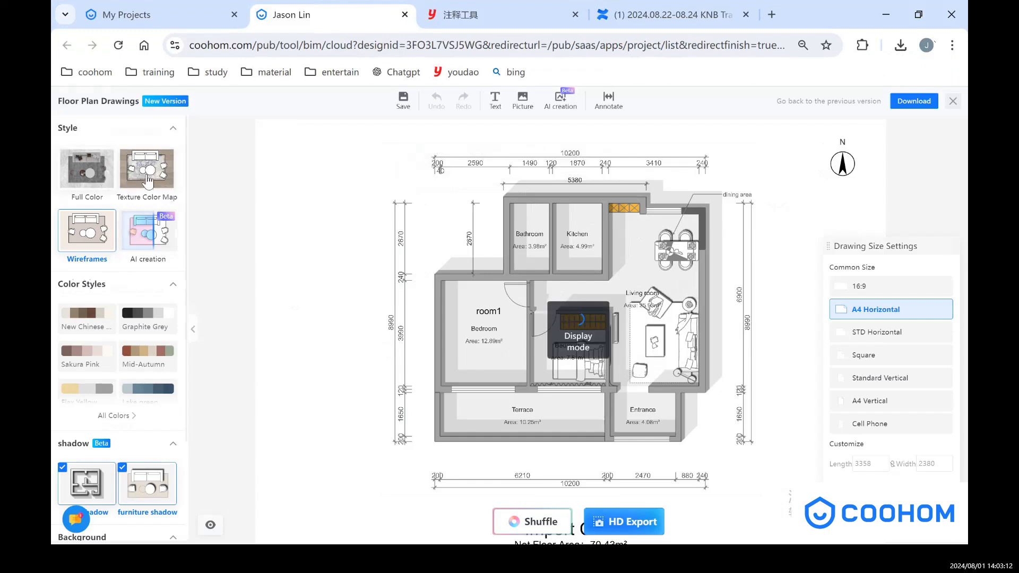
left_click(87, 170)
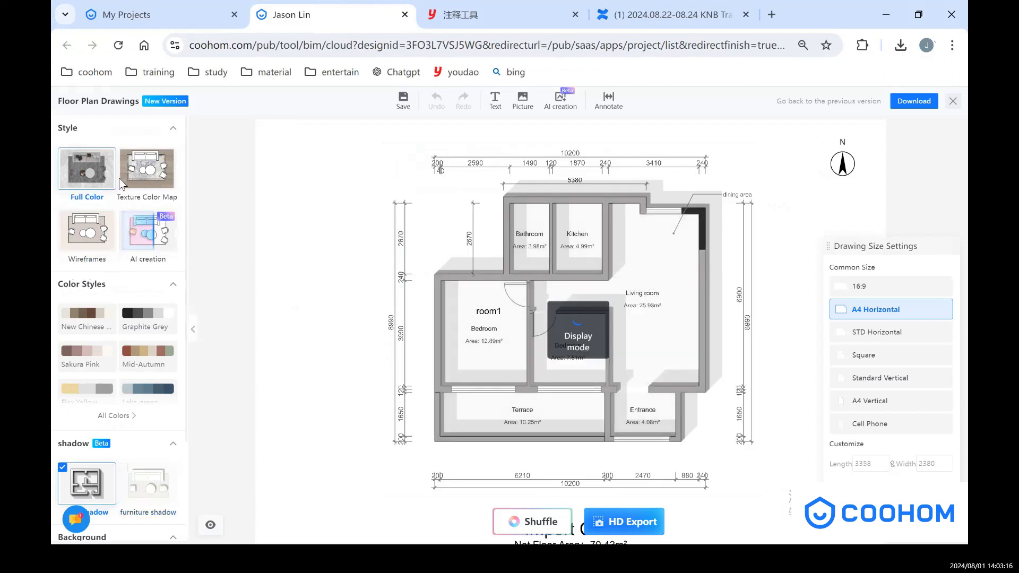
left_click(147, 171)
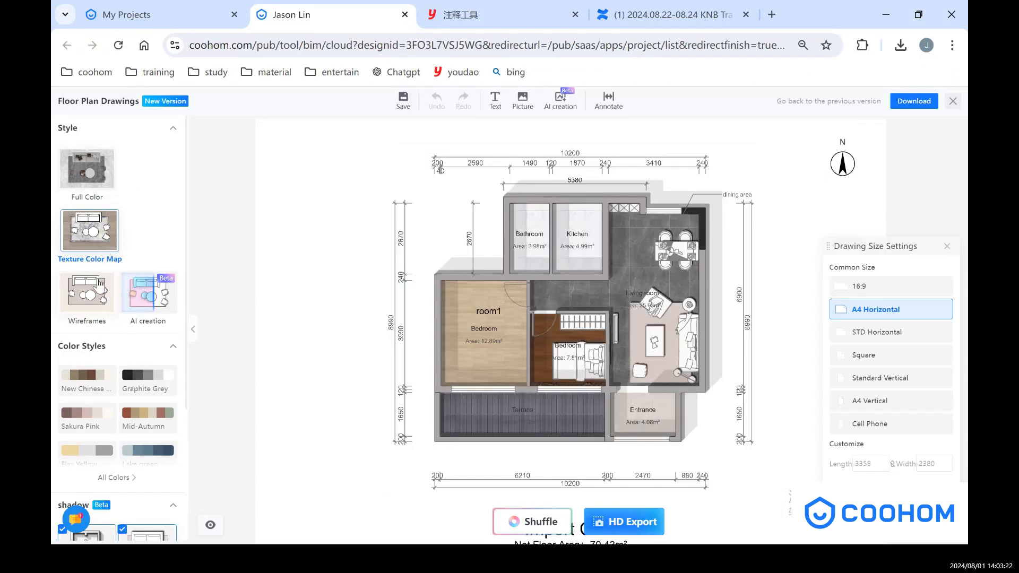
- Apply a colour style, toggle wall shadows off and back on, and pick a beige background
scroll("down", 3)
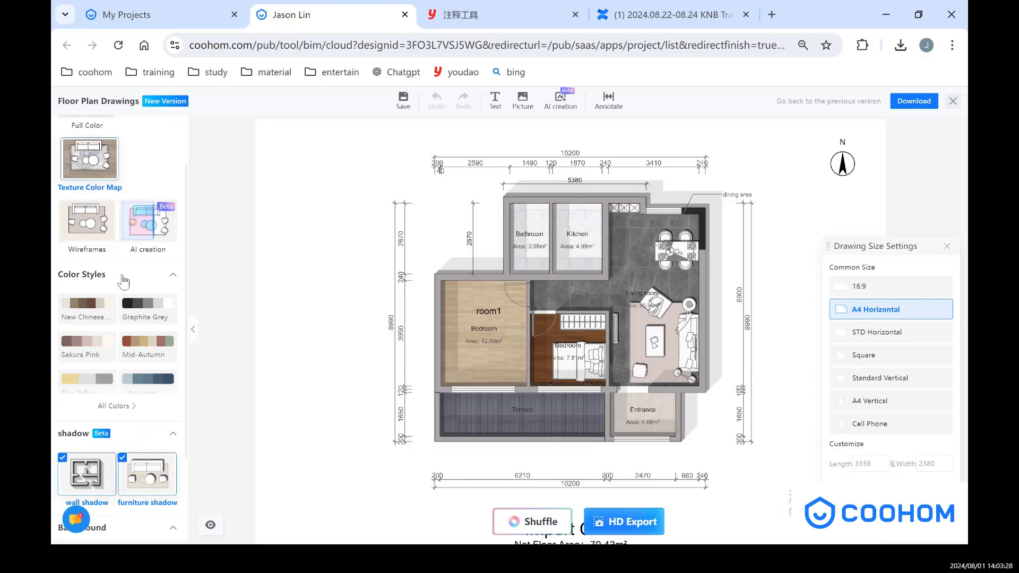
mouse_move(87, 302)
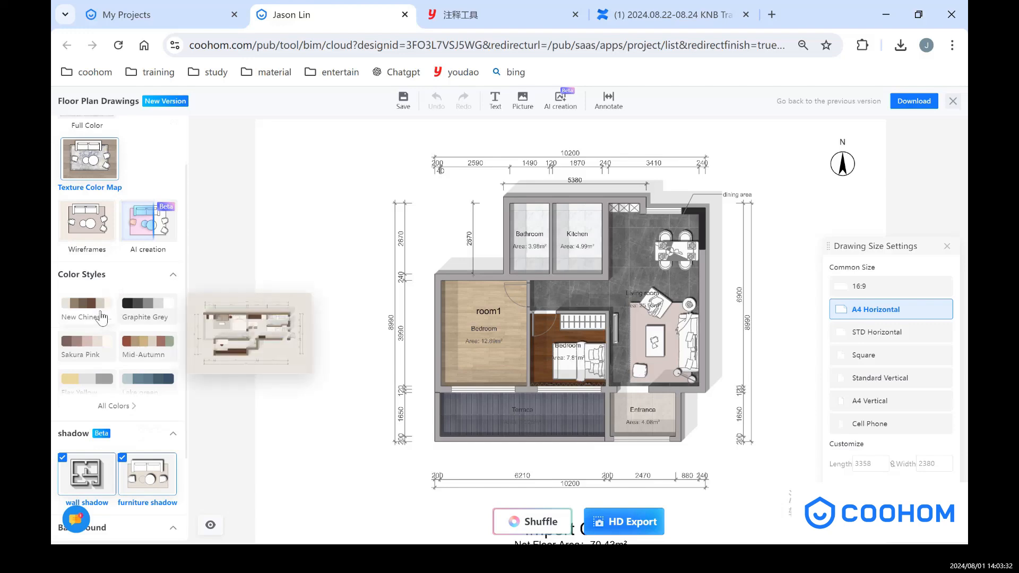
left_click(147, 304)
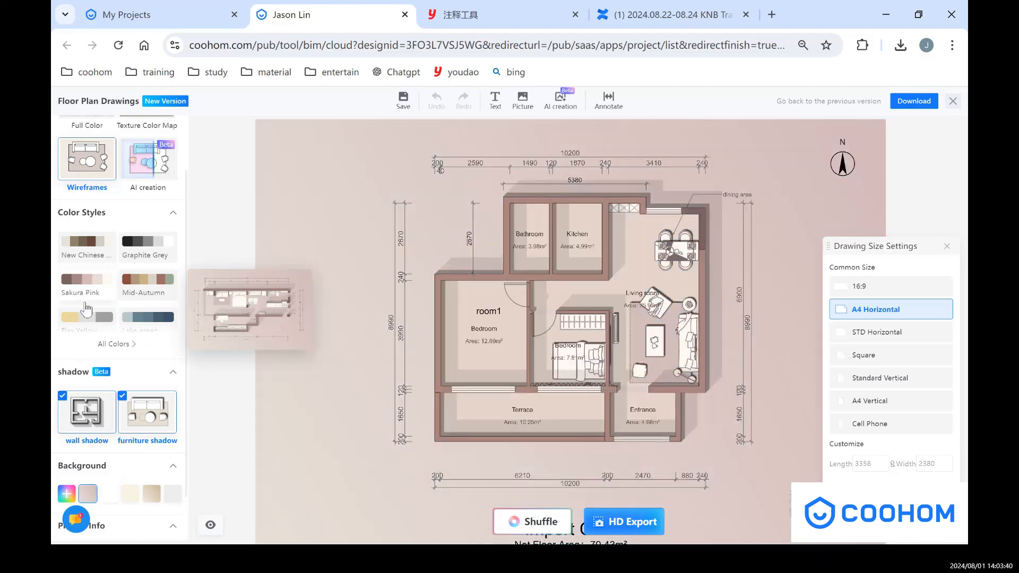
scroll("down", 3)
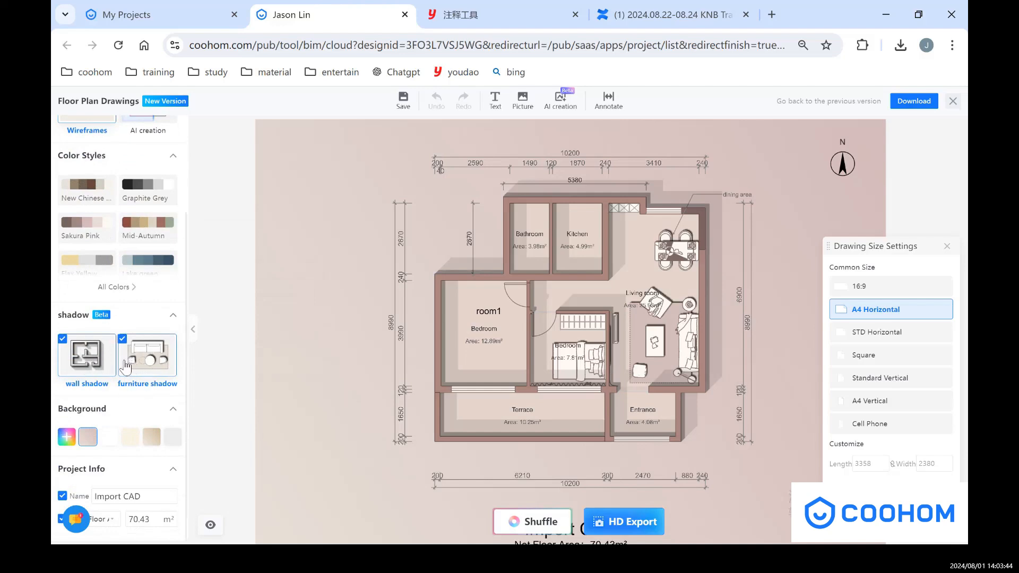
mouse_move(91, 354)
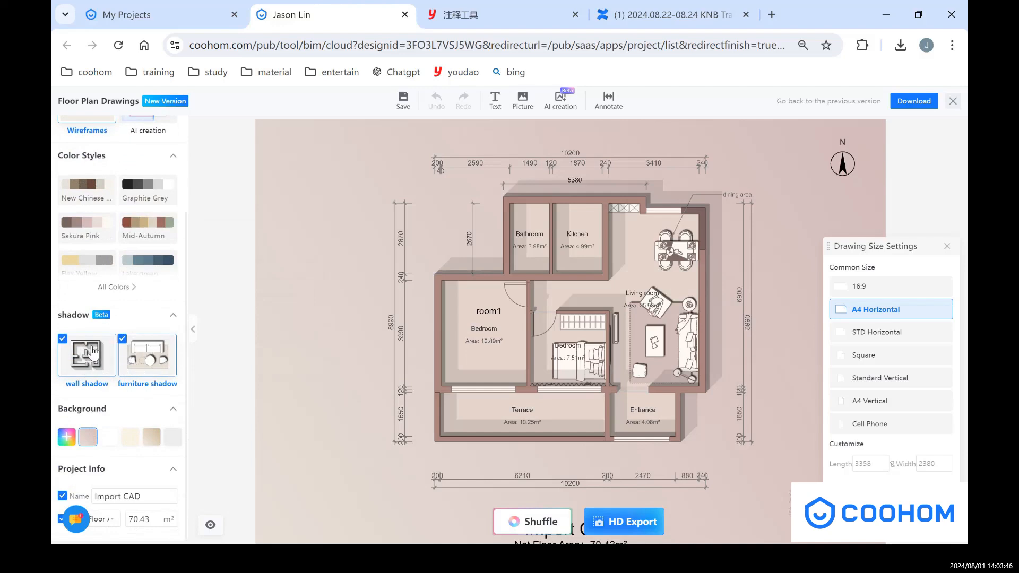
left_click(63, 339)
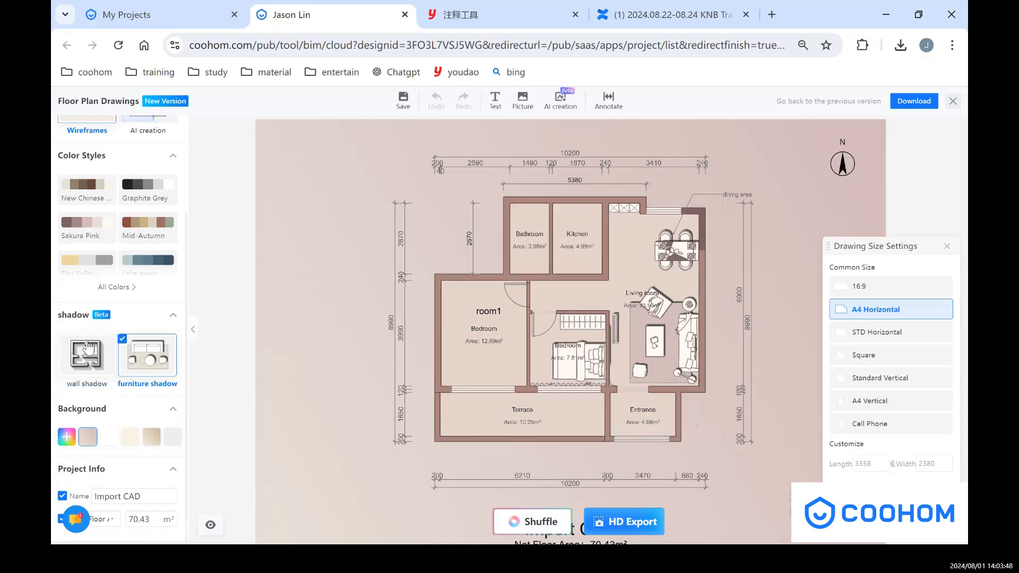
left_click(86, 355)
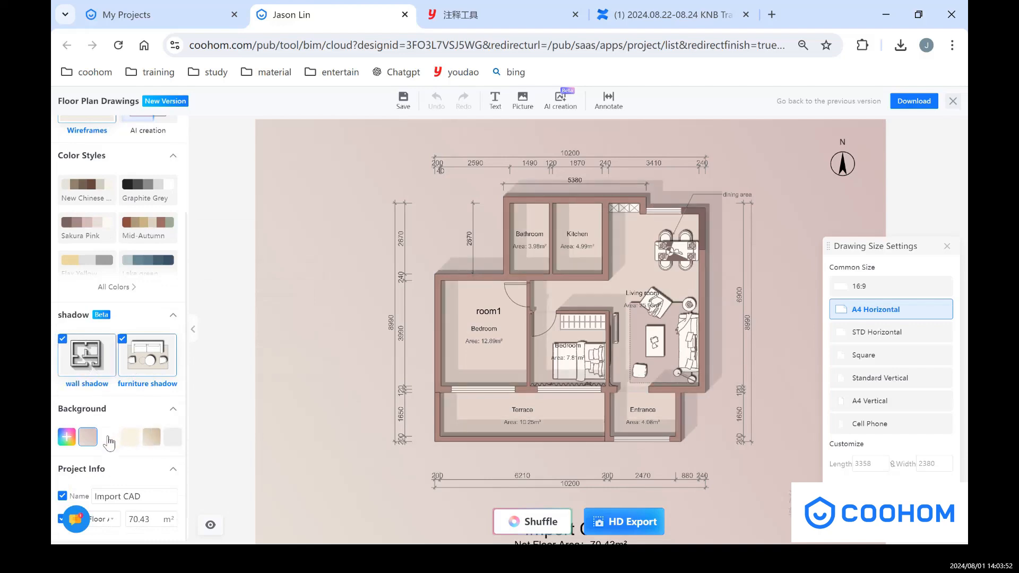
left_click(130, 437)
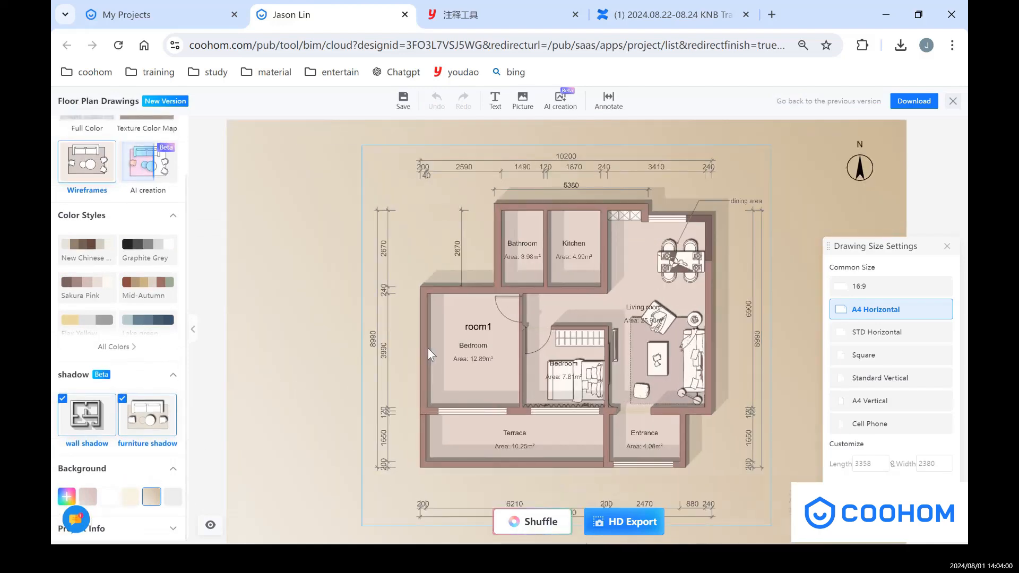
mouse_move(585, 161)
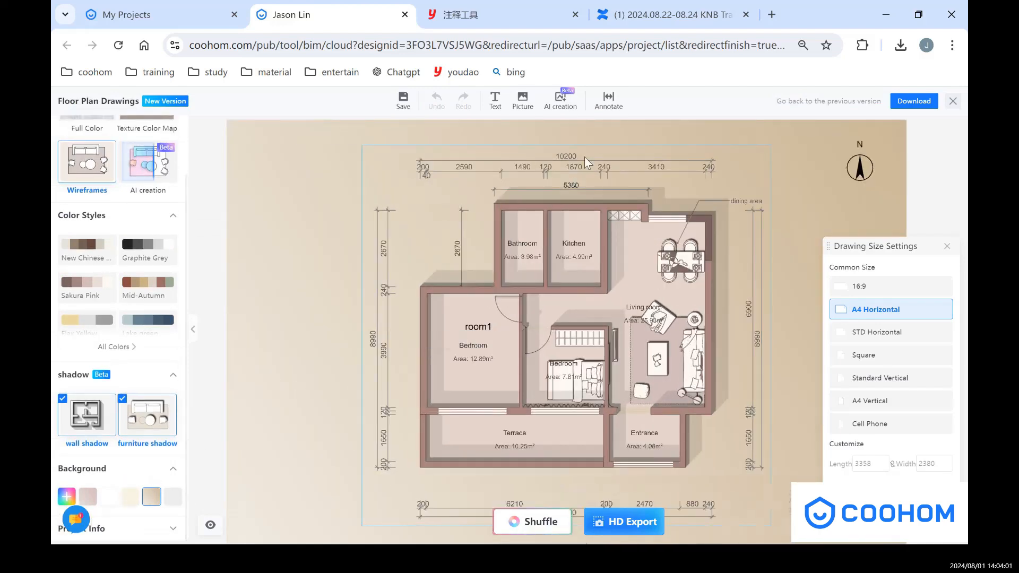
mouse_move(575, 125)
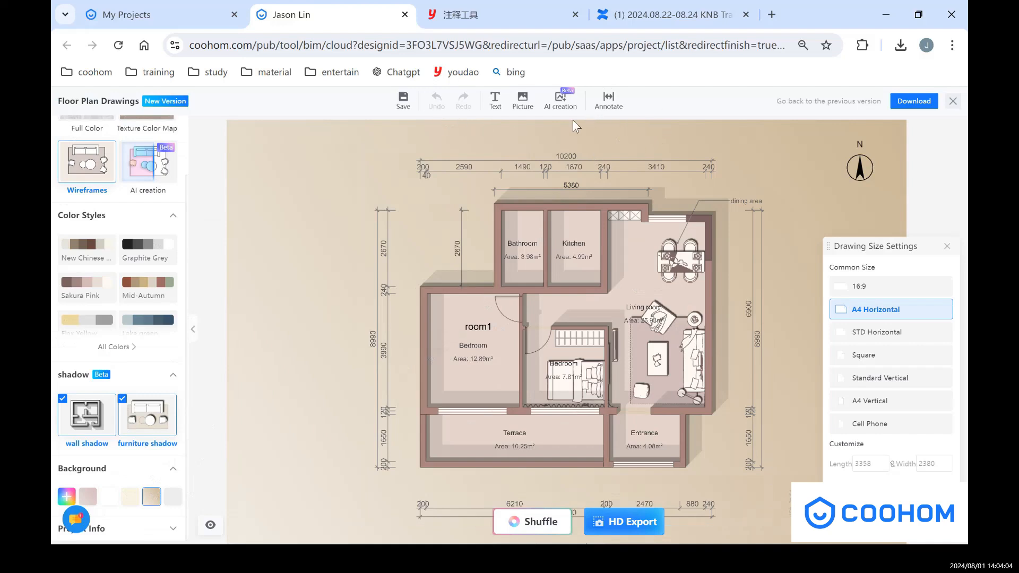
mouse_move(580, 116)
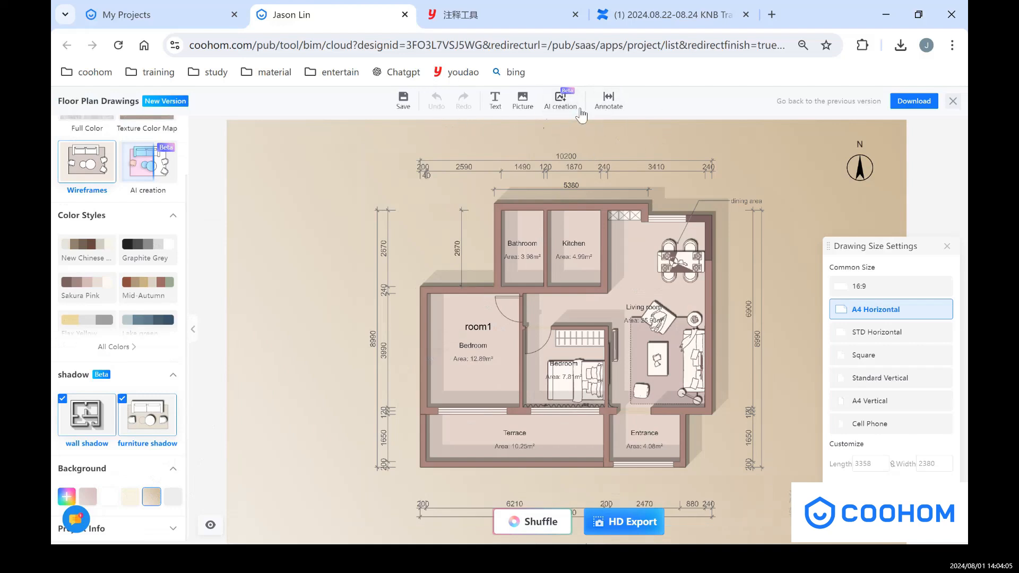
mouse_move(607, 101)
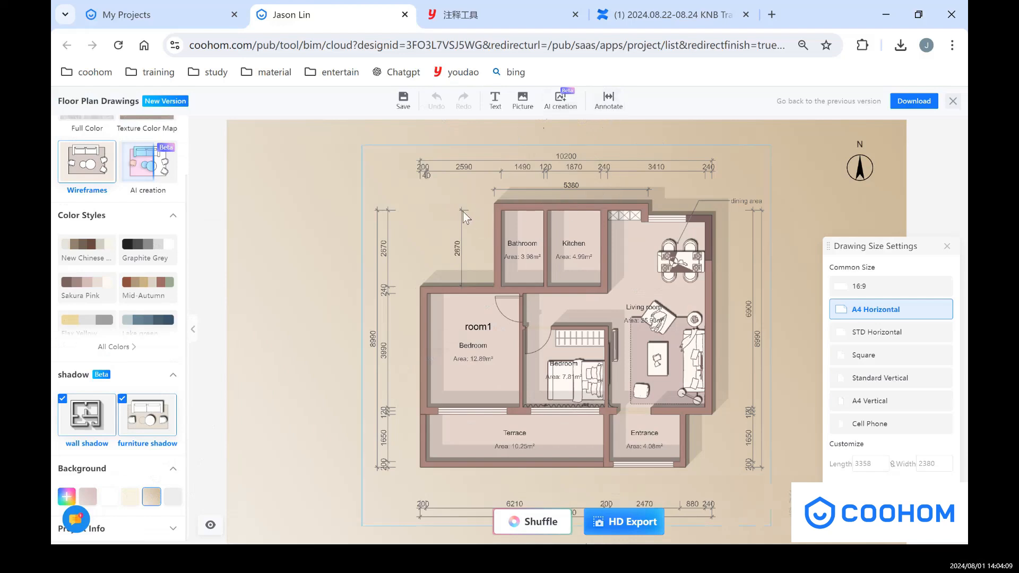
mouse_move(466, 218)
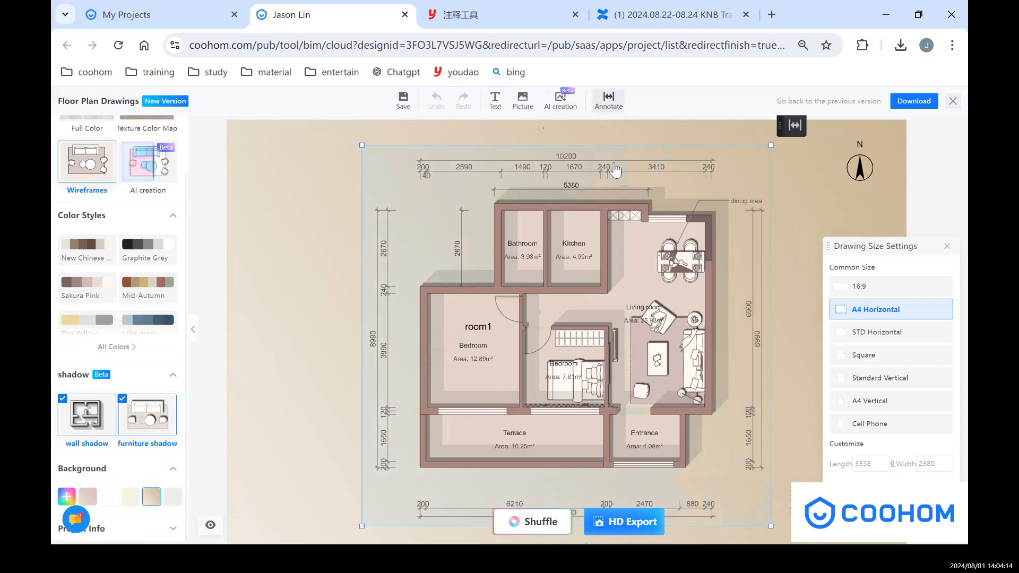
- Enter Label Mode, auto-annotate the floor plan, and start the Dimension tool
left_click(607, 98)
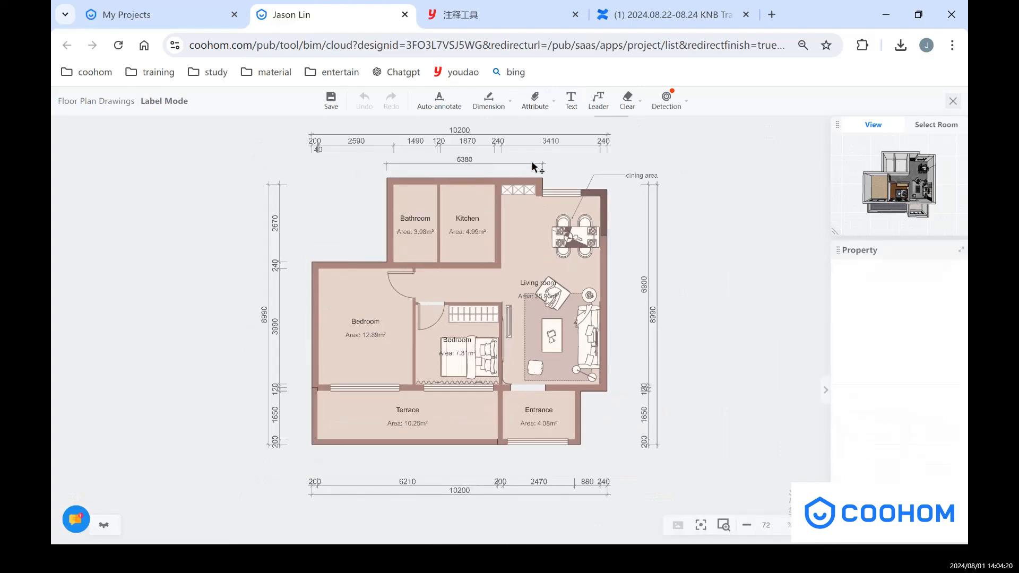
left_click(463, 166)
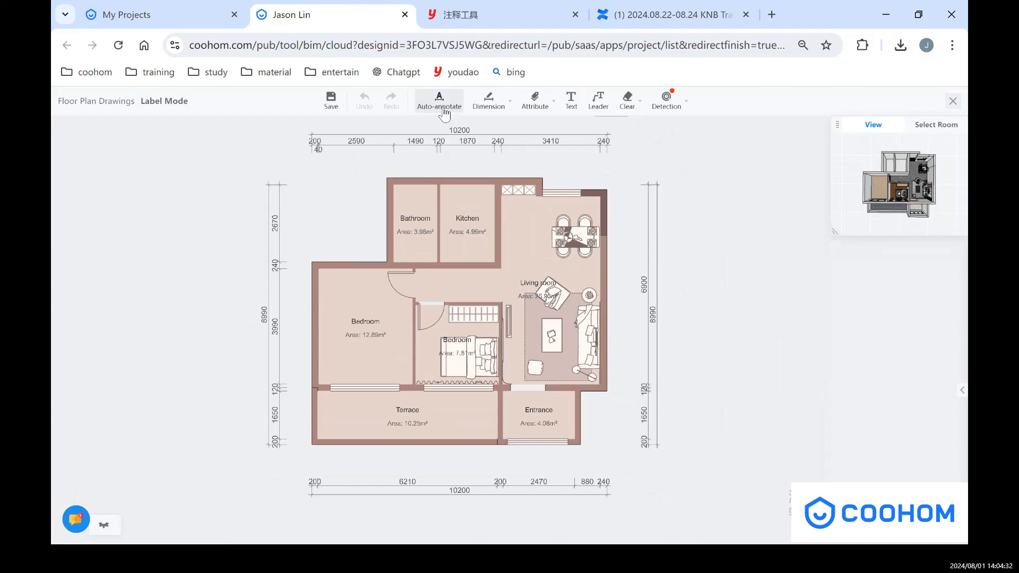
left_click(488, 100)
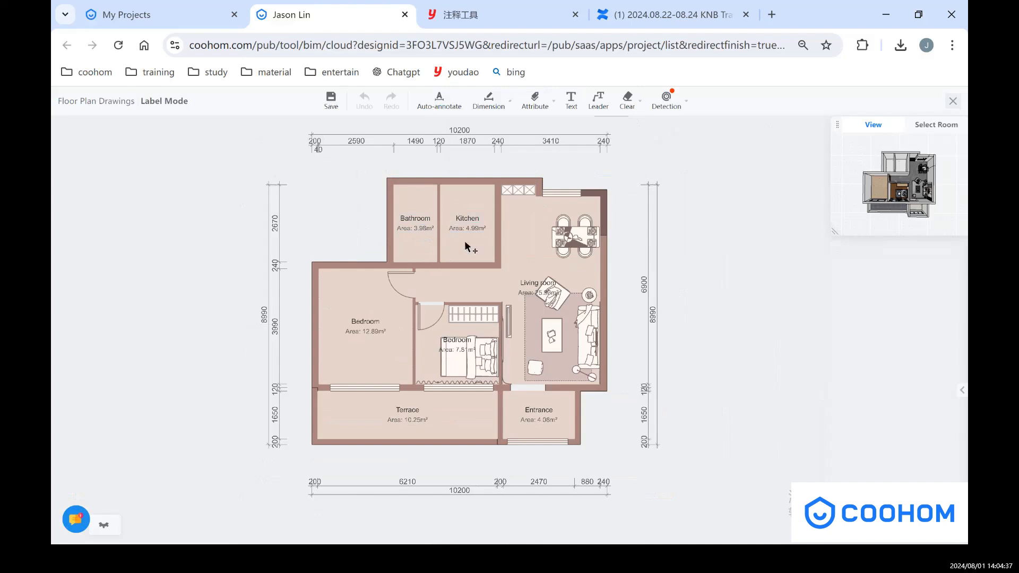
mouse_move(472, 240)
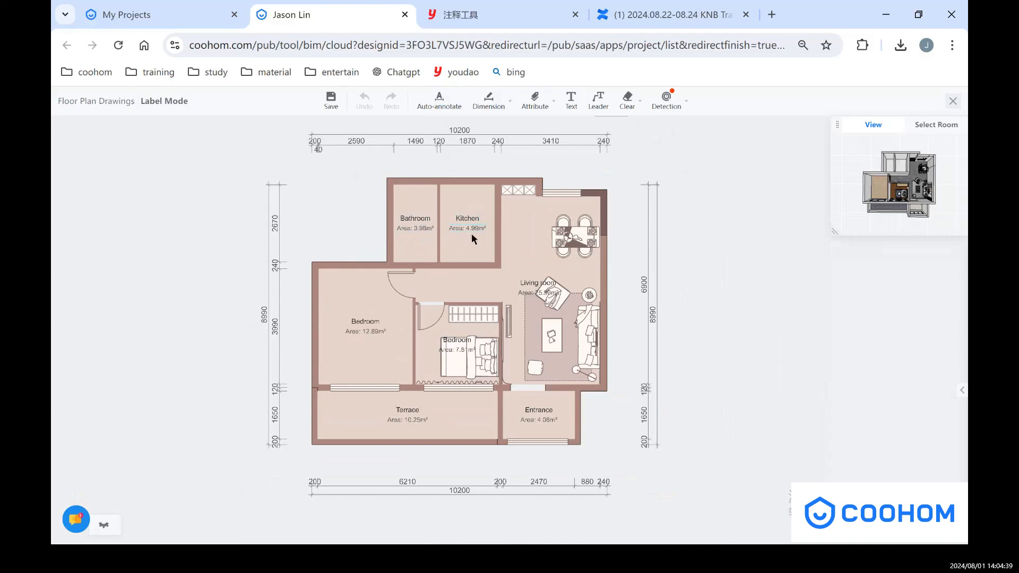
left_click(488, 99)
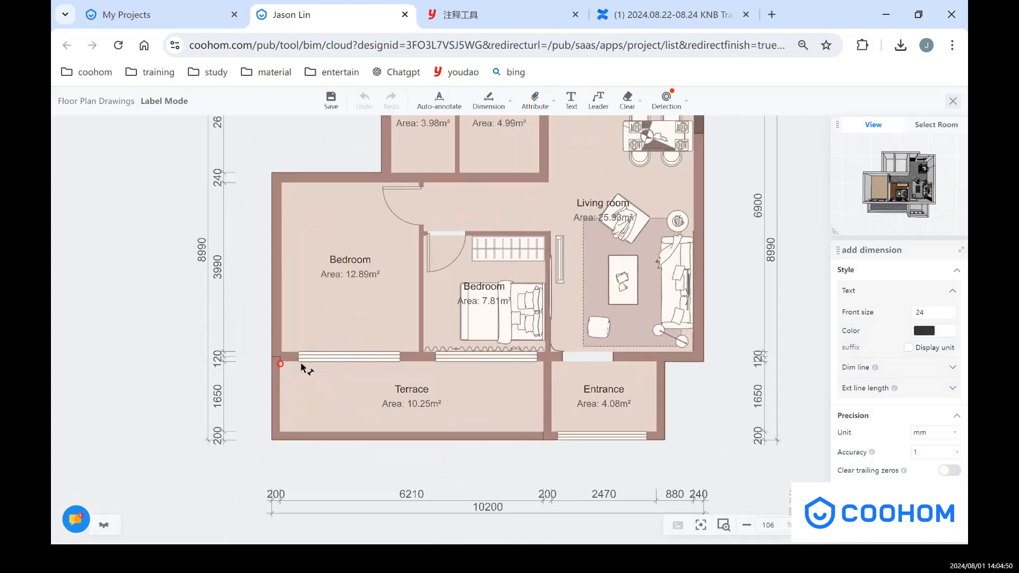
- Place an aligned 431 mm dimension from the wall corner to the Terrace window edge
scroll("up", 3)
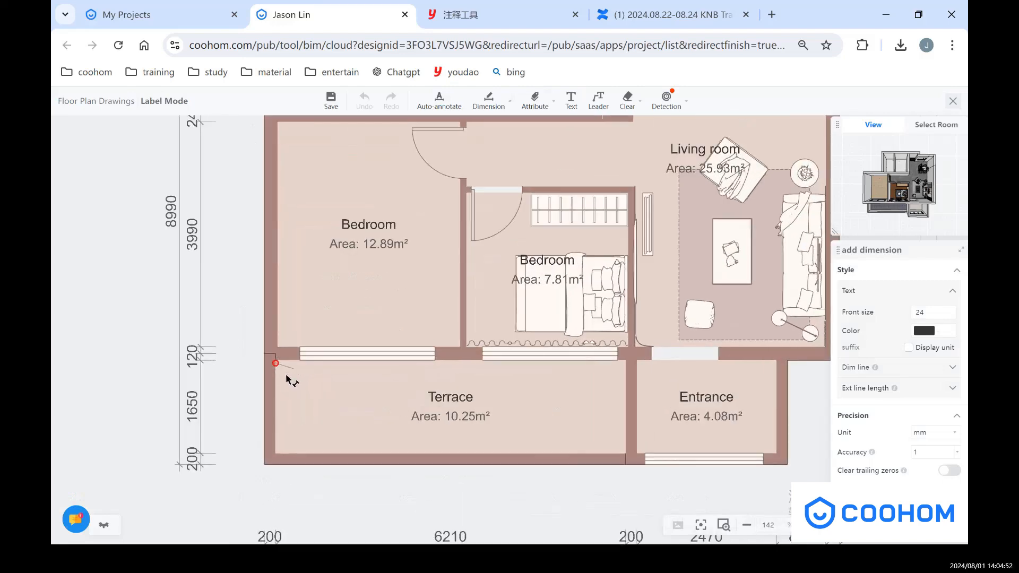
scroll("up", 3)
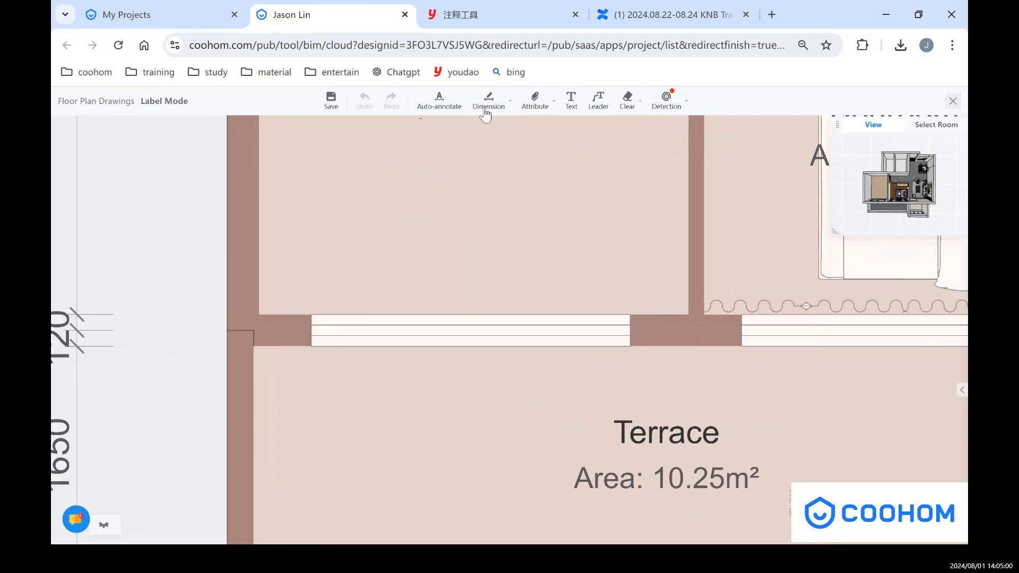
left_click(488, 100)
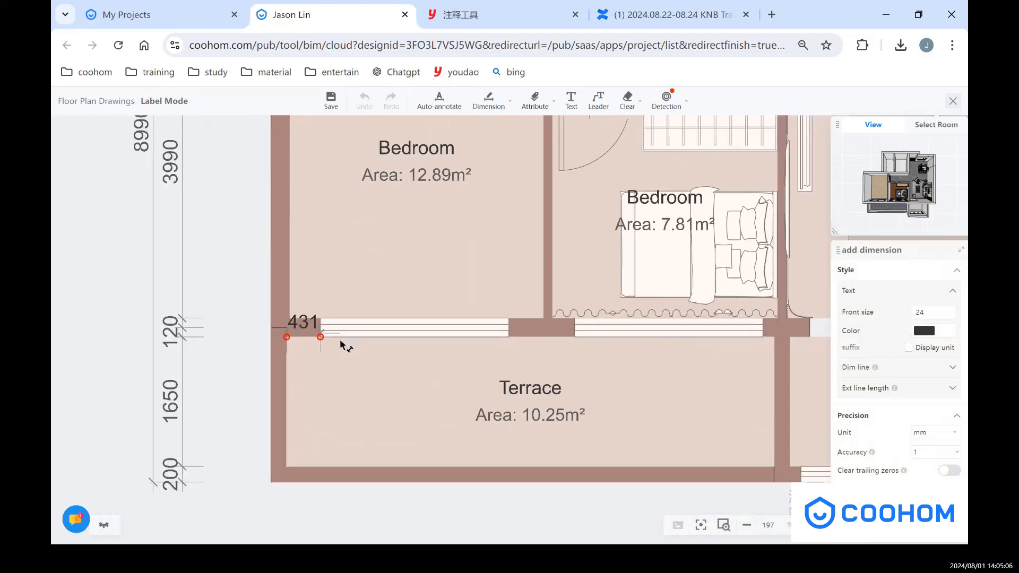
scroll("down", 3)
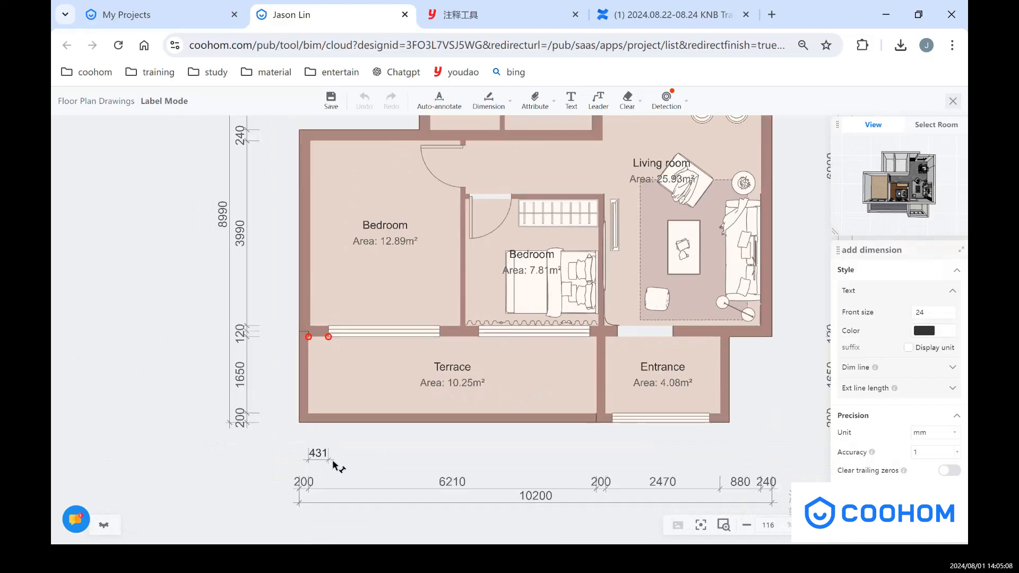
left_click(488, 100)
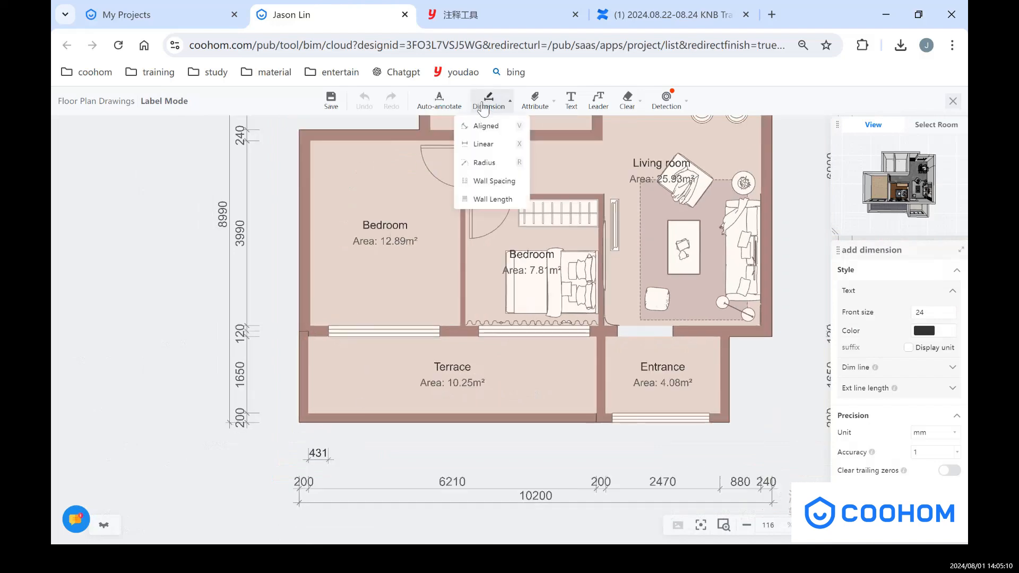
mouse_move(486, 127)
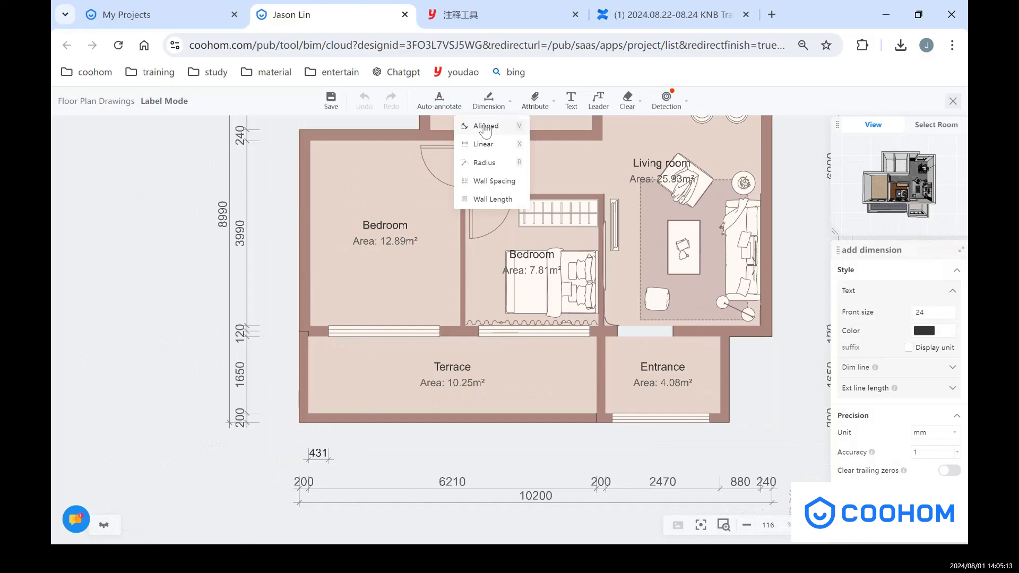
mouse_move(494, 162)
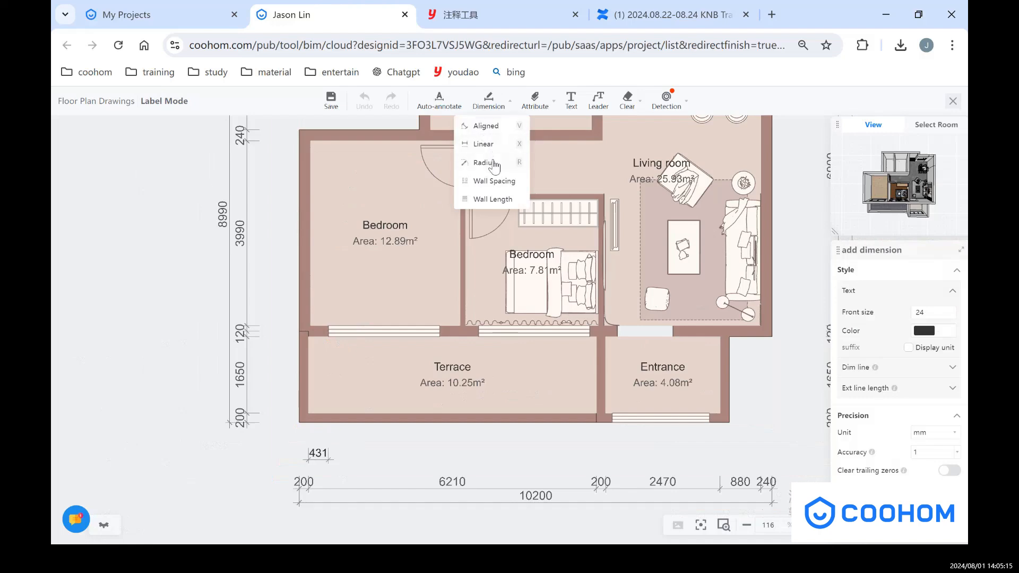
mouse_move(506, 189)
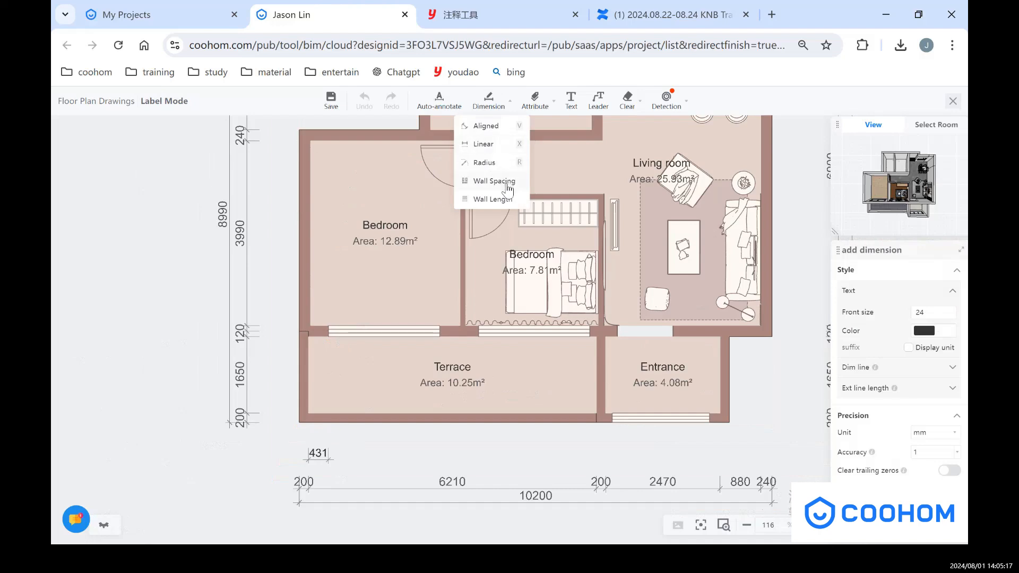
mouse_move(513, 188)
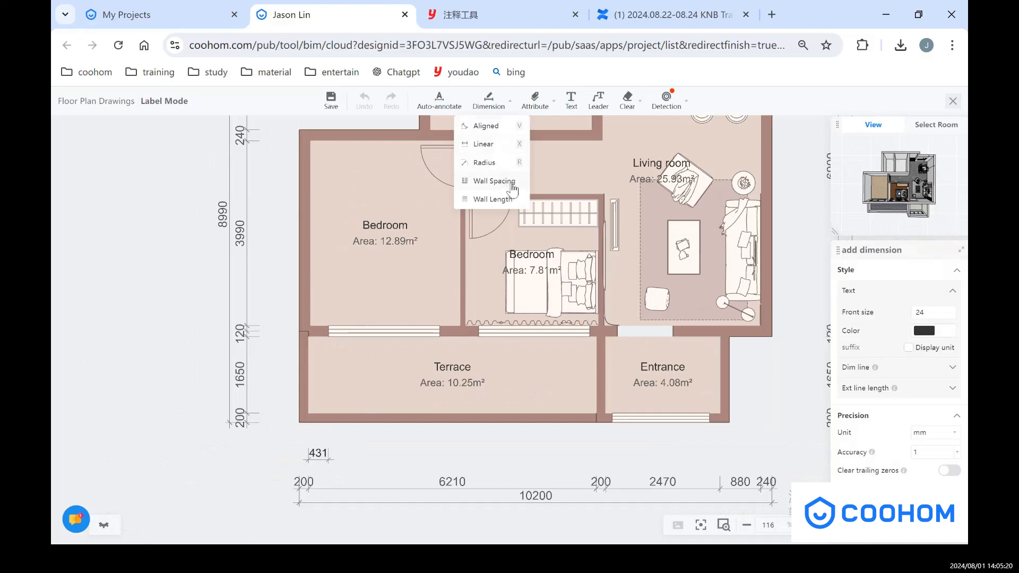
mouse_move(494, 133)
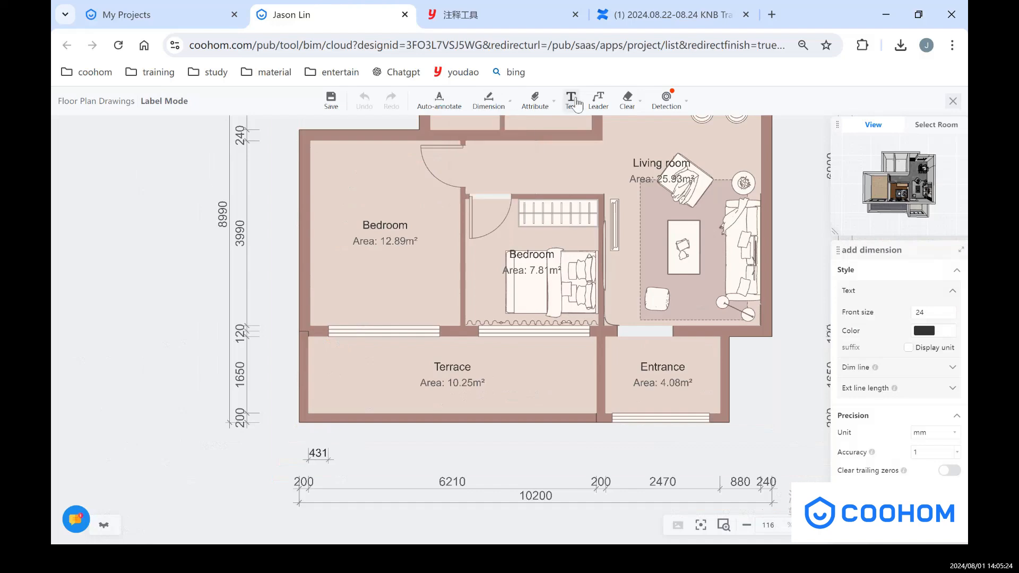
- Add a 'dining area' text label beside the dining table
left_click(570, 98)
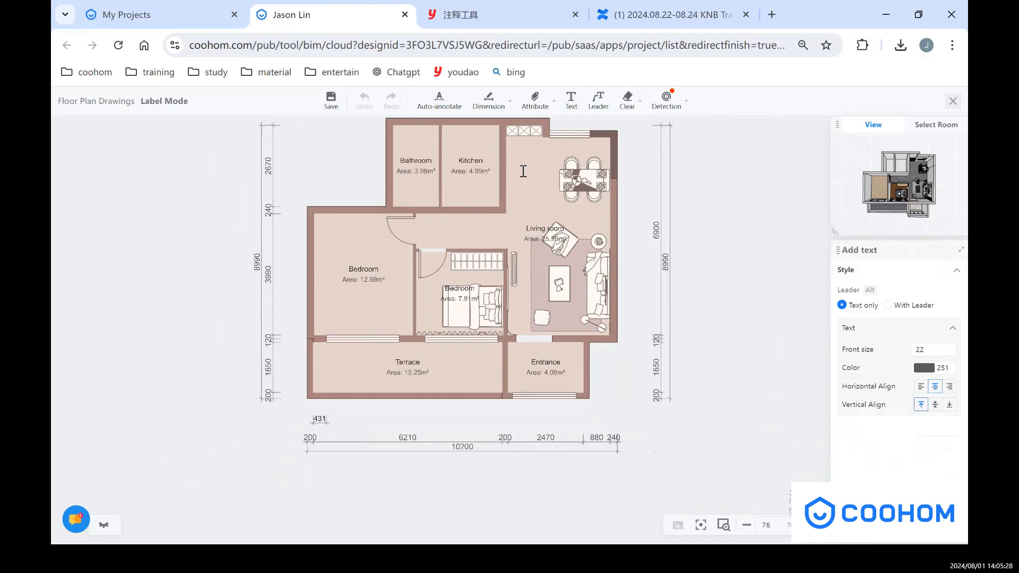
type("dining area")
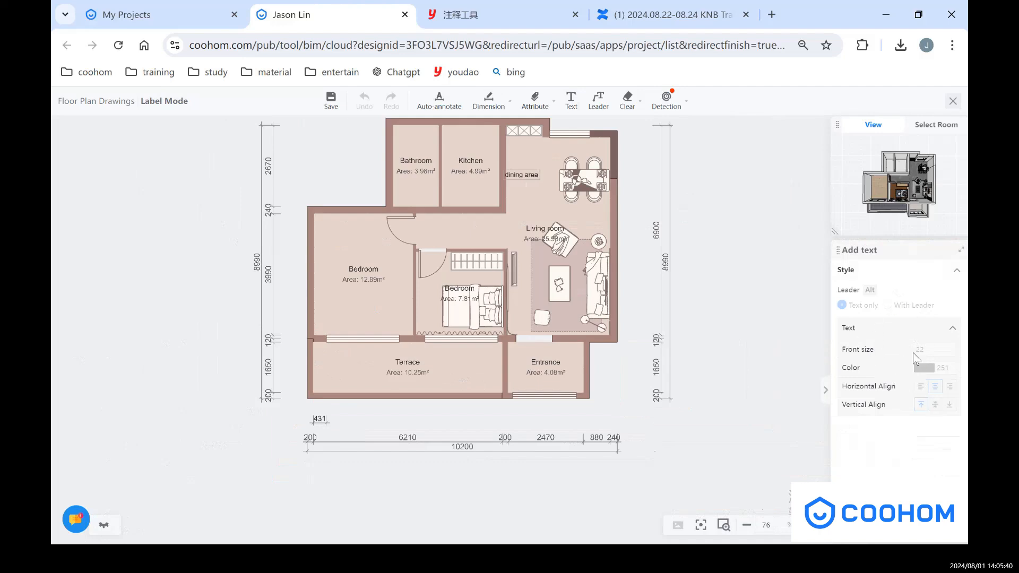
mouse_move(788, 238)
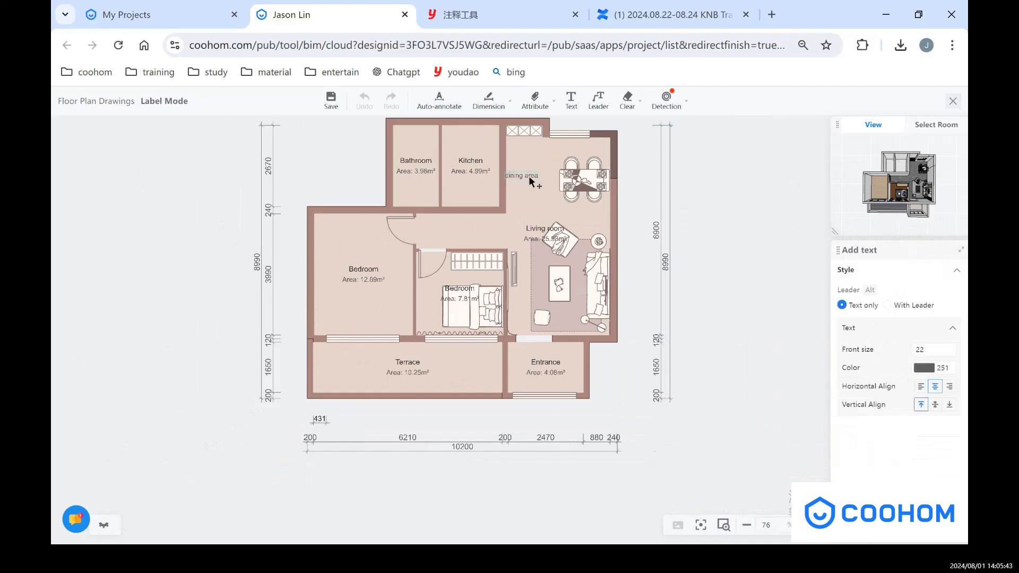
left_click(520, 175)
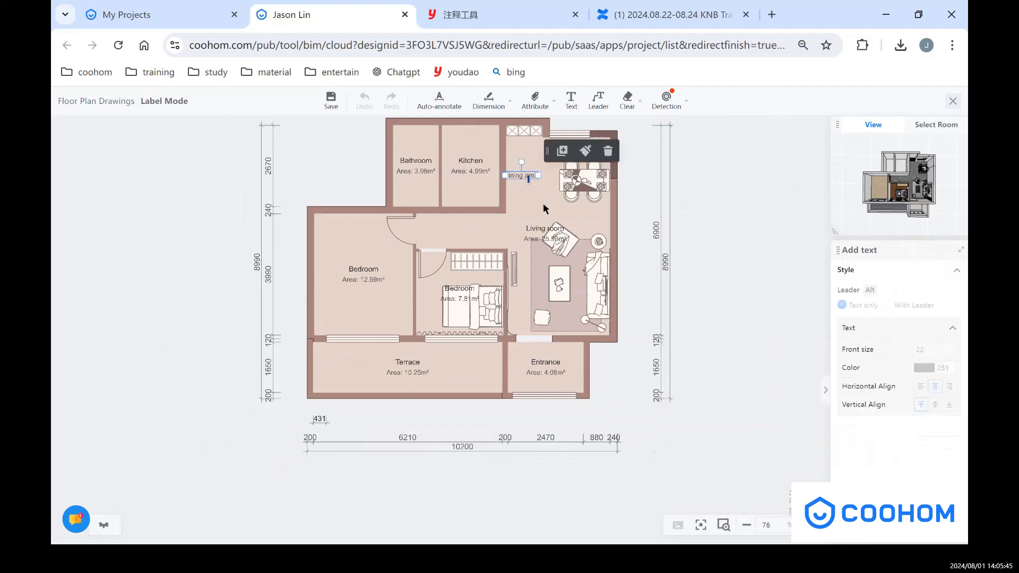
scroll("up", 3)
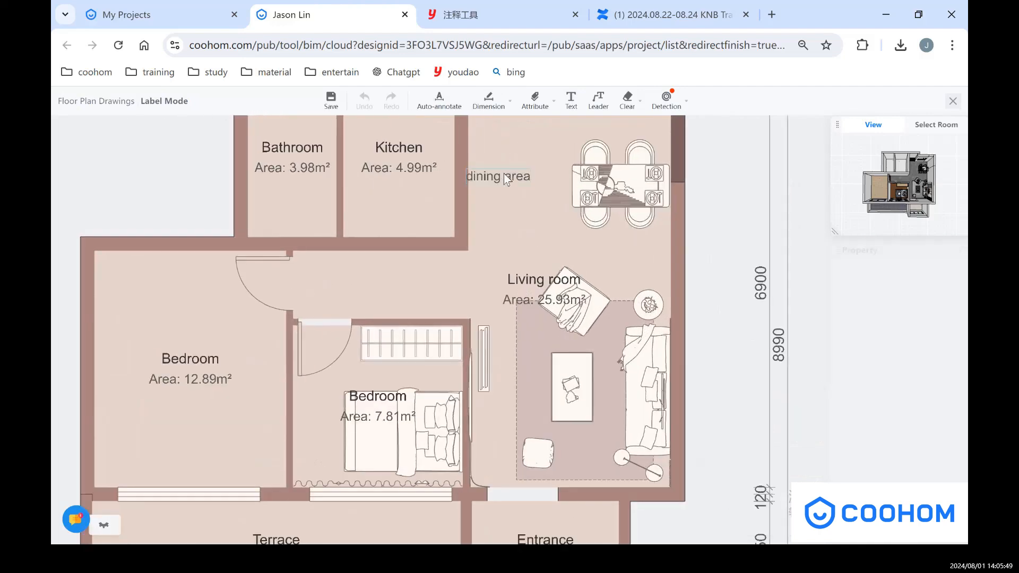
- Recolour the dining area label orange and select its font size for editing
left_click(498, 176)
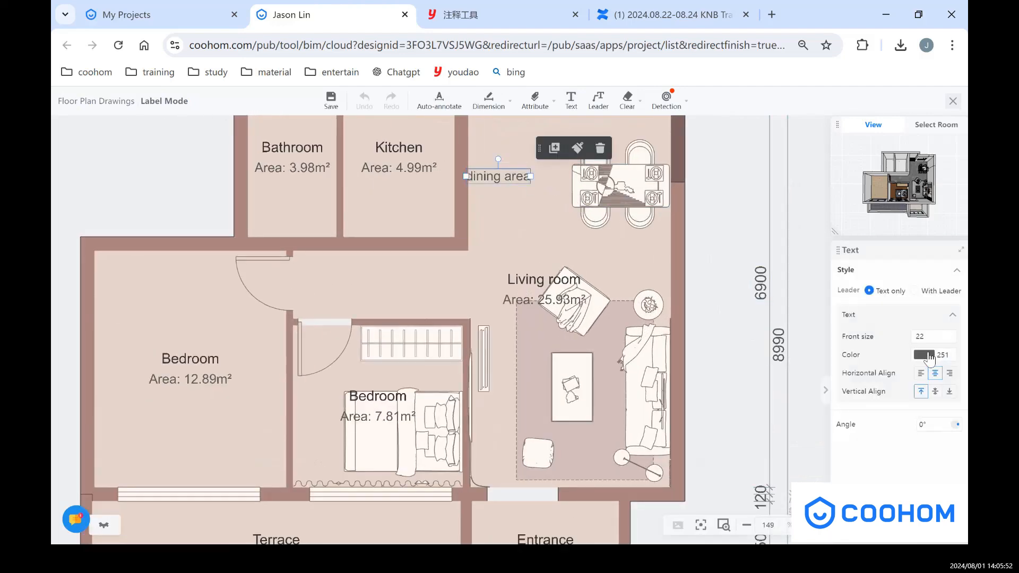
left_click(923, 354)
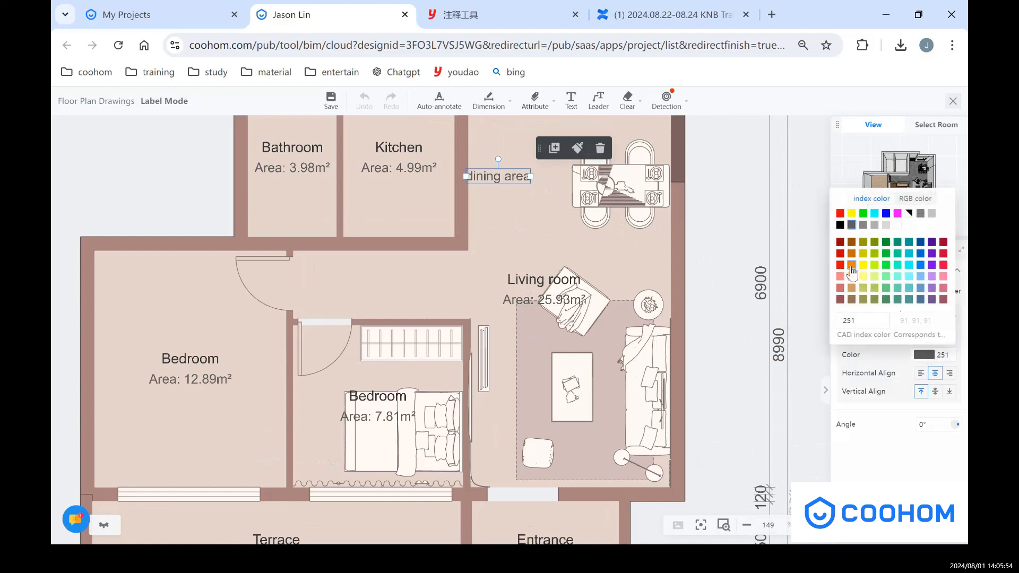
left_click(851, 268)
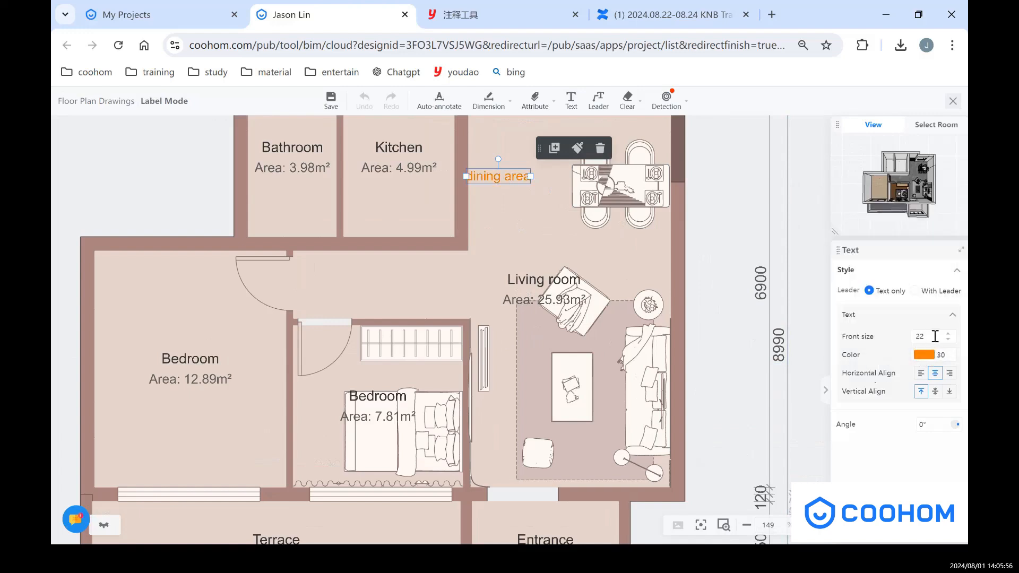
triple_click(923, 336)
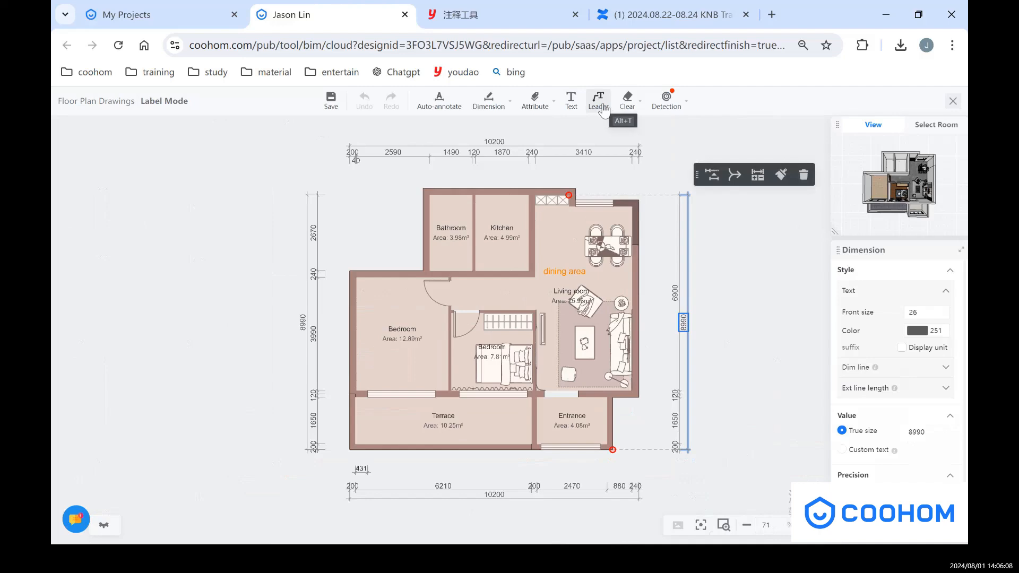
- Choose the Leader tool for a 'wall' callout beside the Bathroom
left_click(597, 101)
type("wall")
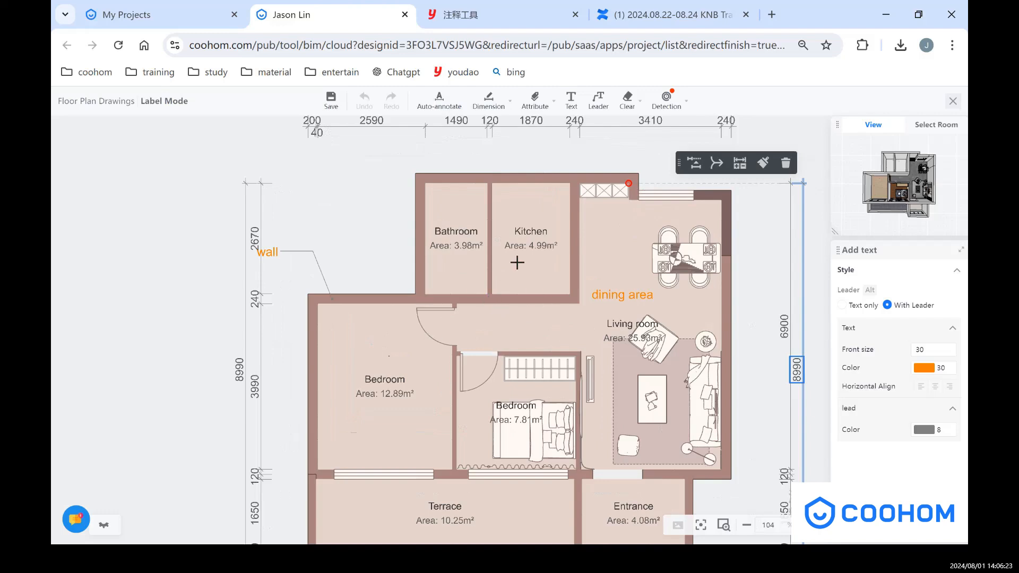
mouse_move(950, 110)
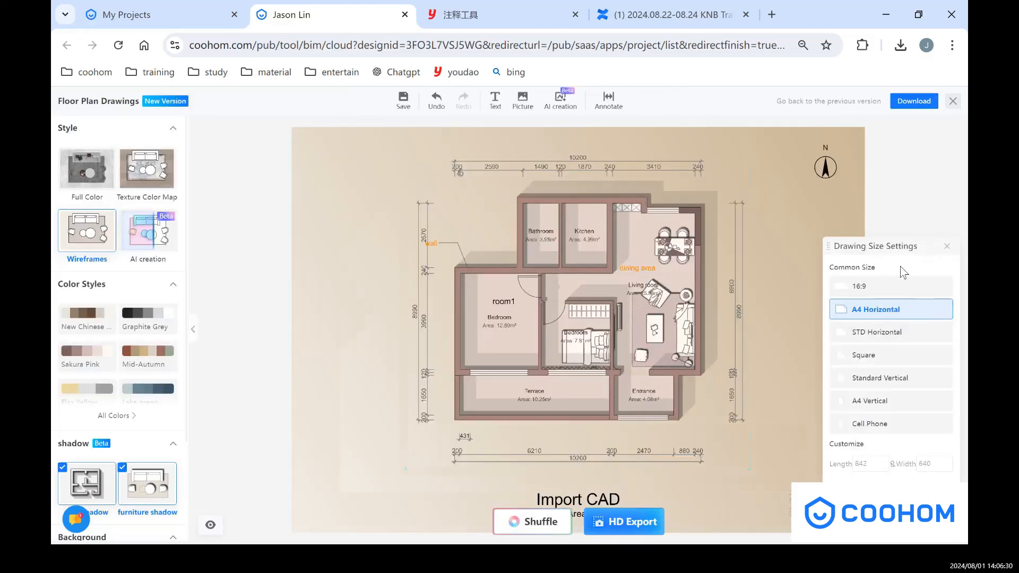
- Set the drawing size to 16:9 Cell Phone (2304×4096) and shuffle the shading style
left_click(890, 309)
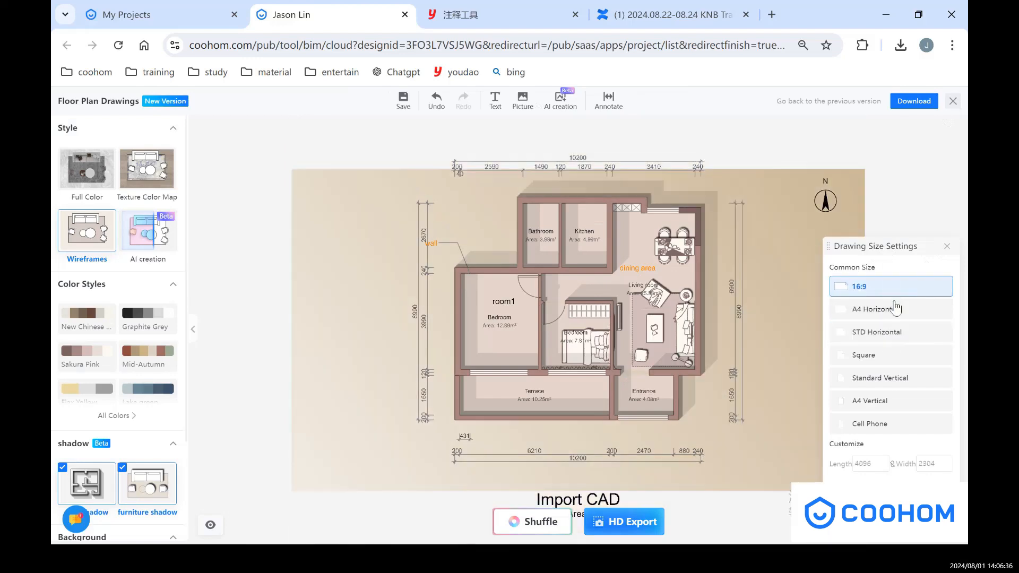
left_click(870, 423)
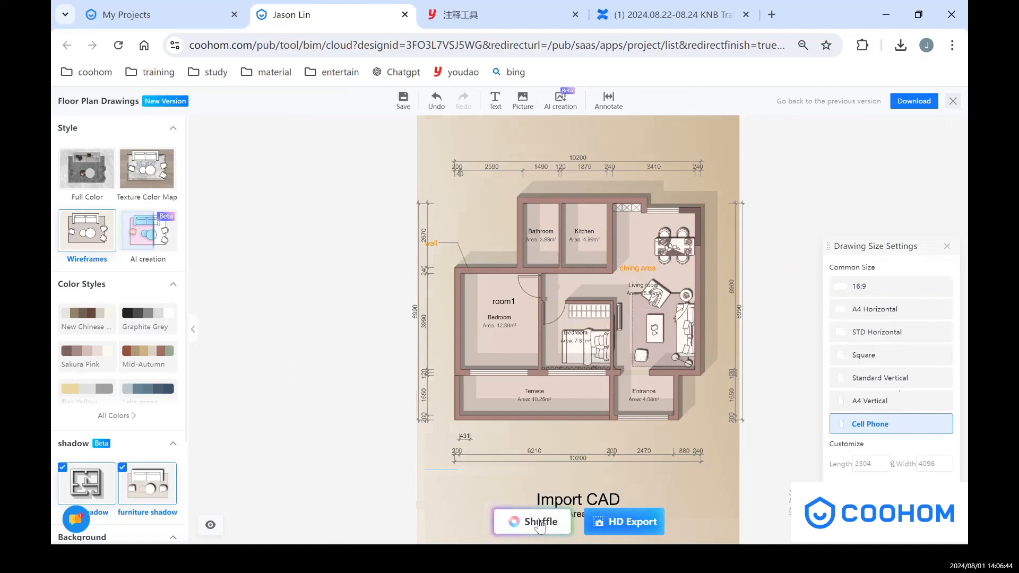
left_click(531, 521)
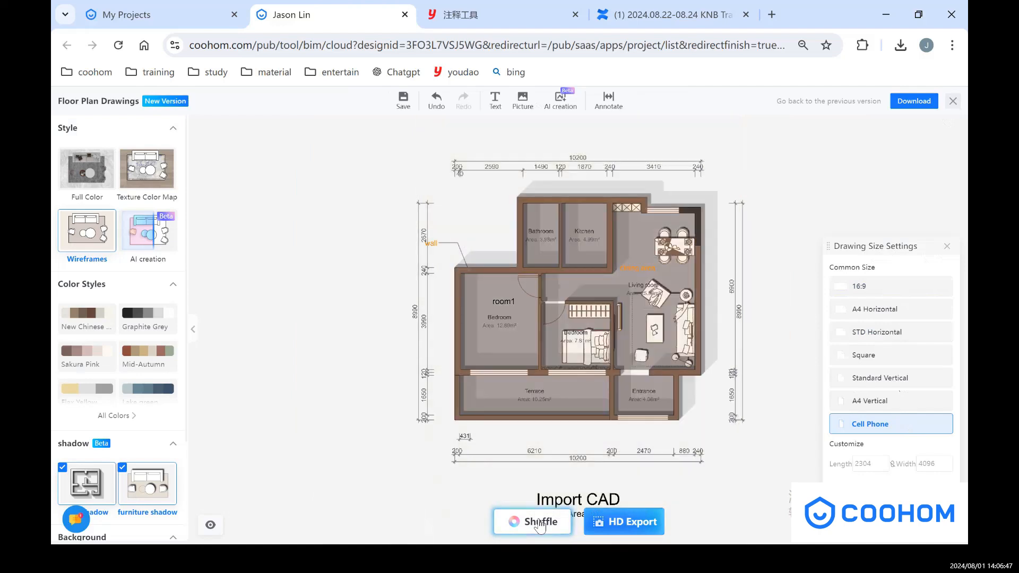
left_click(540, 522)
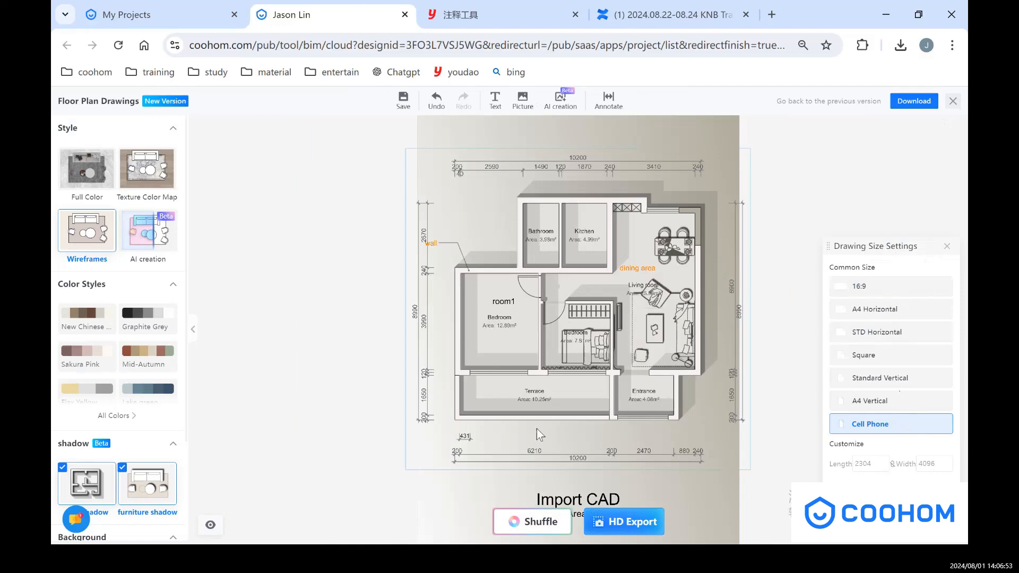
mouse_move(625, 252)
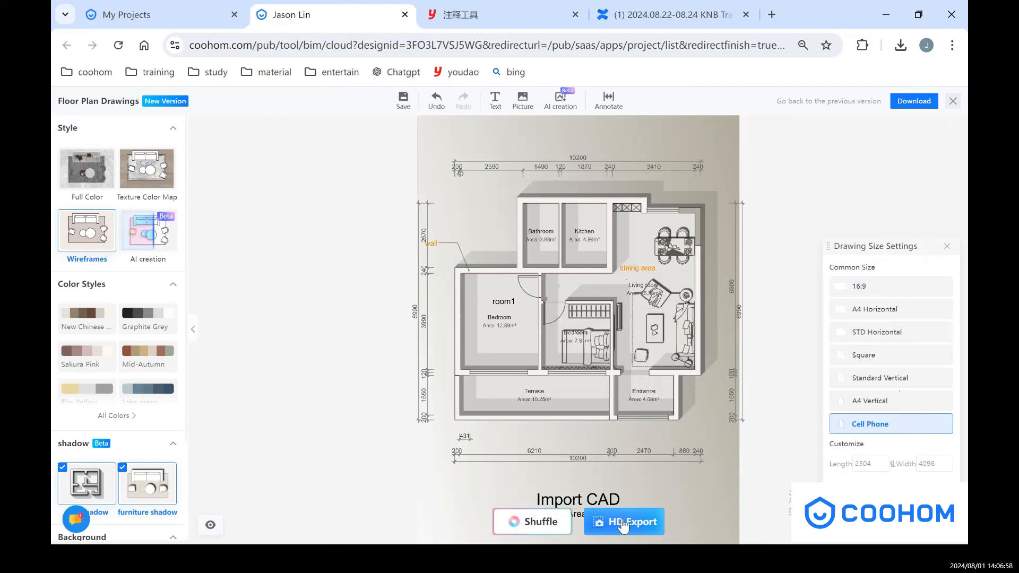
- Export the phone-sized plan as a high-resolution PNG and open the downloaded file
left_click(623, 521)
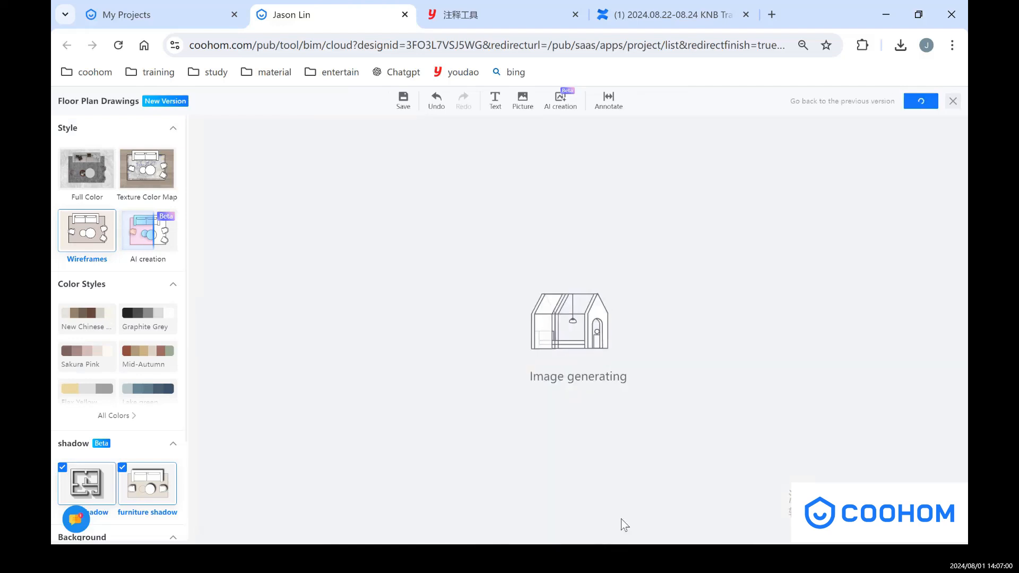
left_click(623, 522)
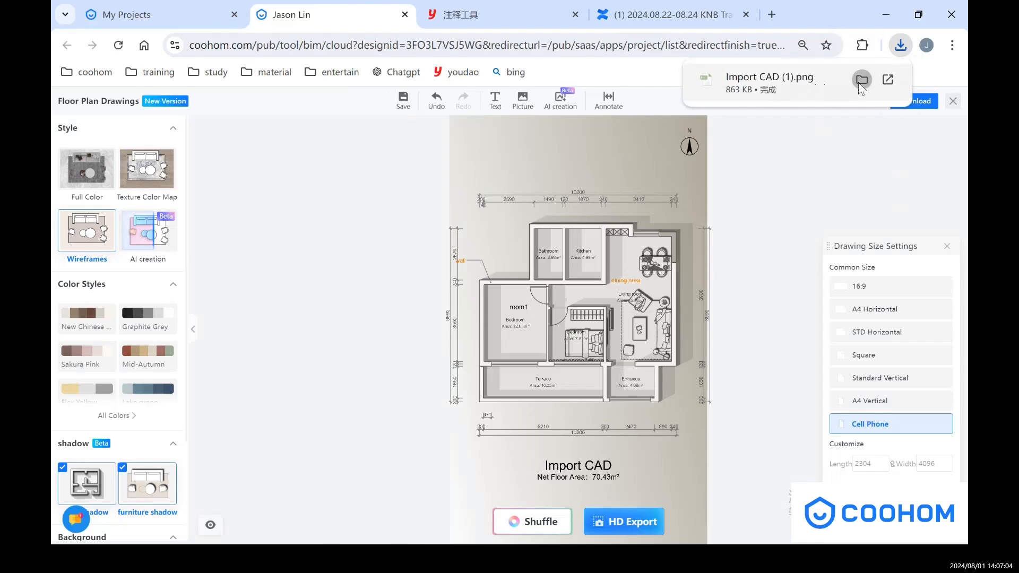
left_click(862, 79)
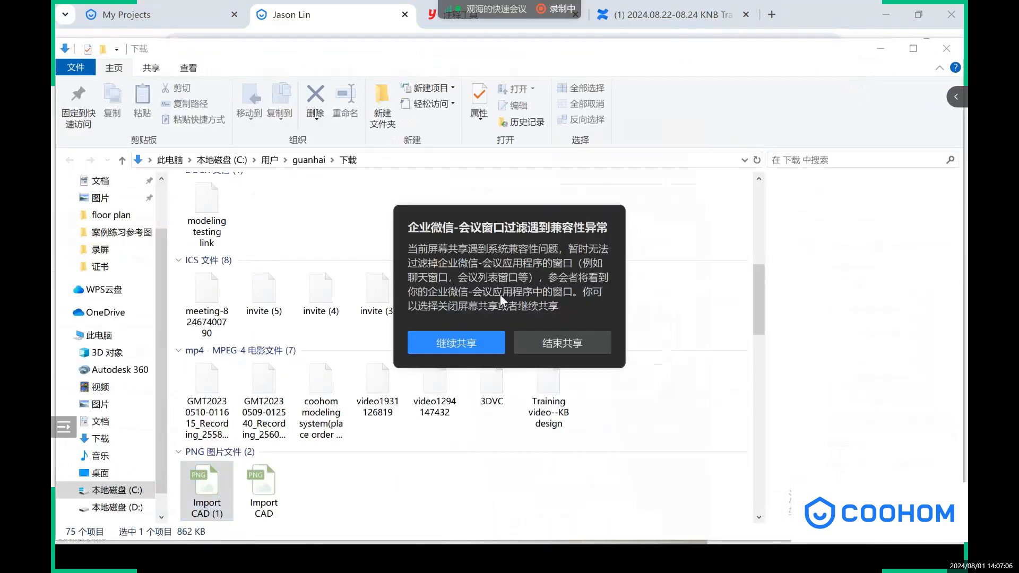
left_click(455, 343)
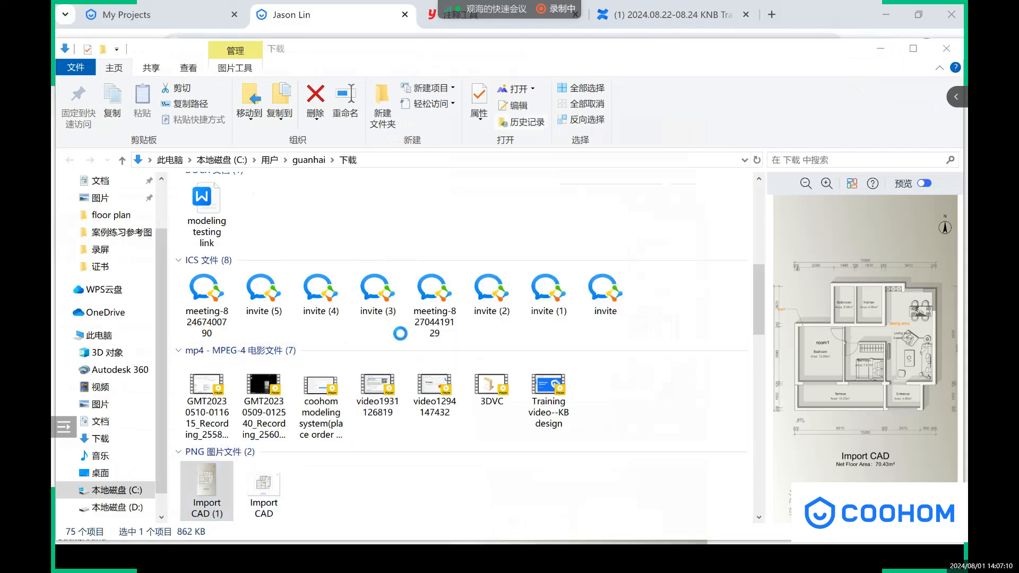
double_click(207, 487)
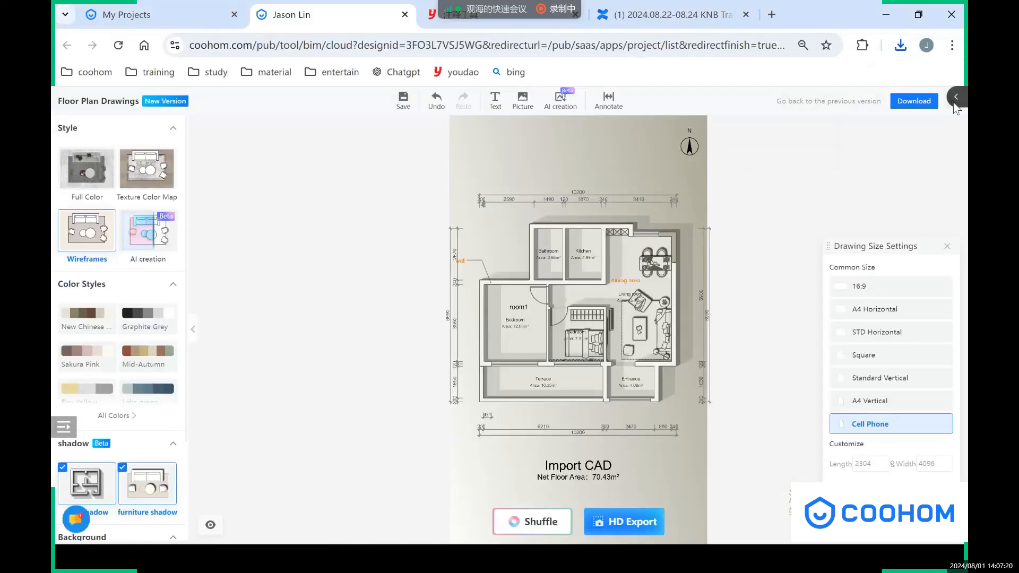
- Leave the rendering page, open the construction drawings workspace, and rearrange the view lists
left_click(955, 98)
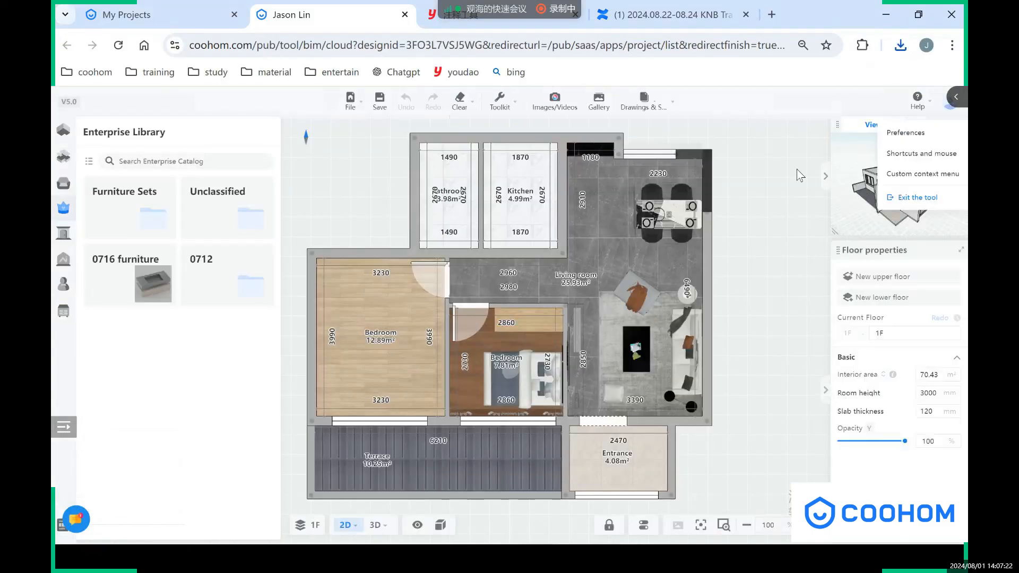
left_click(642, 101)
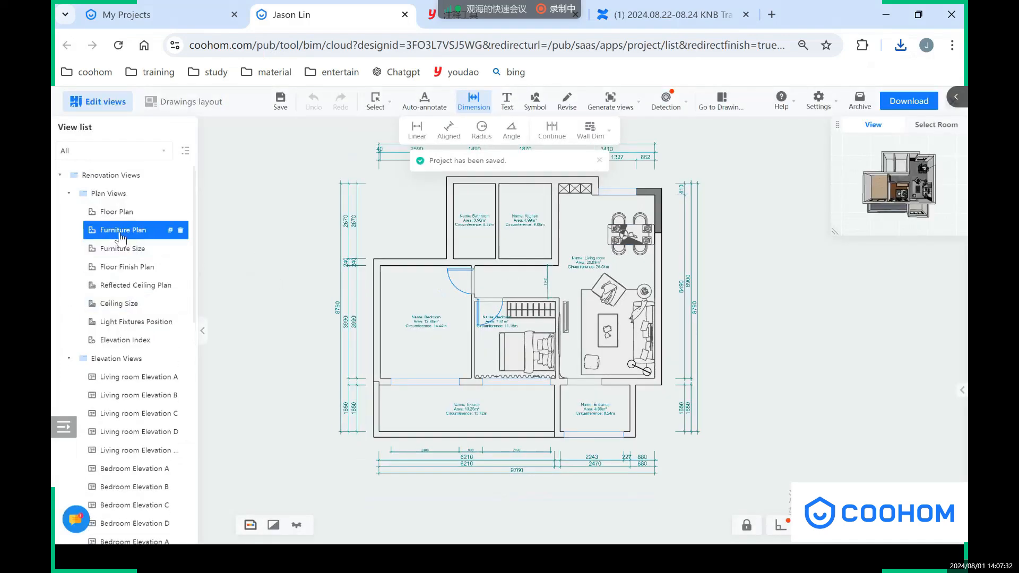
left_click(69, 194)
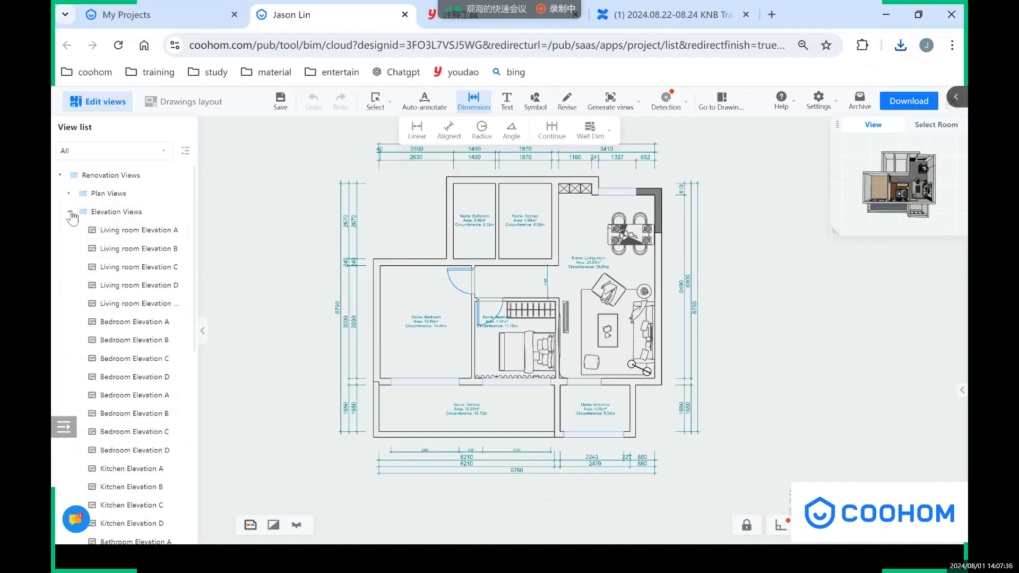
left_click(70, 211)
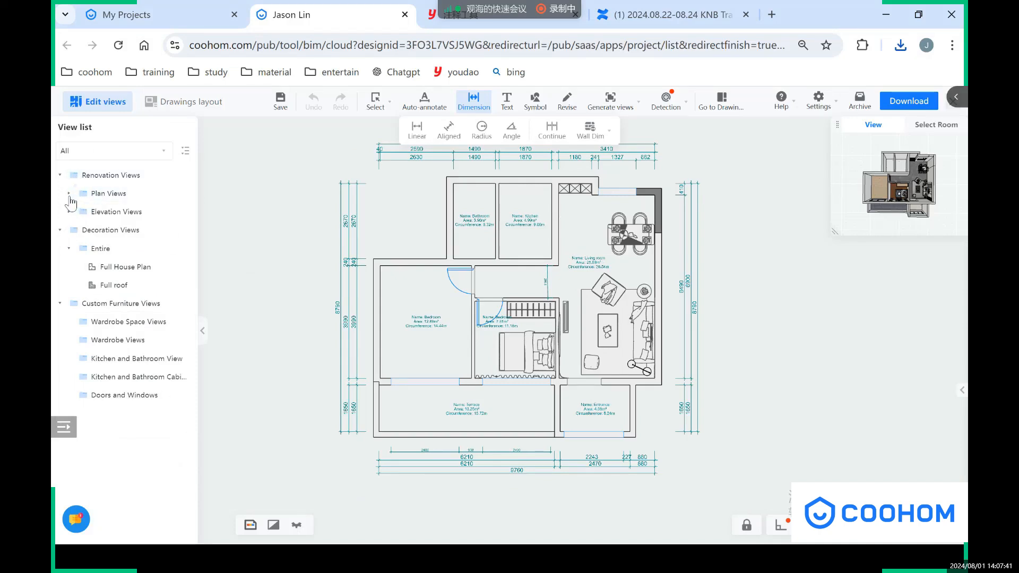
left_click(69, 194)
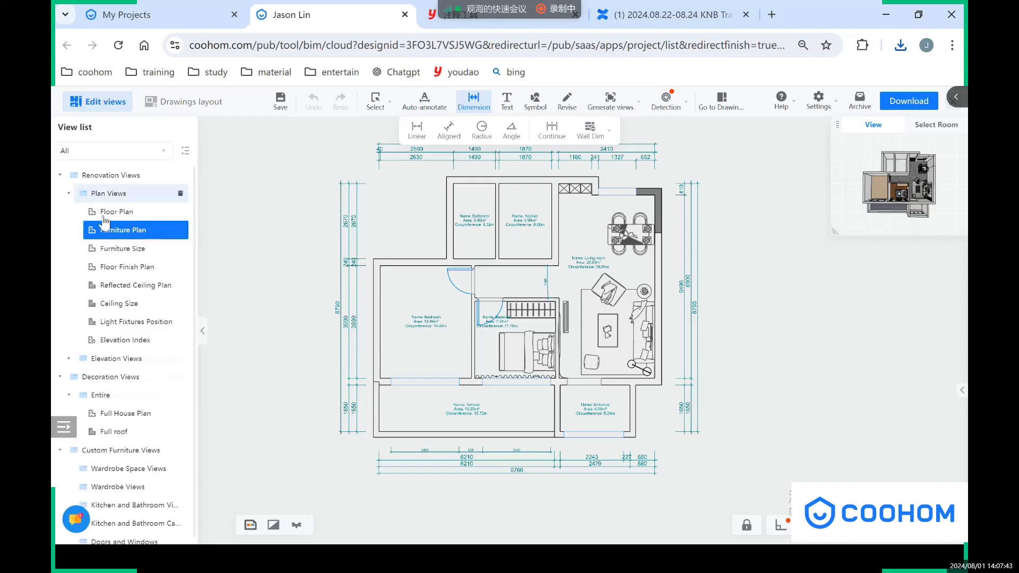
- Browse the Floor Plan, Furniture Plan and Full House Plan views, then open Full roof
left_click(116, 211)
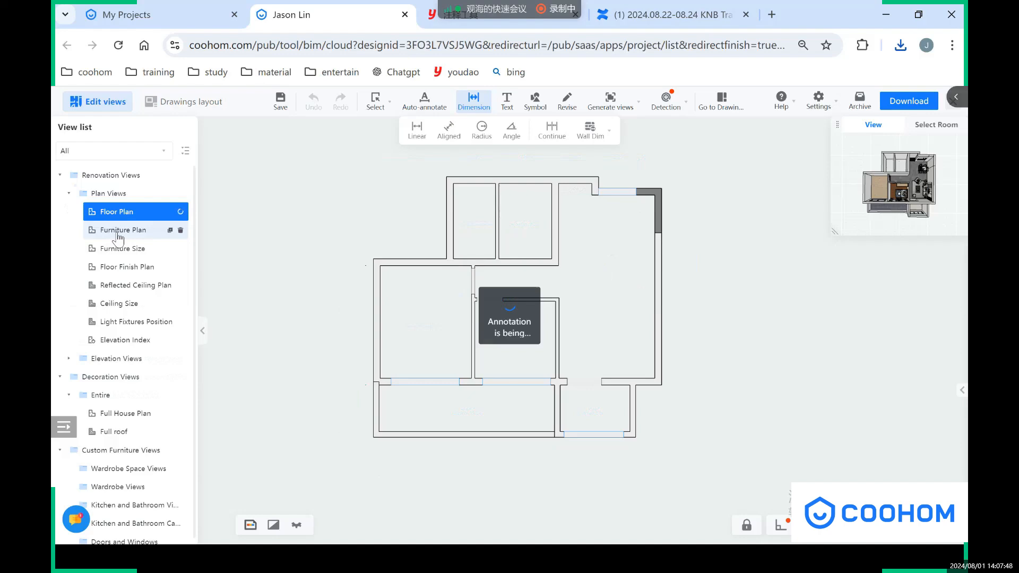
left_click(122, 229)
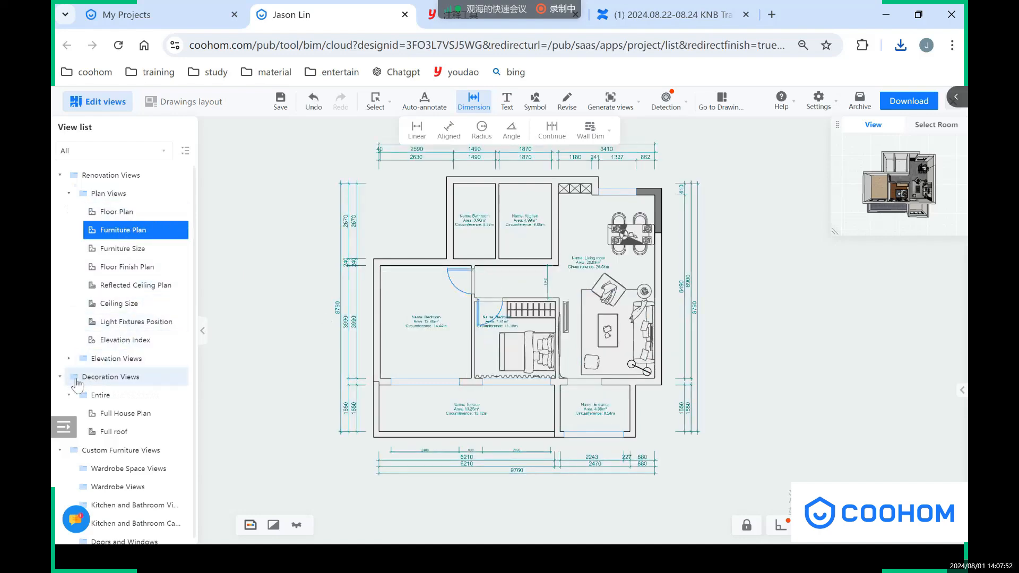
mouse_move(128, 418)
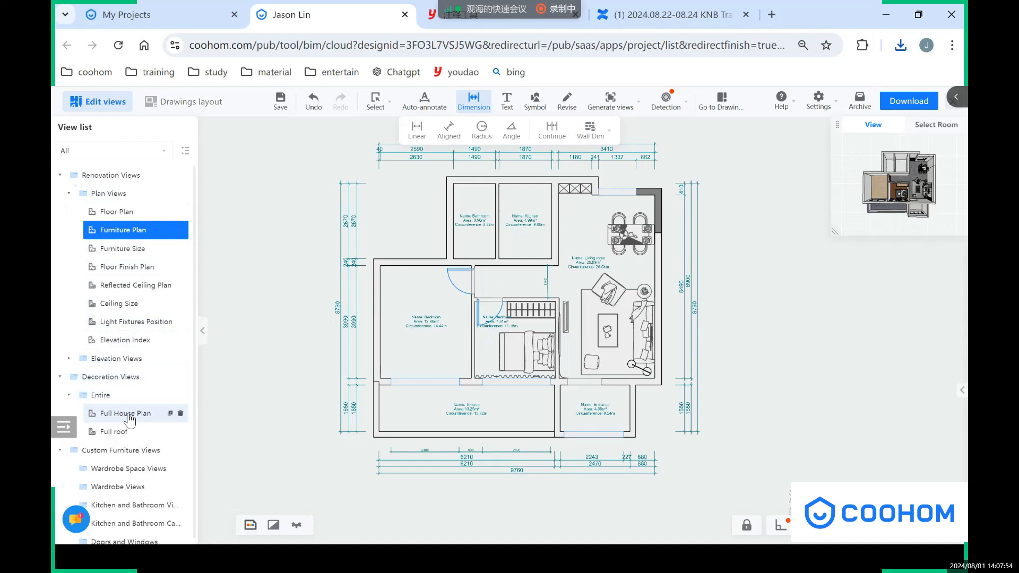
left_click(122, 413)
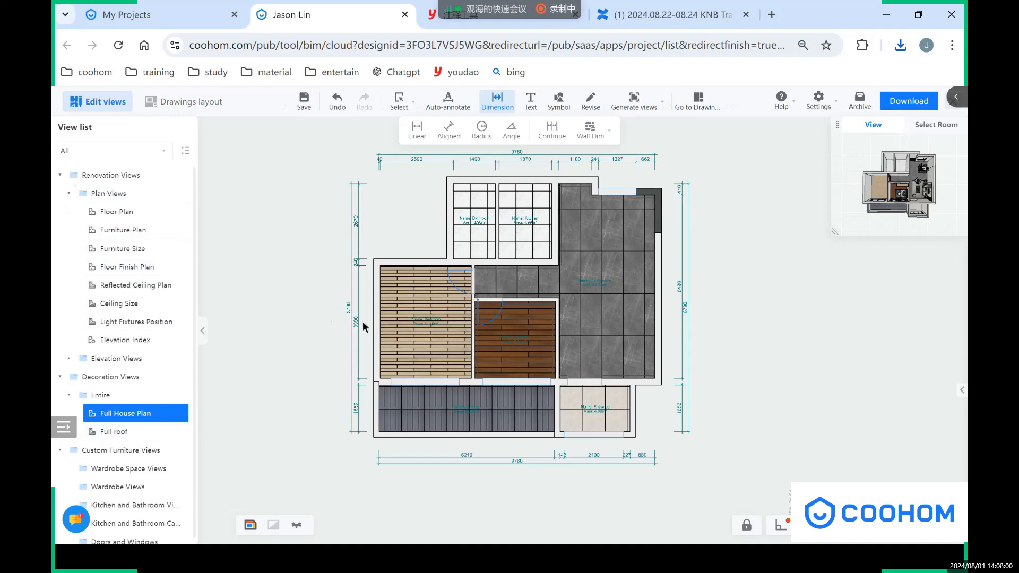
mouse_move(568, 347)
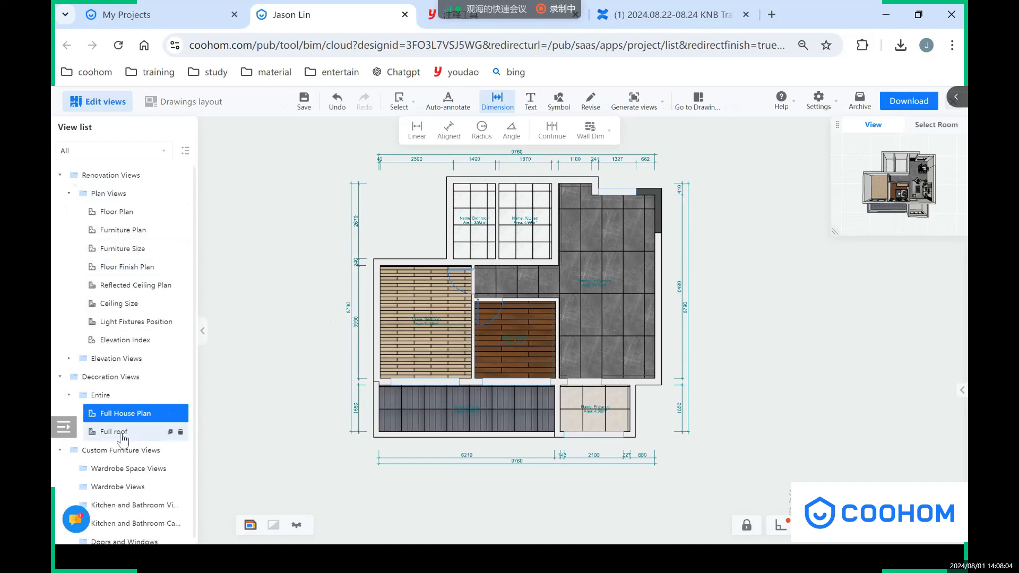
left_click(117, 432)
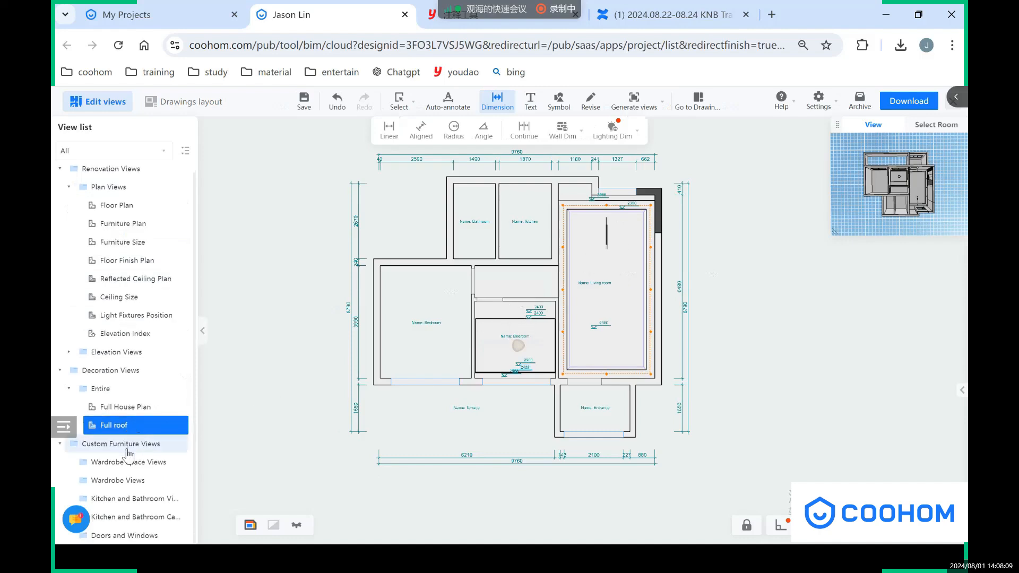
mouse_move(137, 451)
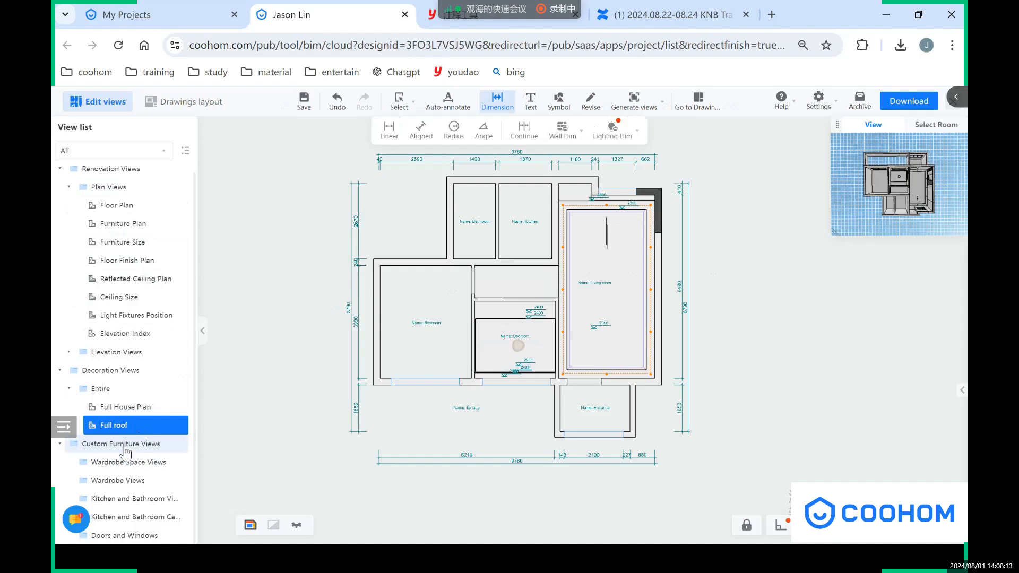
mouse_move(267, 191)
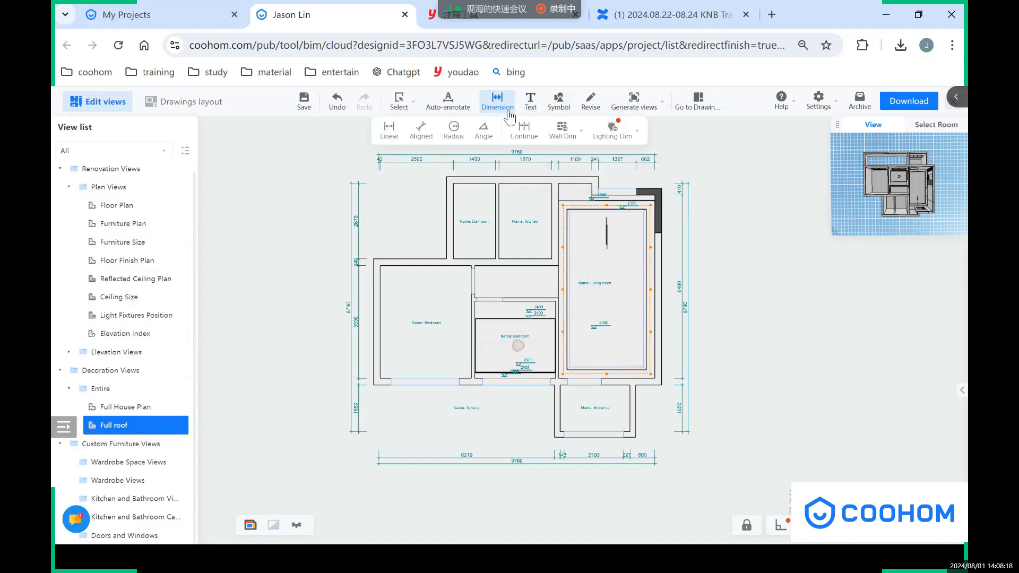
mouse_move(528, 120)
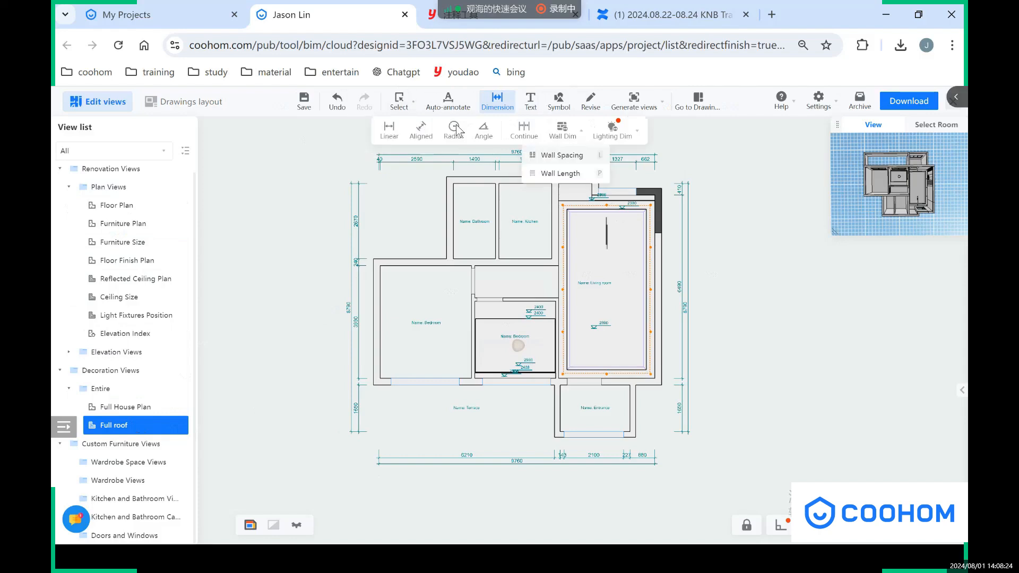
- Place a continuous dimension chain from the terrace wall corner across the window edges
left_click(611, 128)
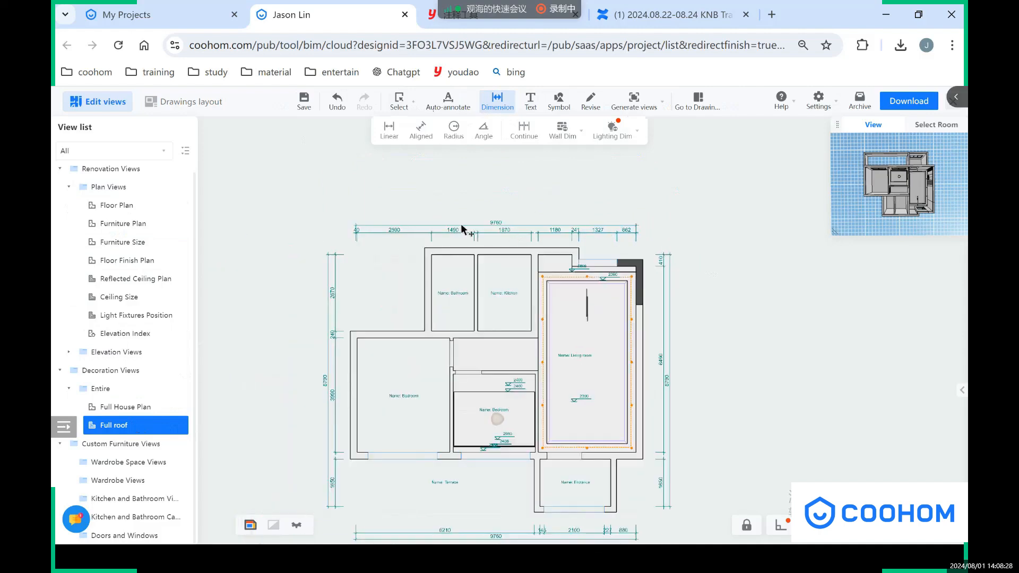
mouse_move(420, 130)
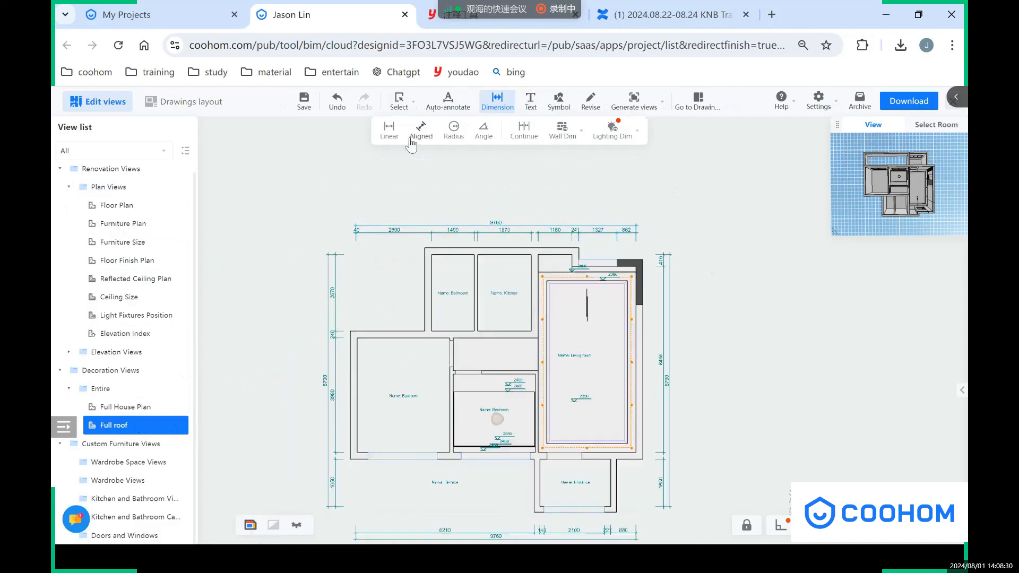
left_click(420, 130)
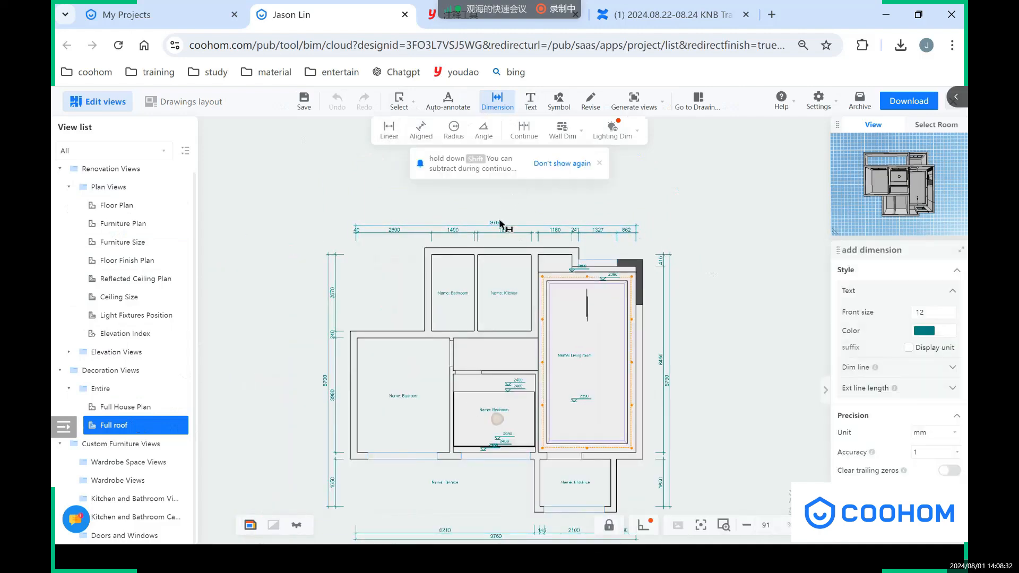
scroll("down", 3)
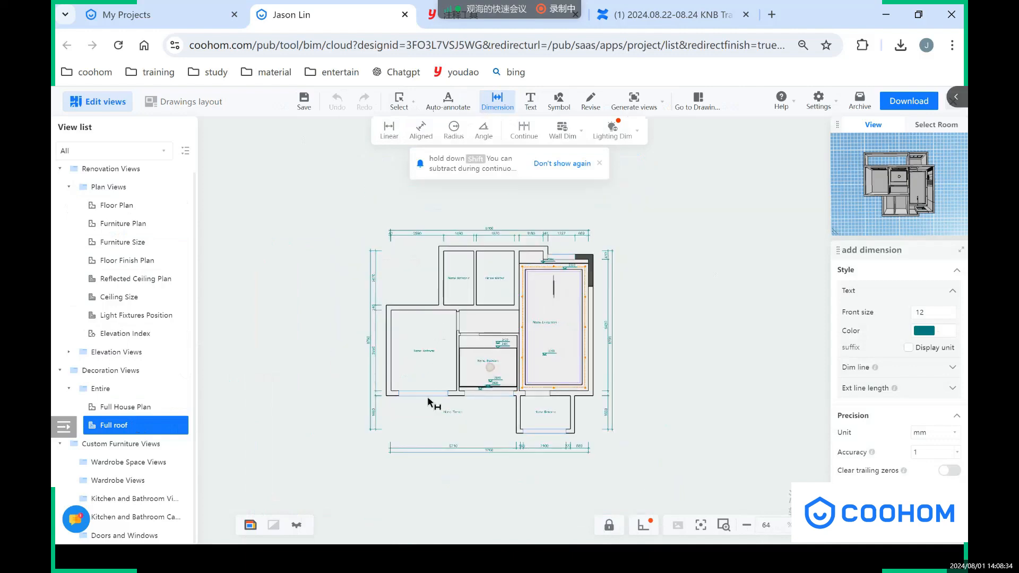
scroll("up", 3)
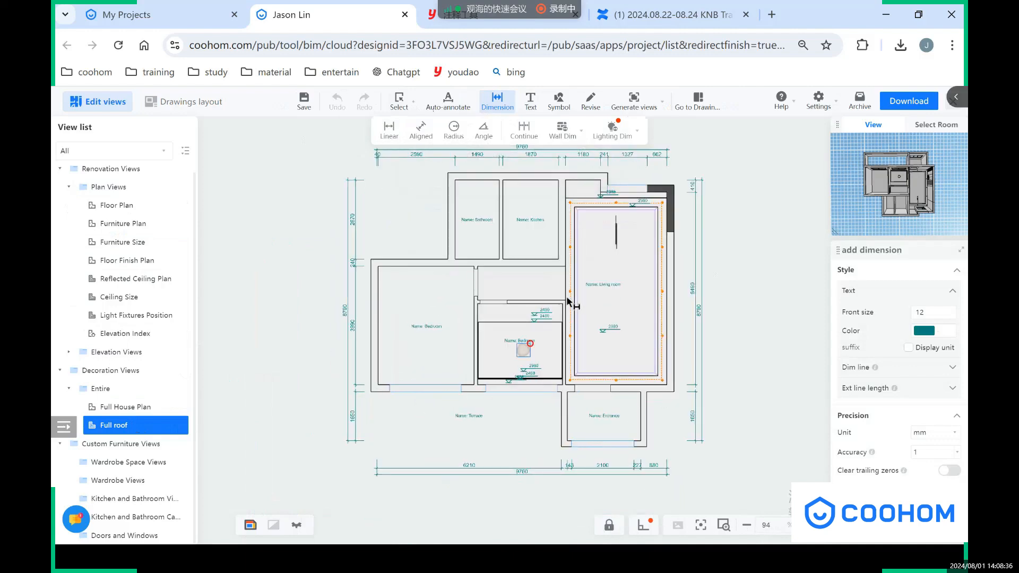
scroll("up", 3)
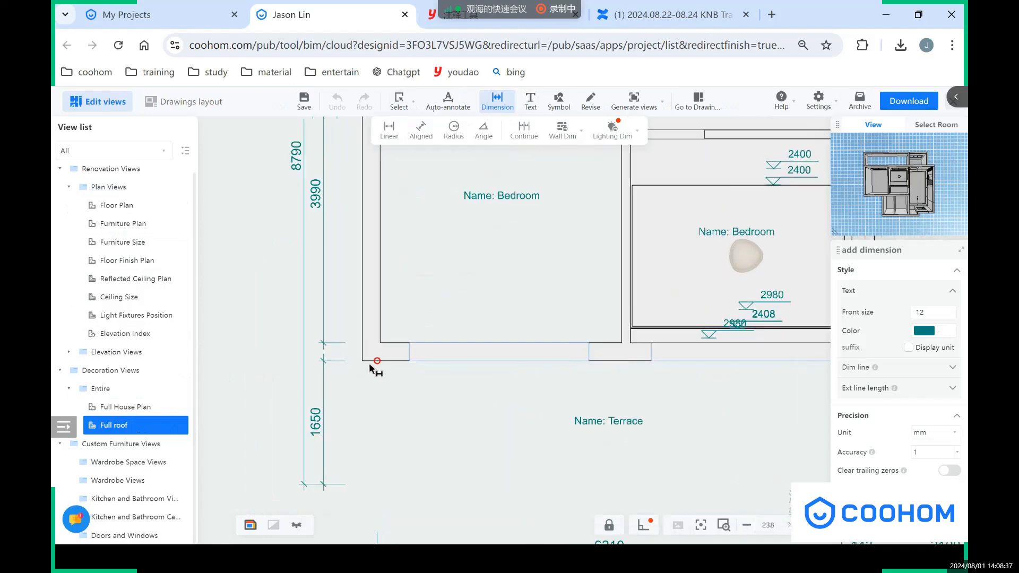
left_click(409, 360)
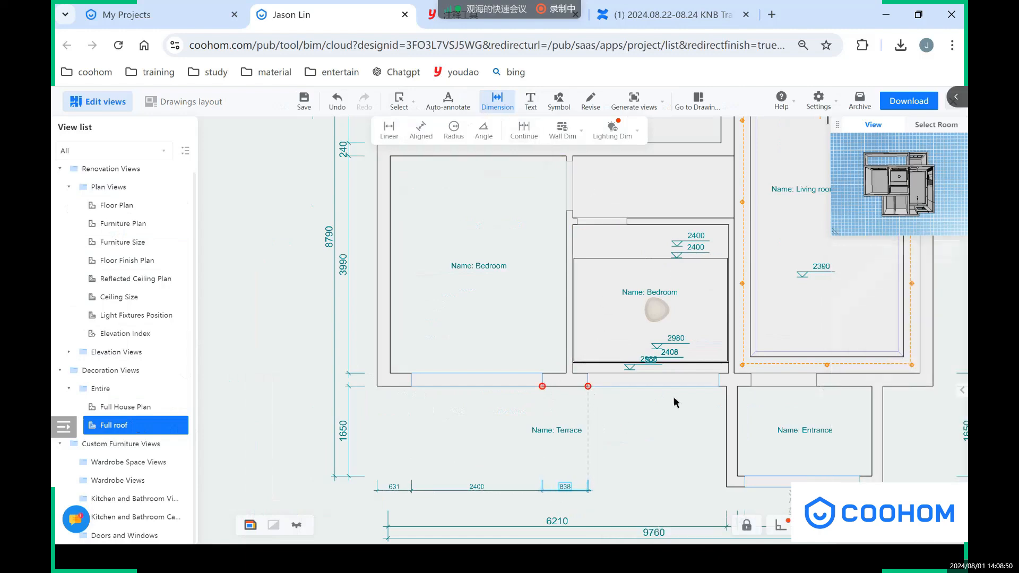
left_click(752, 385)
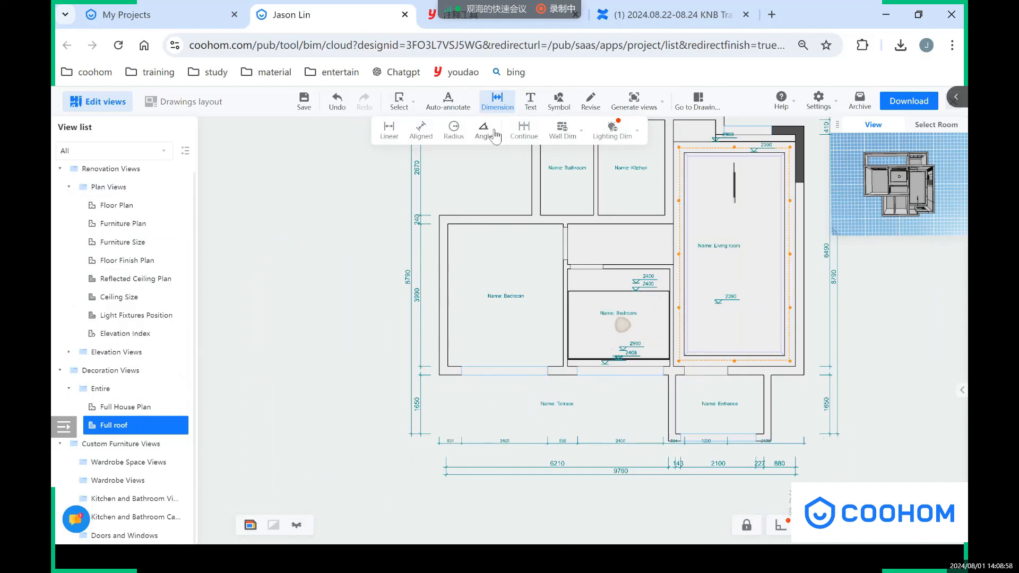
mouse_move(453, 130)
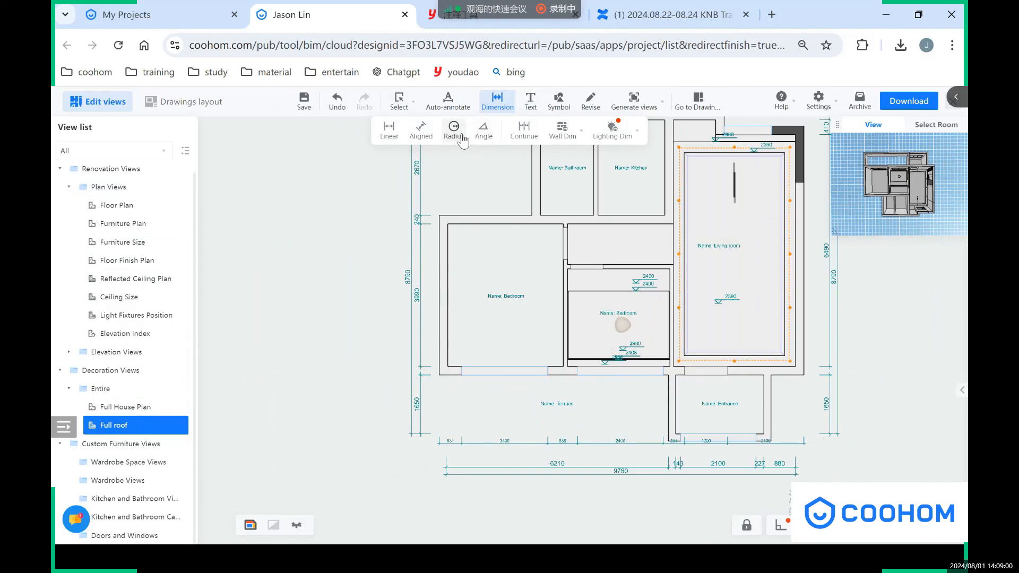
mouse_move(484, 130)
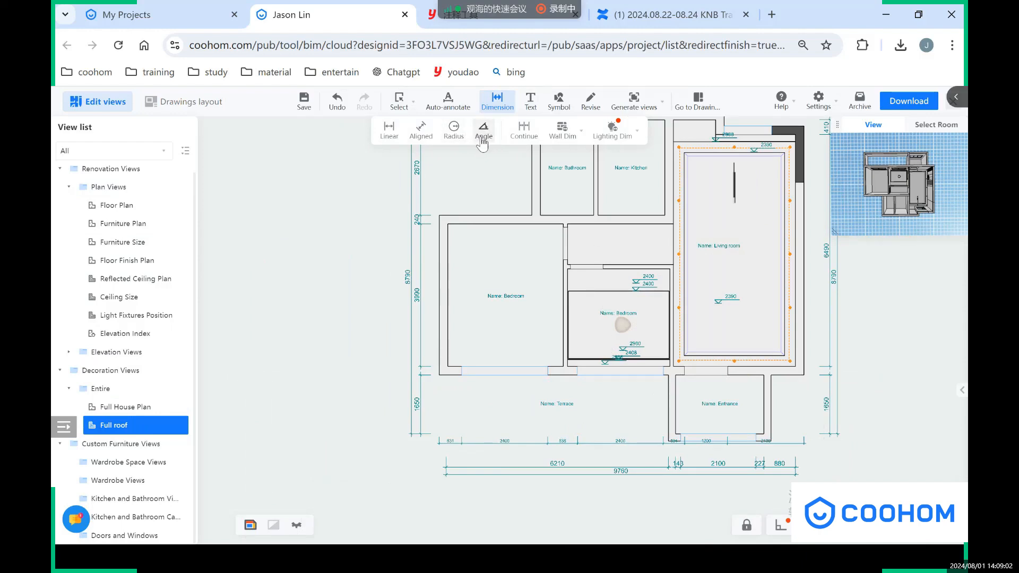
- Show the Text sub-tools, then the Symbol shapes: Square, Circle, Arrow, Revision Cloud
left_click(611, 128)
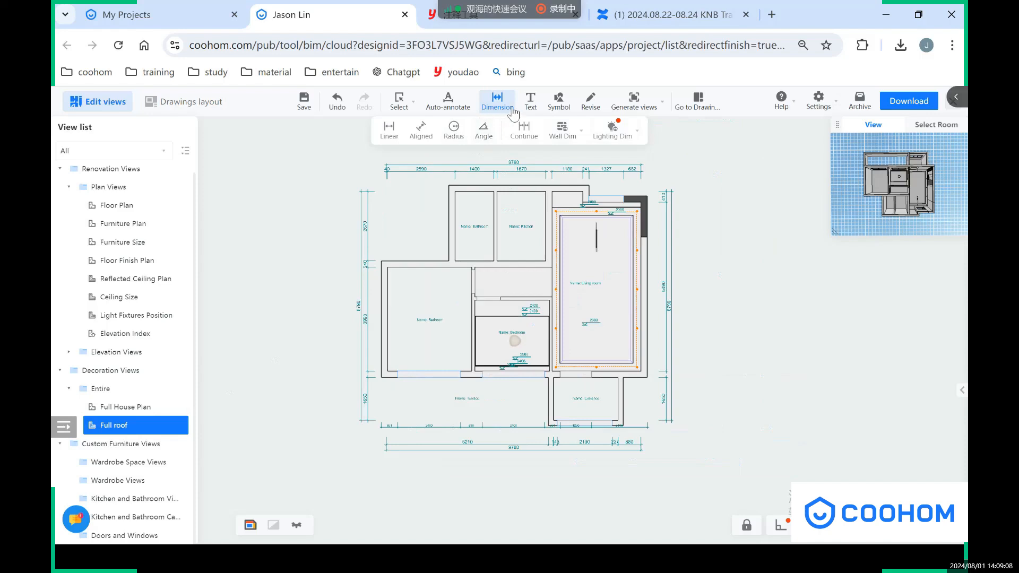
mouse_move(530, 101)
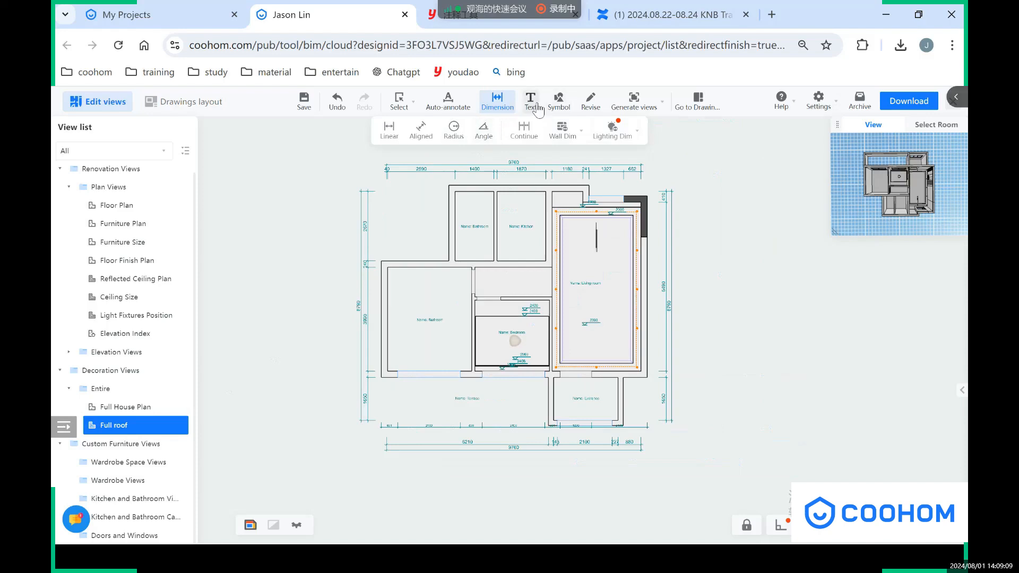
left_click(530, 100)
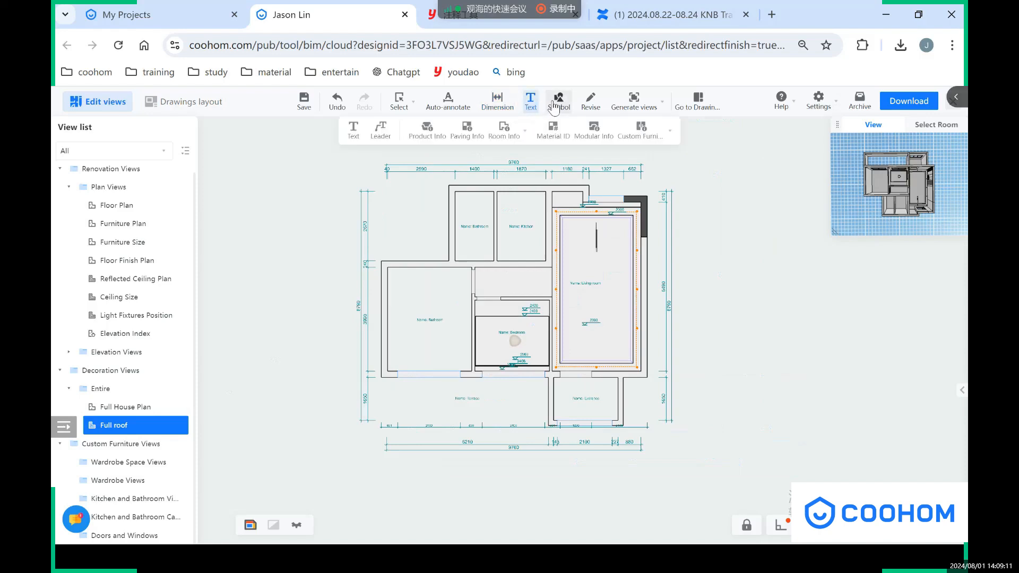
left_click(556, 101)
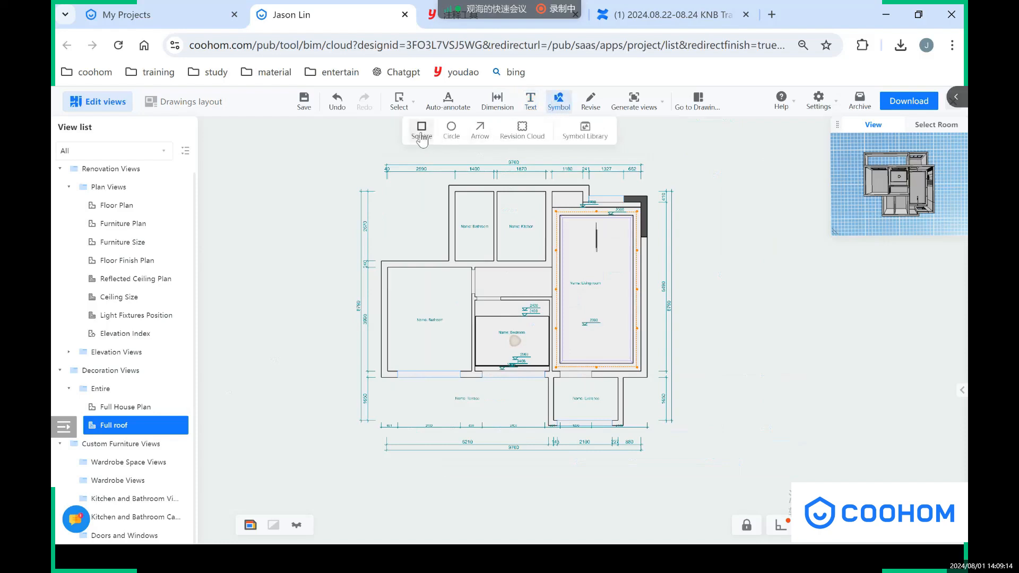
mouse_move(479, 126)
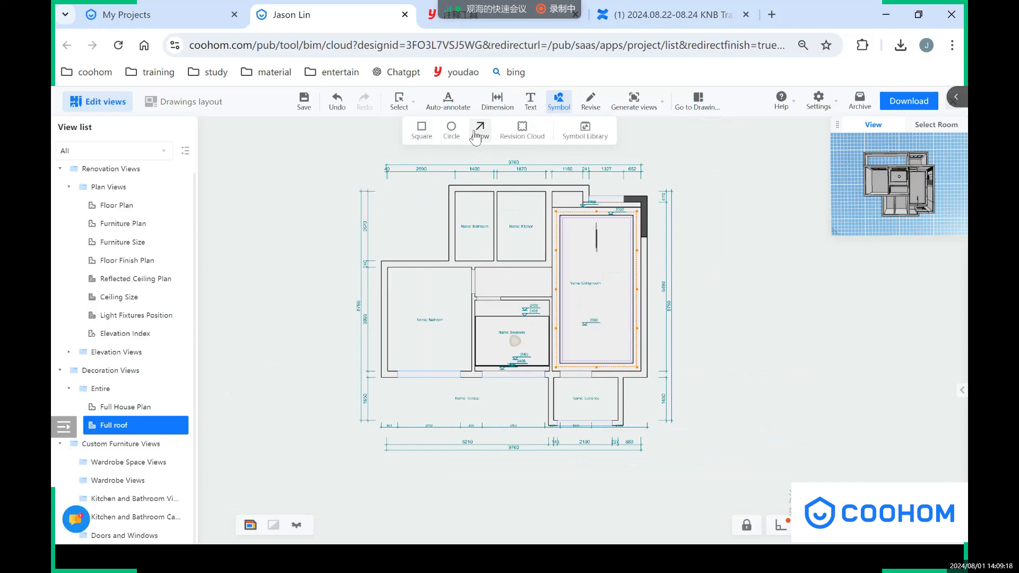
- Try a single-room diagram, dismiss the room chooser, and select the bedroom name label
left_click(633, 101)
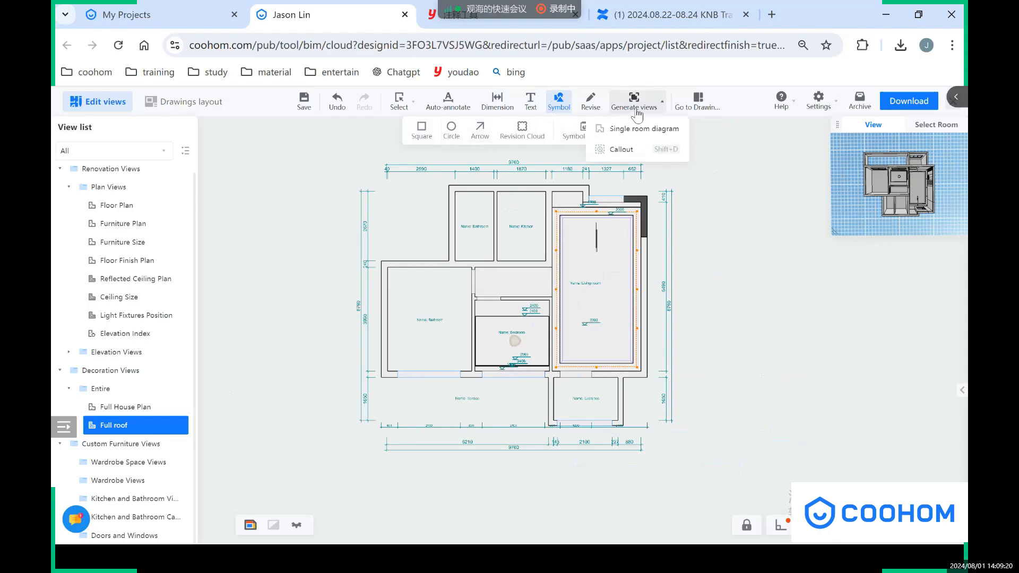
mouse_move(640, 116)
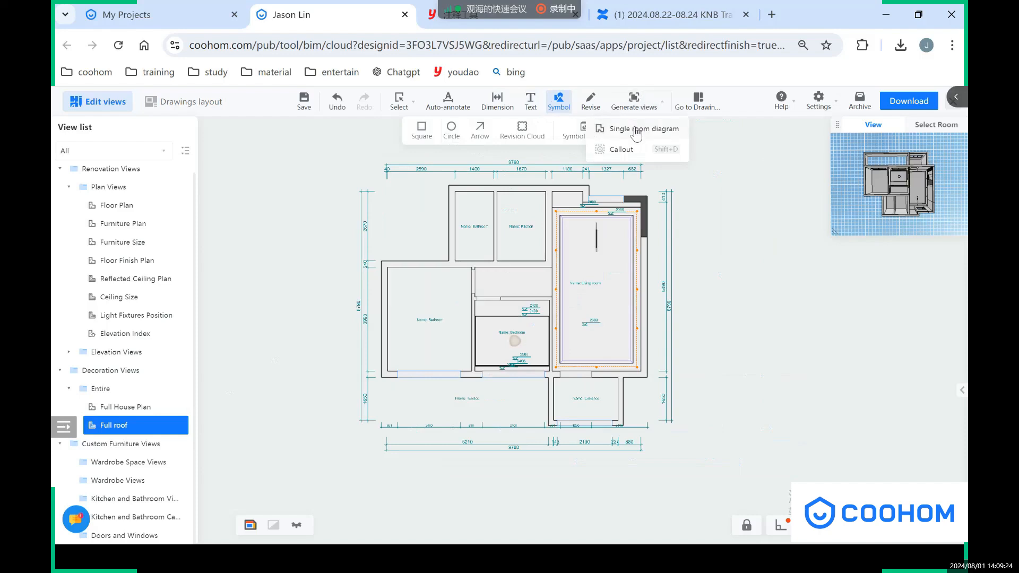
left_click(645, 128)
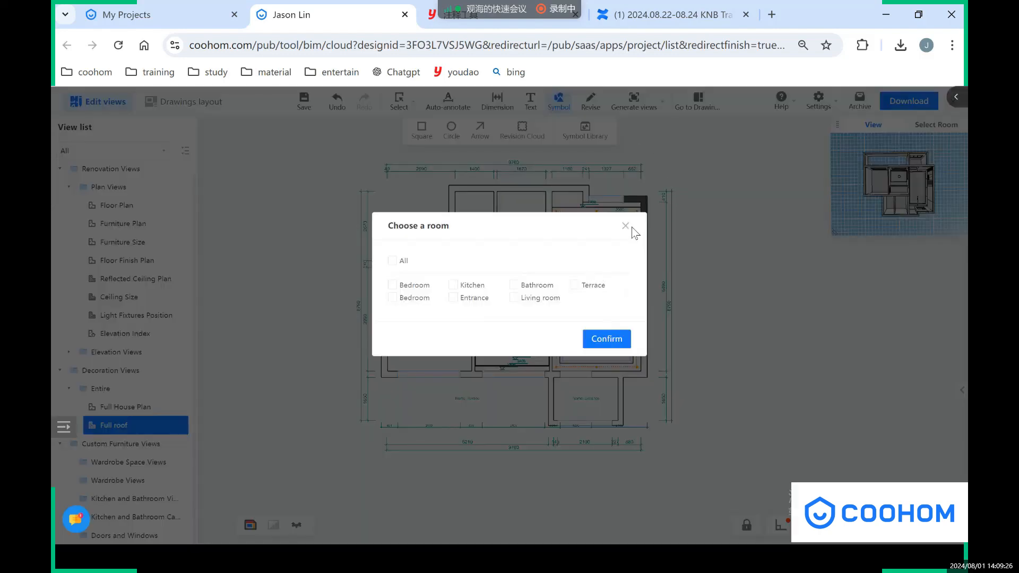
mouse_move(635, 208)
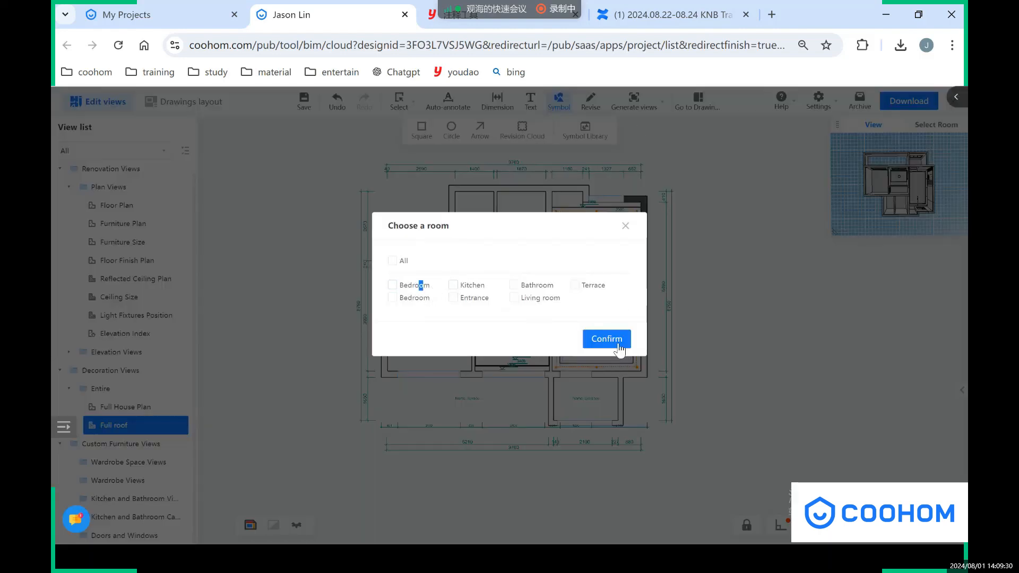
left_click(606, 339)
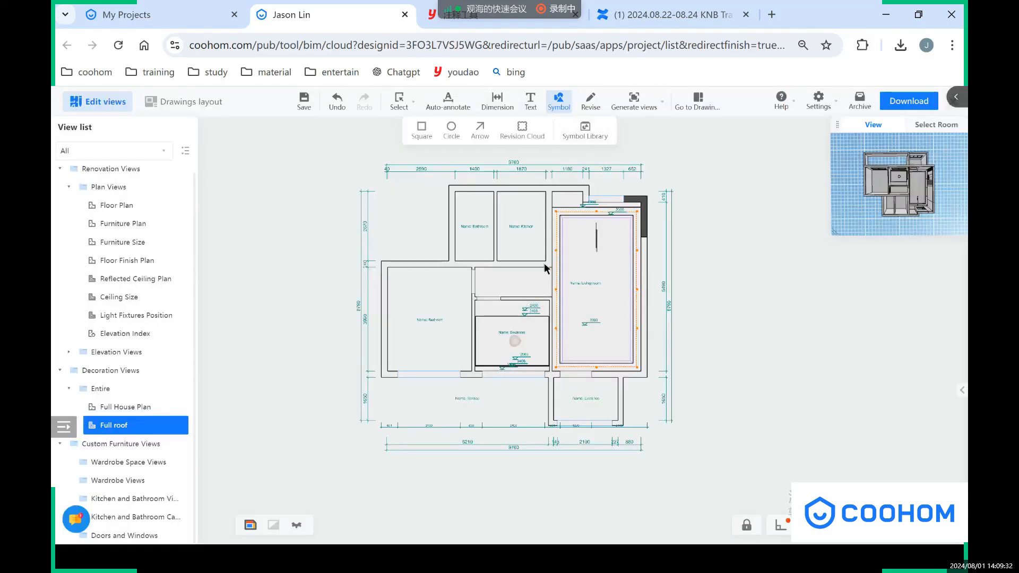
scroll("up", 3)
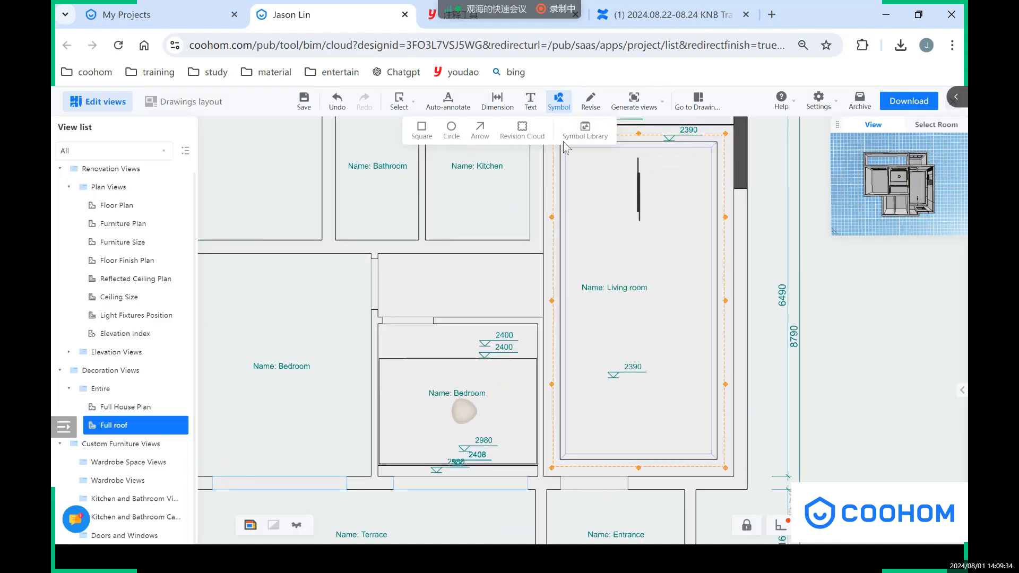
left_click(584, 128)
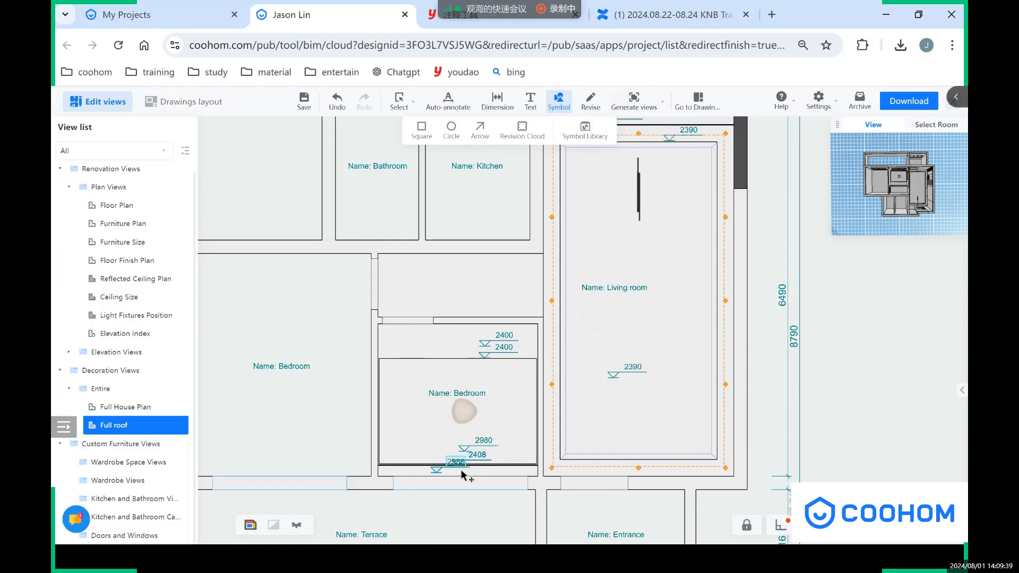
mouse_move(455, 397)
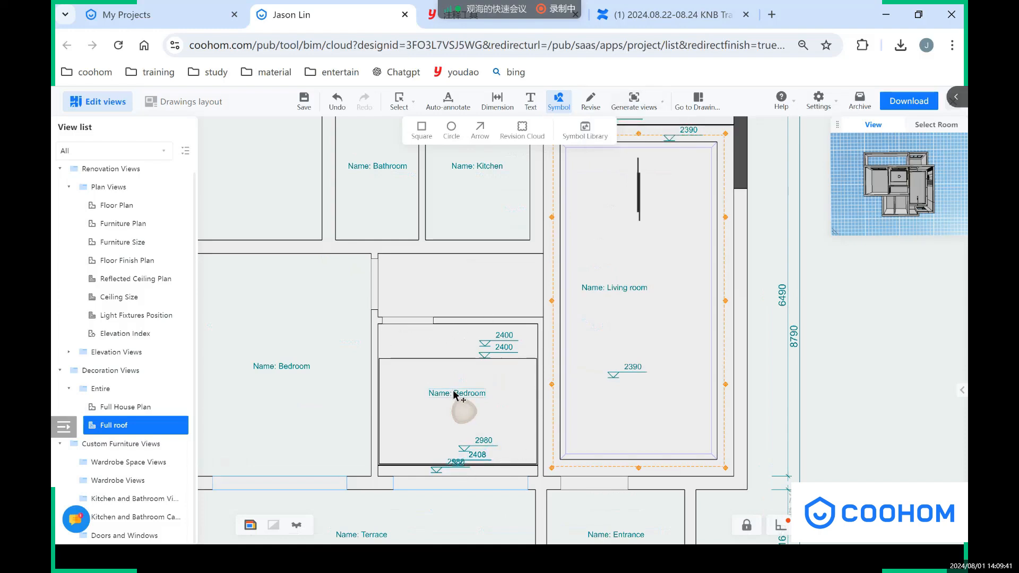
left_click(457, 392)
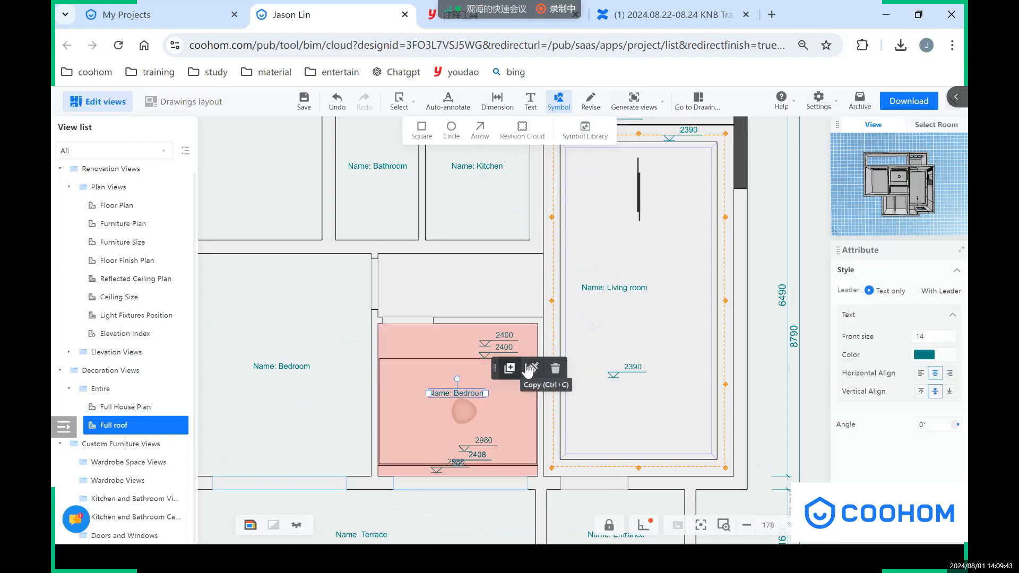
- Generate a single-room diagram for the second bedroom
left_click(633, 101)
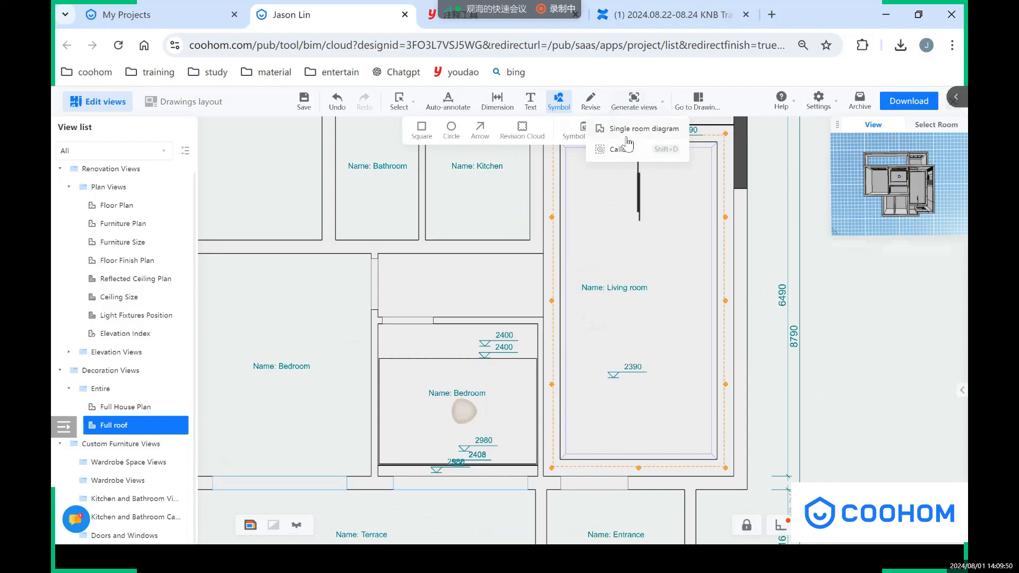
left_click(643, 128)
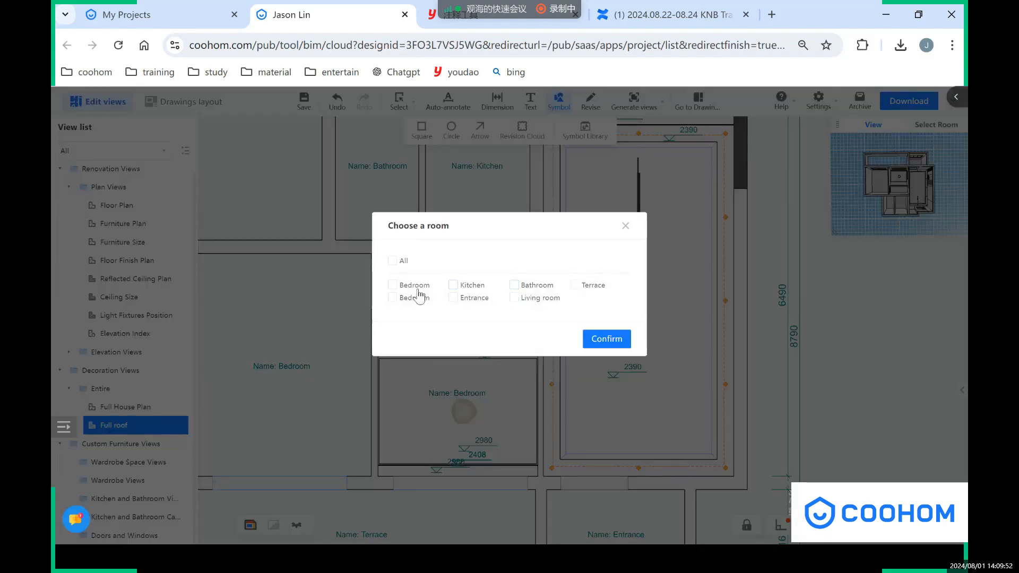
left_click(393, 298)
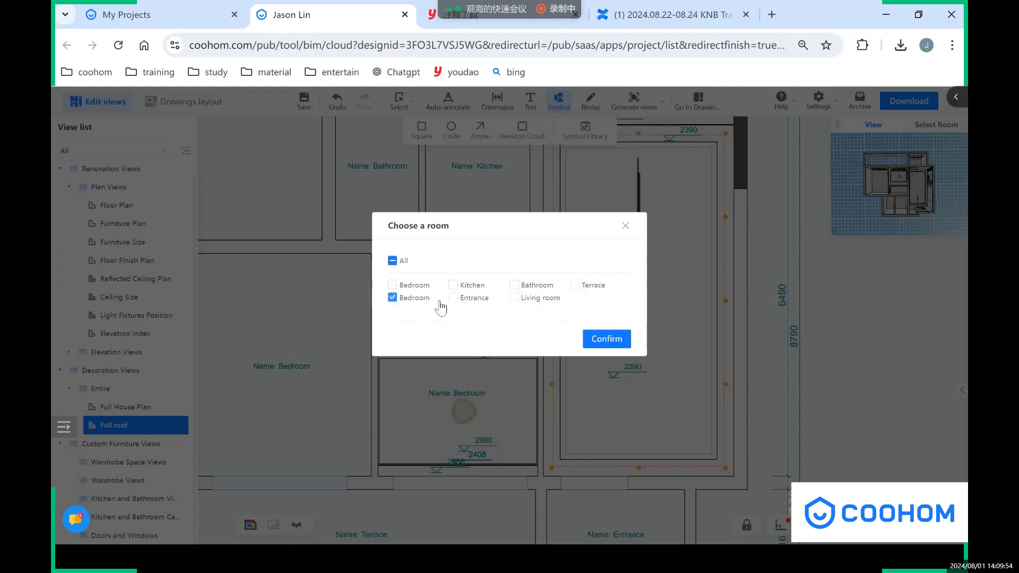
left_click(604, 339)
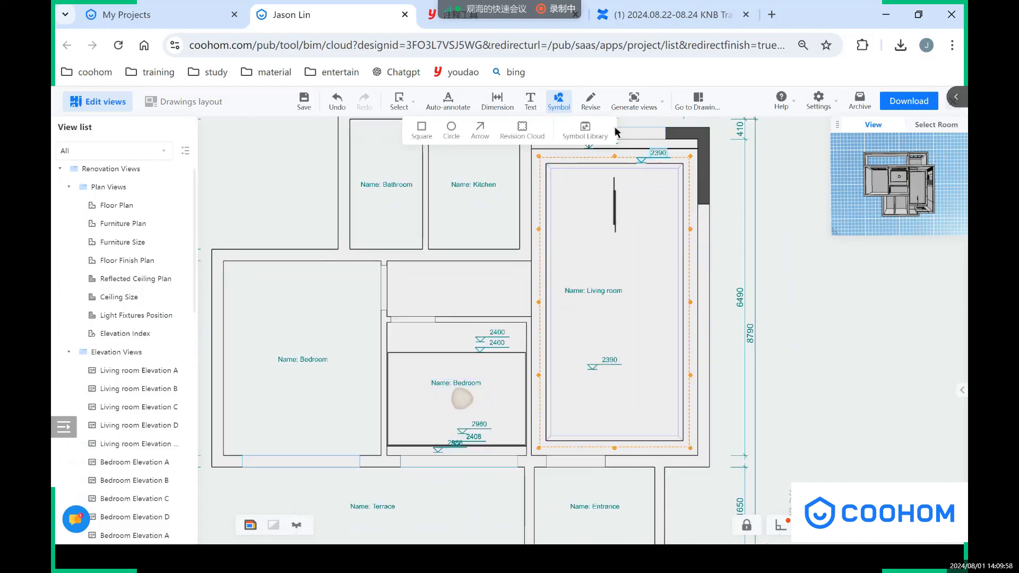
- Generate a single-room diagram for the Living room
left_click(584, 130)
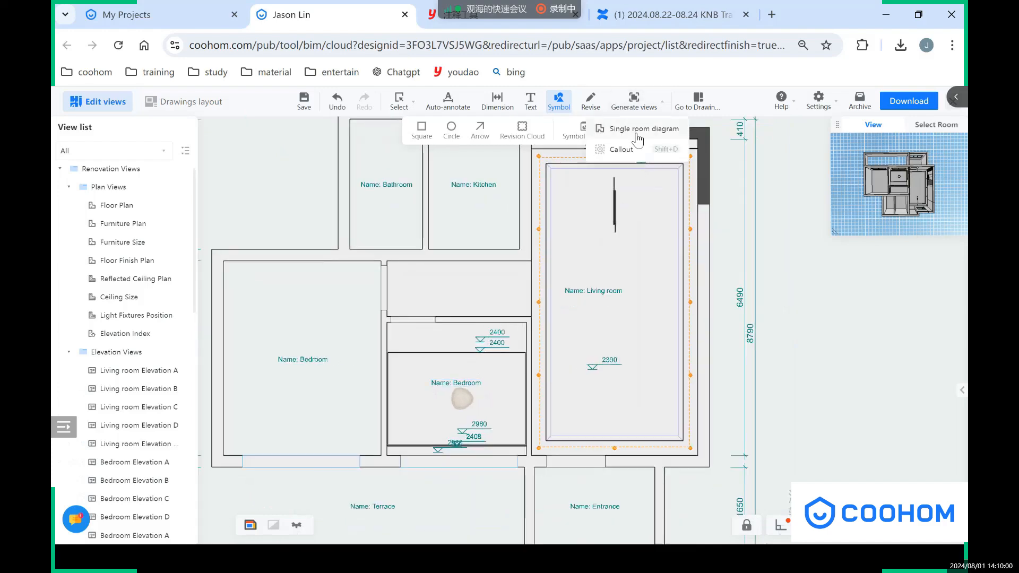
left_click(643, 128)
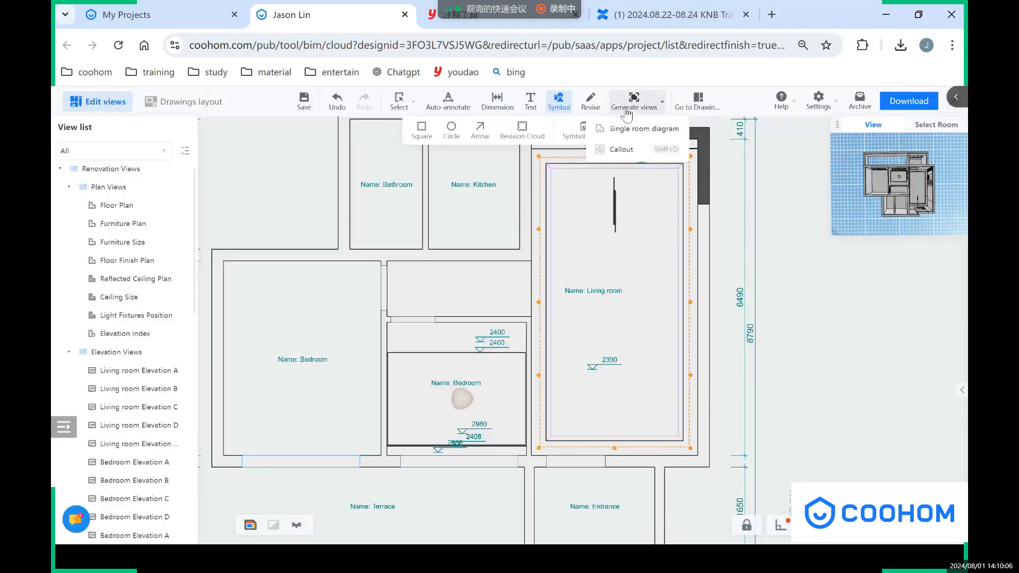
left_click(645, 127)
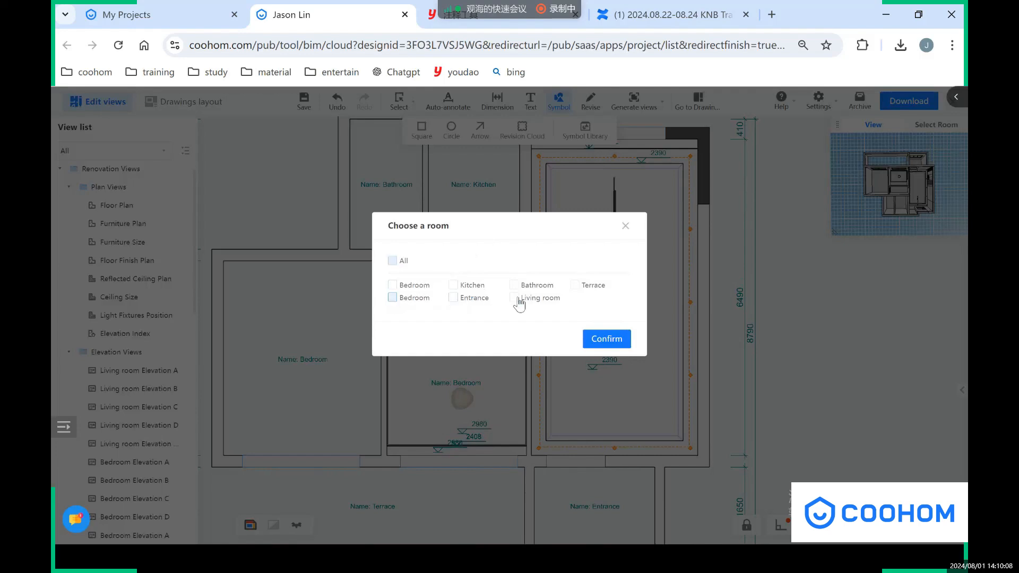
left_click(605, 338)
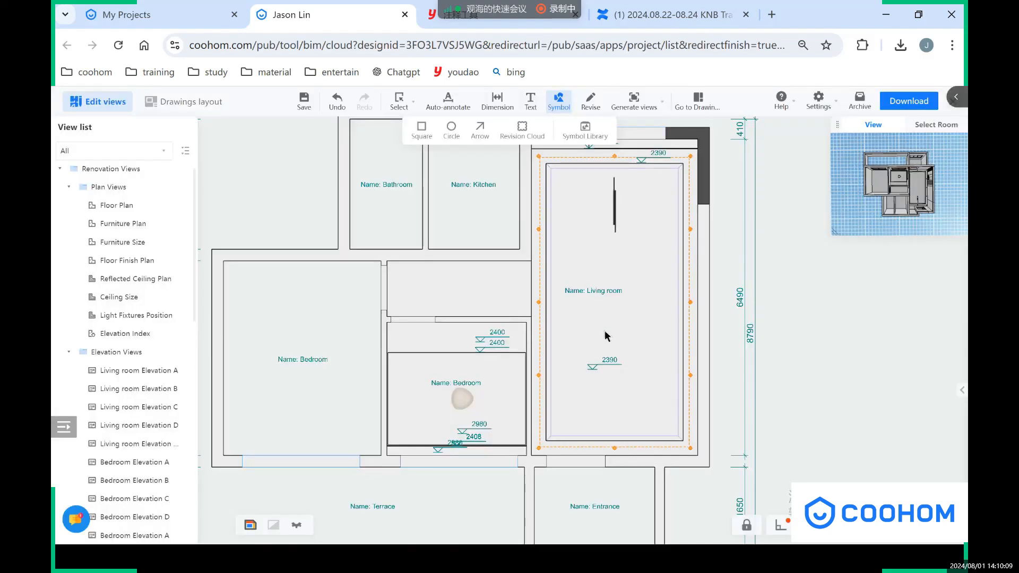
left_click(632, 101)
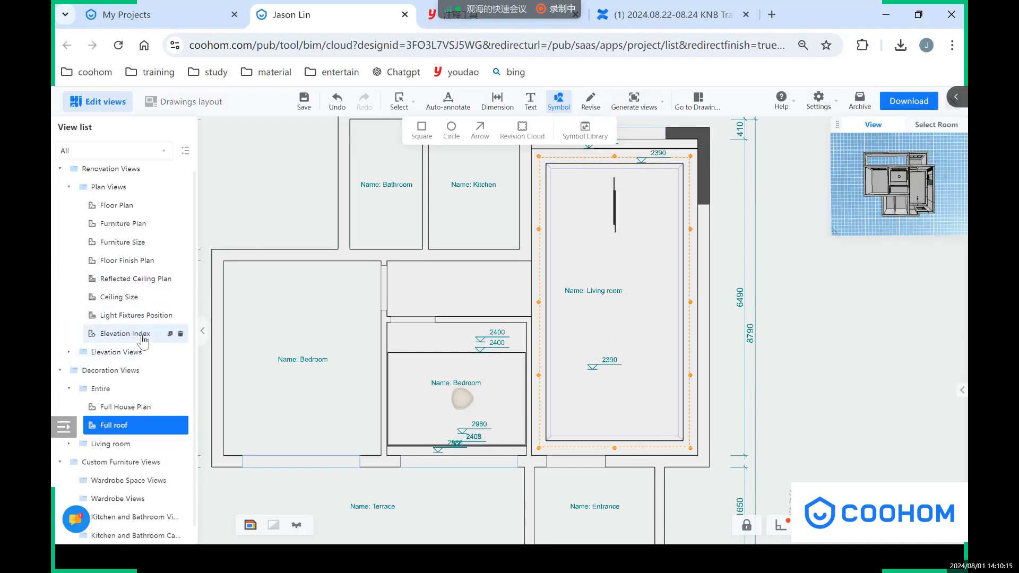
- Switch to the Full House Plan view and start Generate views > Elevation
left_click(135, 315)
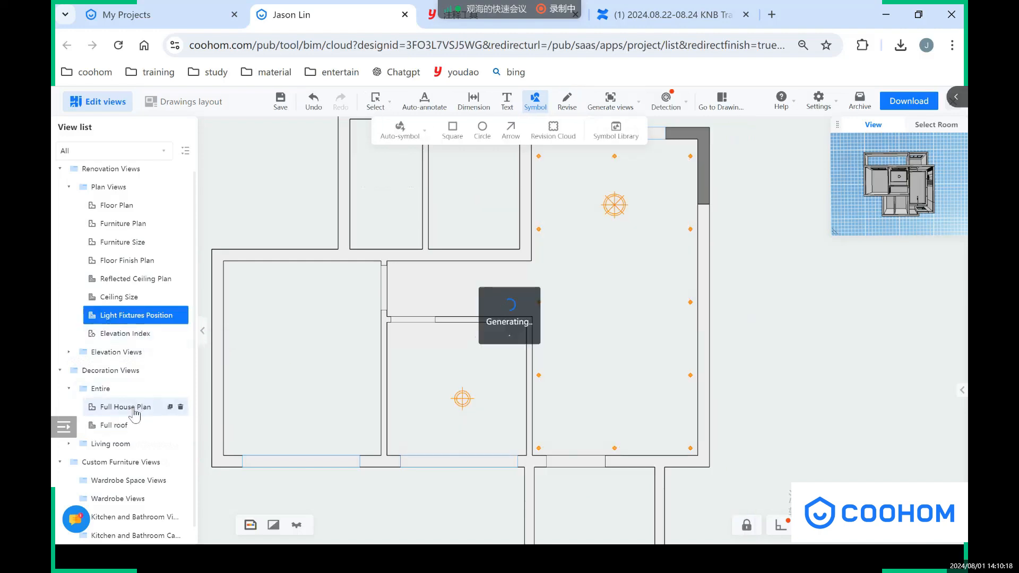
left_click(69, 193)
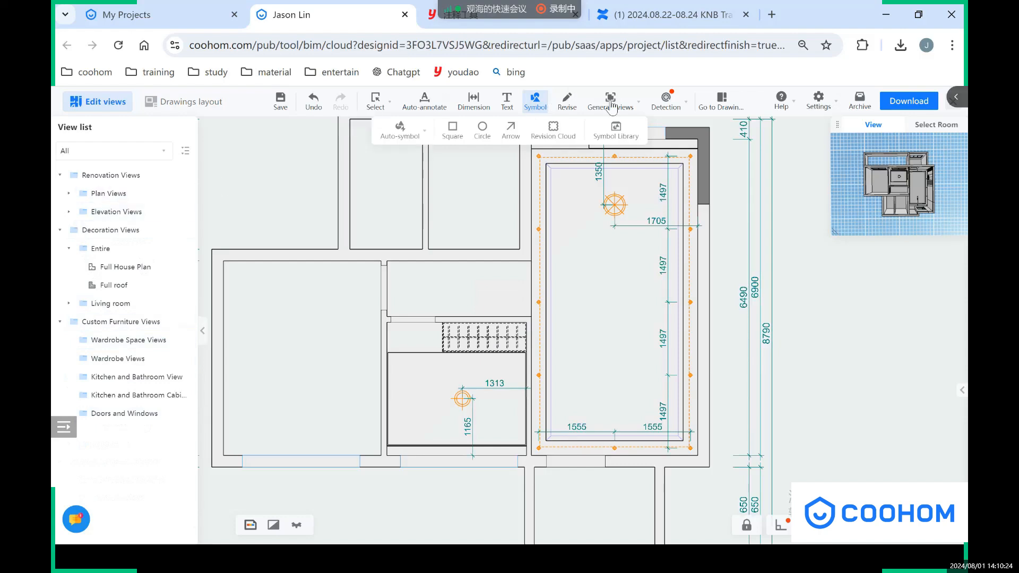
left_click(609, 101)
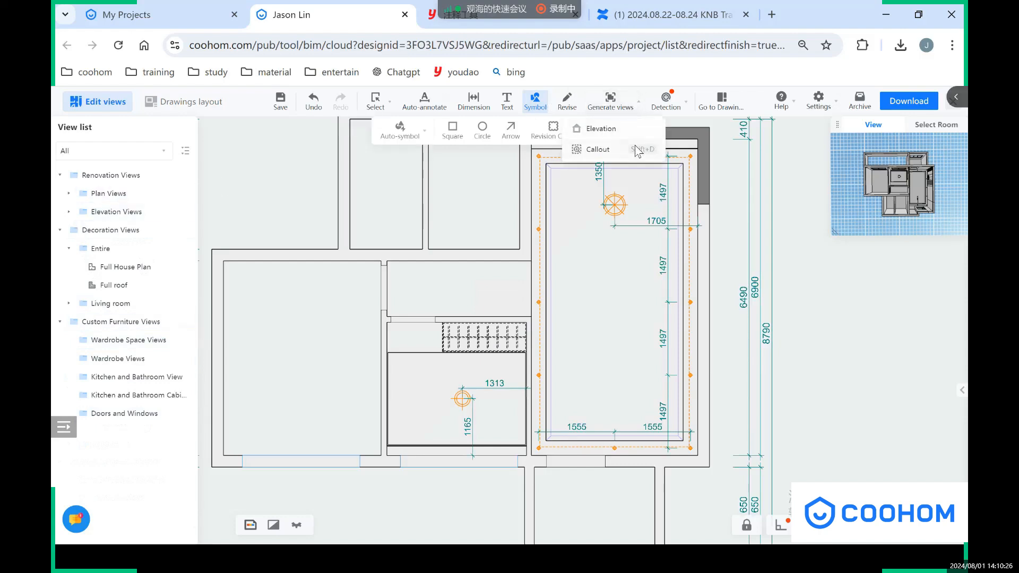
left_click(596, 148)
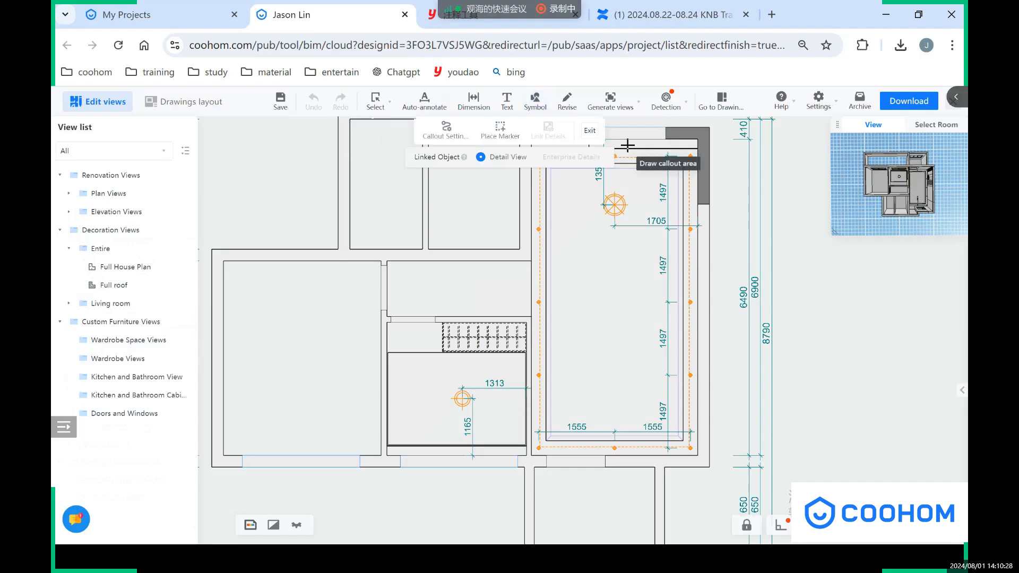
left_click(610, 101)
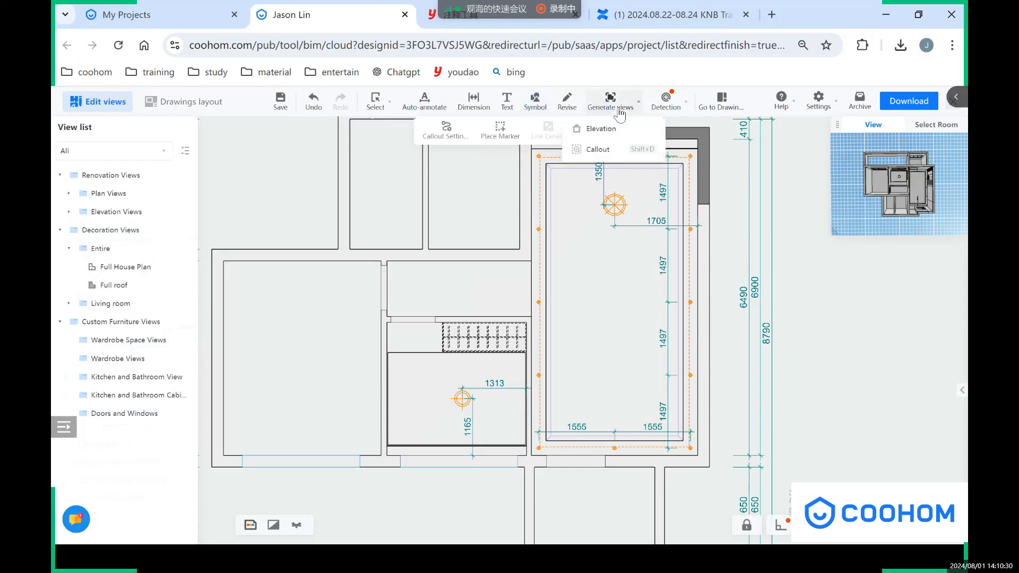
mouse_move(599, 127)
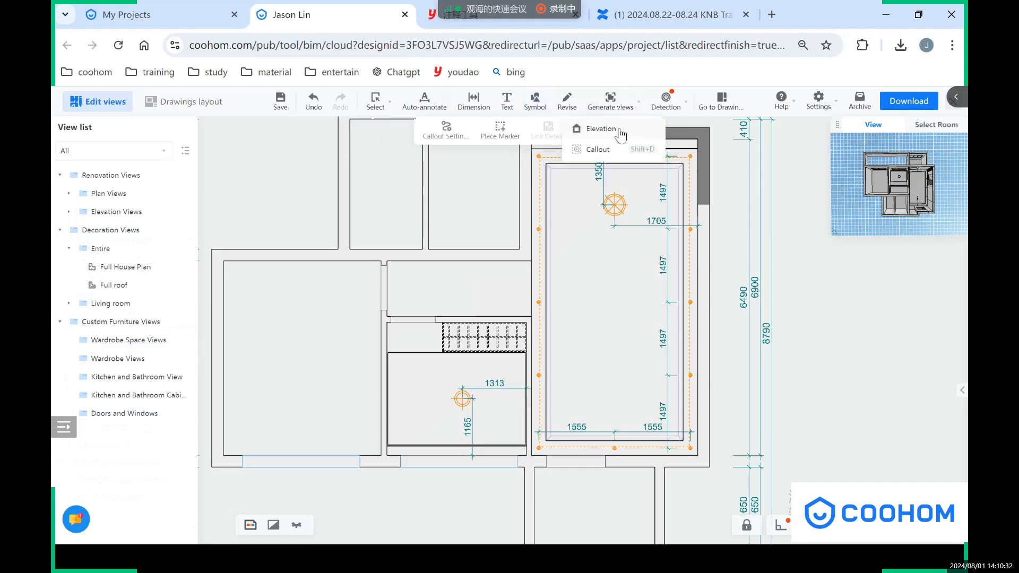
left_click(599, 128)
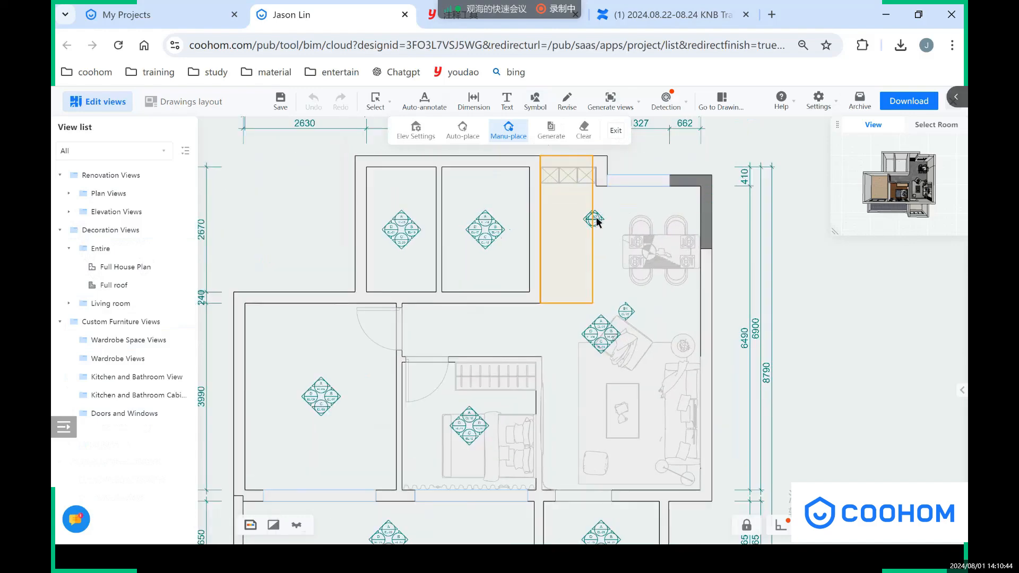
- Select the new elevation area marker and view its living room elevations
left_click(595, 217)
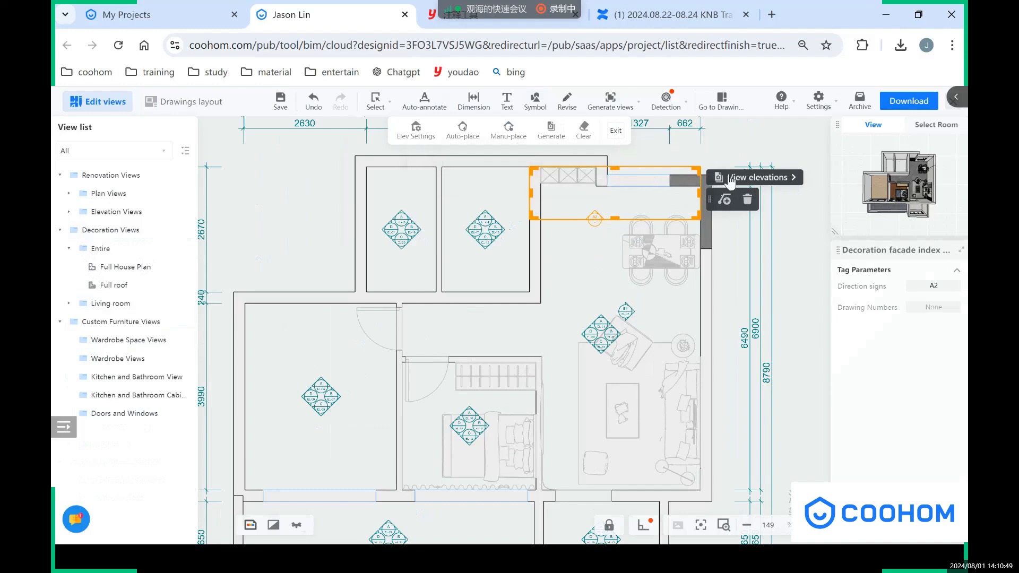
left_click(755, 177)
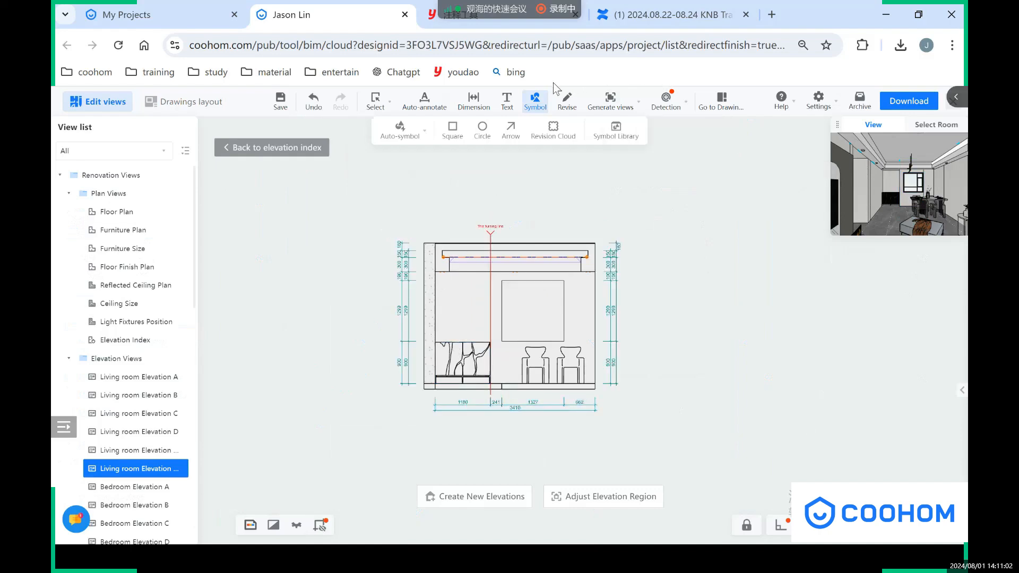
mouse_move(623, 90)
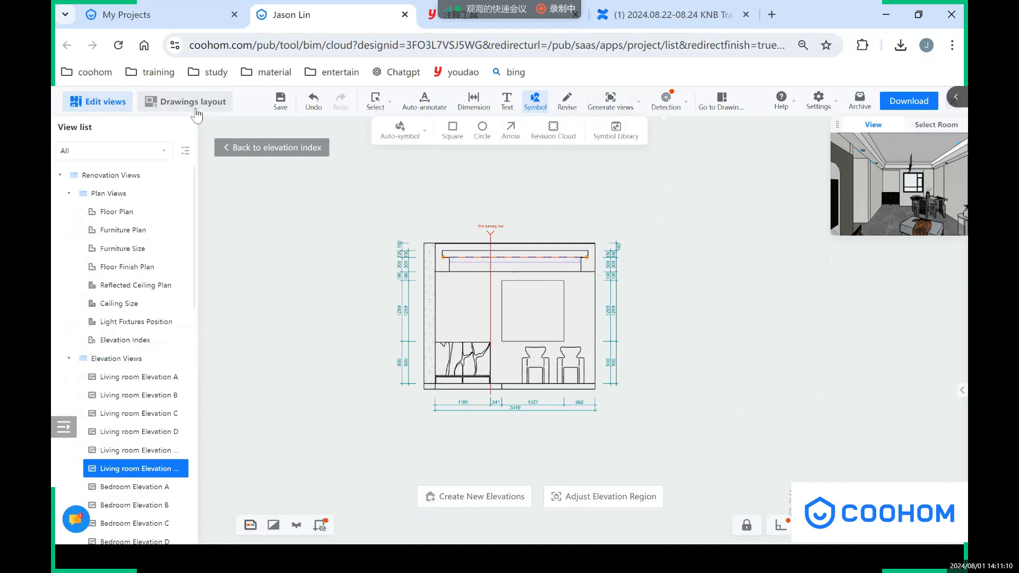
- In the sheet layout, change the elevation view scale to 1:40 and collapse Elevation Sheets
left_click(191, 100)
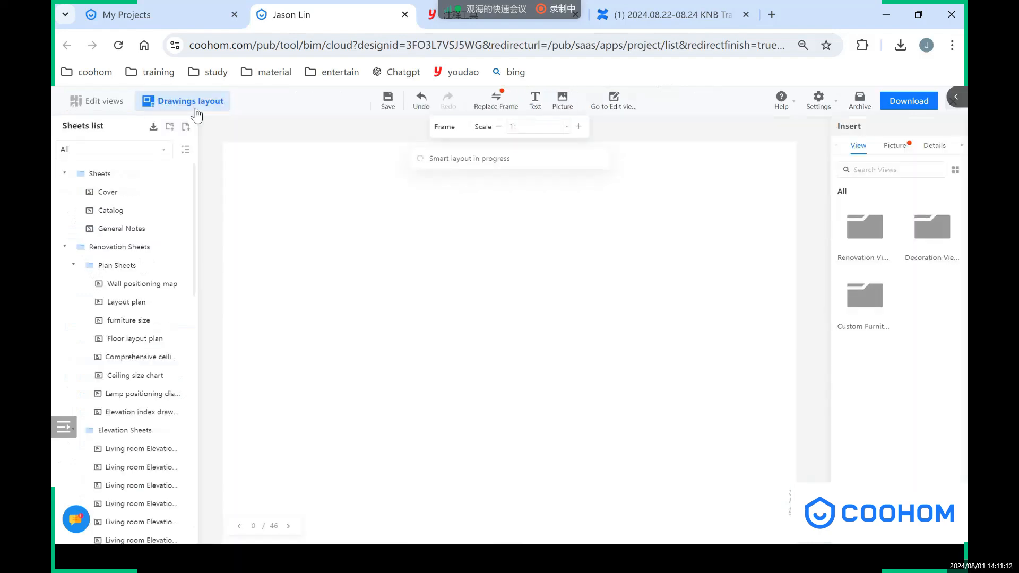
left_click(141, 317)
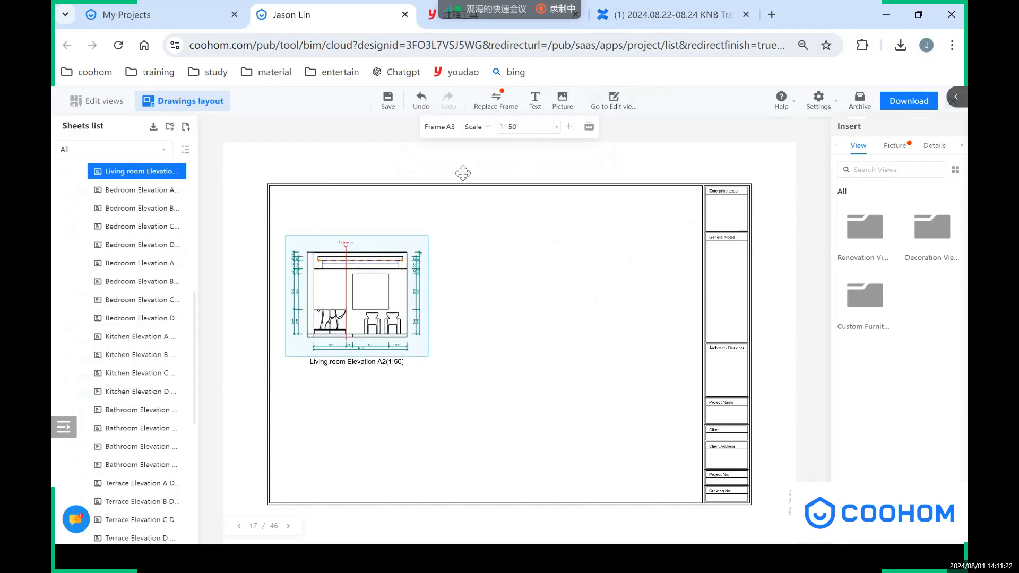
left_click(356, 296)
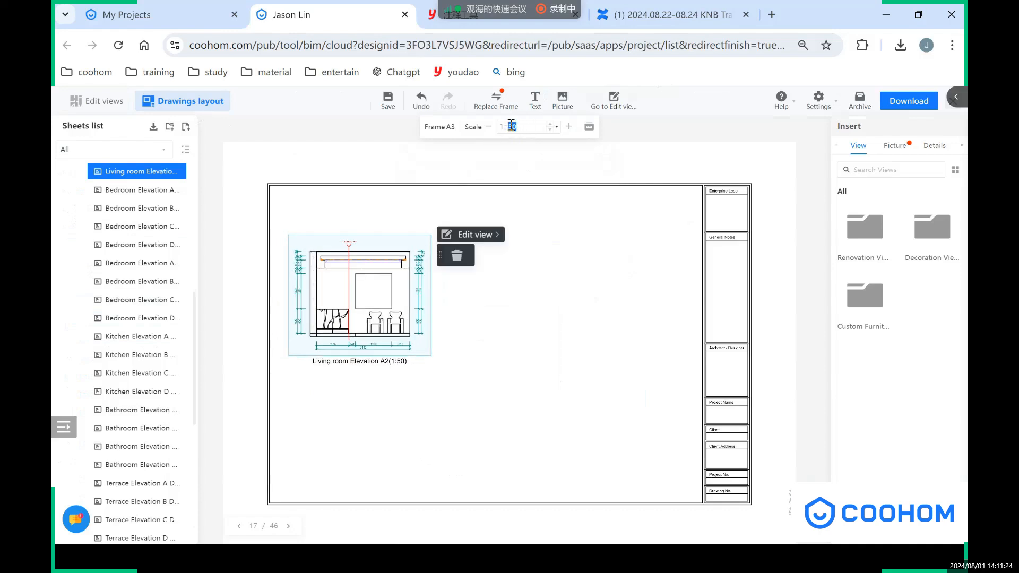
type("40")
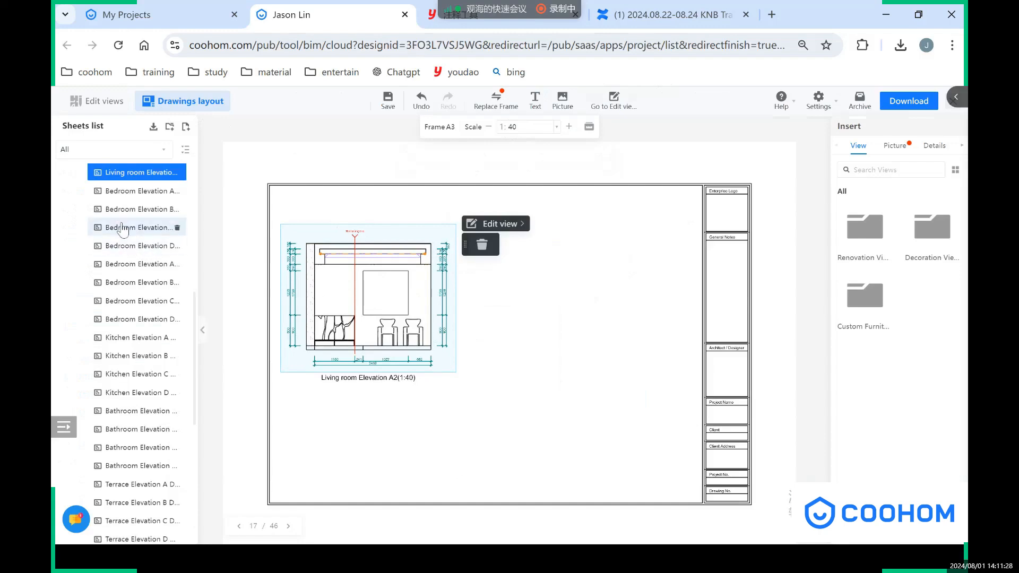
mouse_move(142, 372)
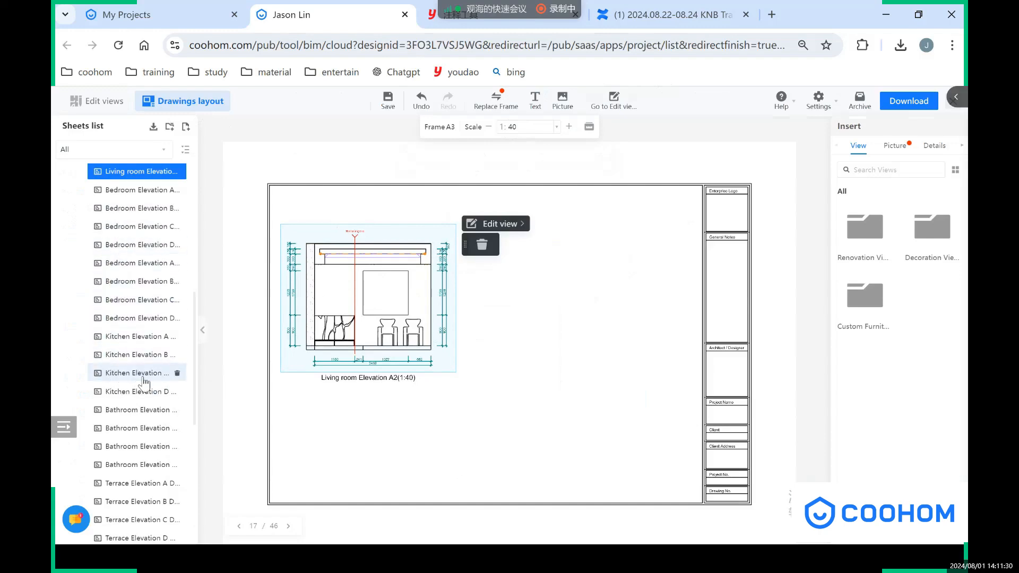
left_click(185, 149)
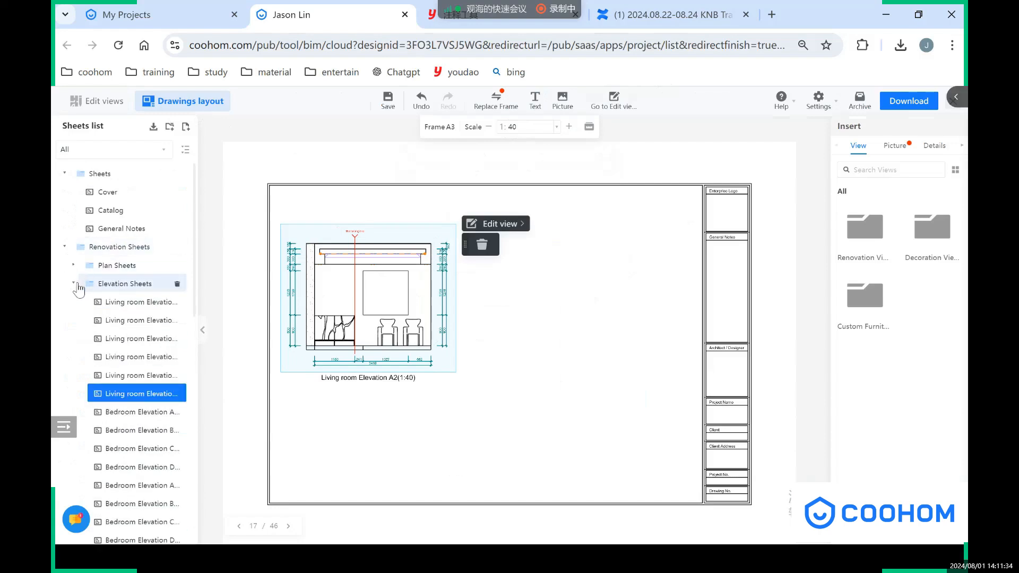
left_click(73, 283)
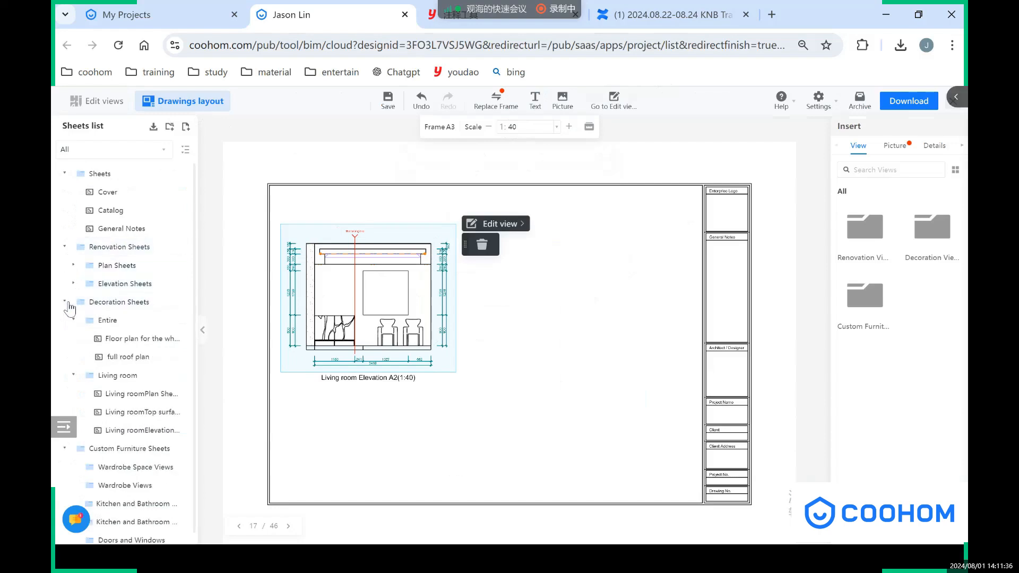
- Open the 'Floor plan for the whole house' sheet and insert the Full roof view
left_click(140, 339)
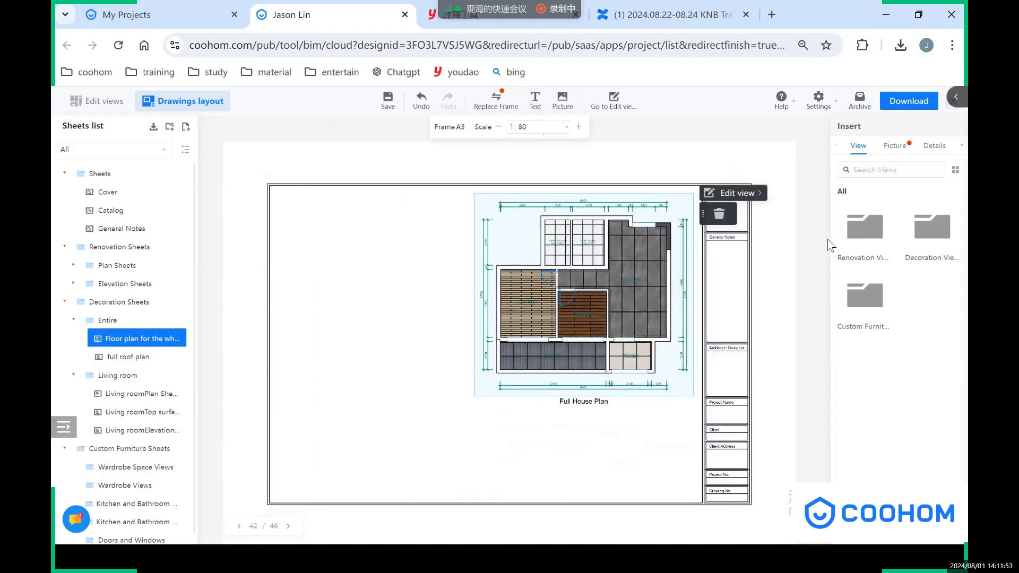
mouse_move(929, 185)
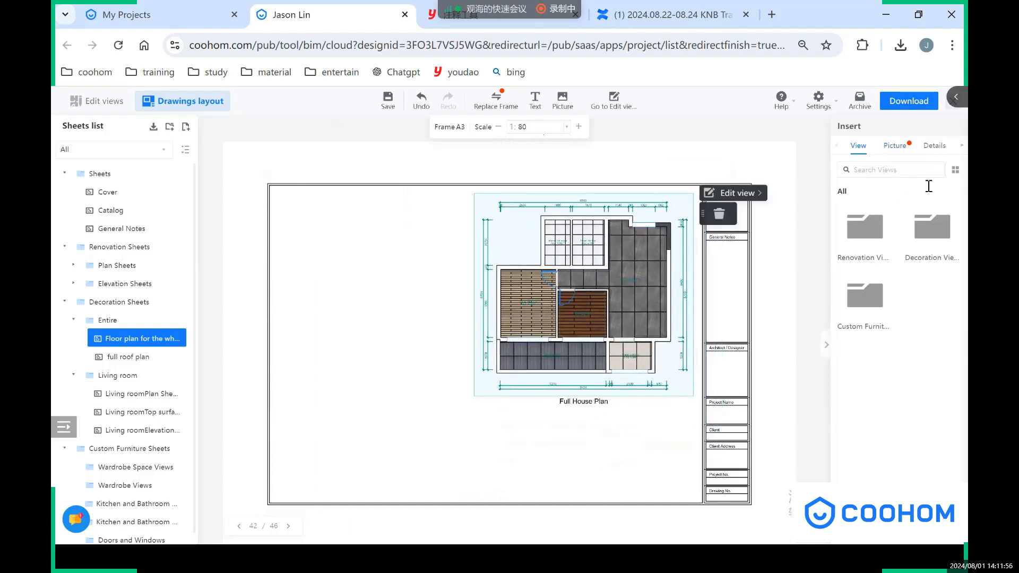
left_click(955, 170)
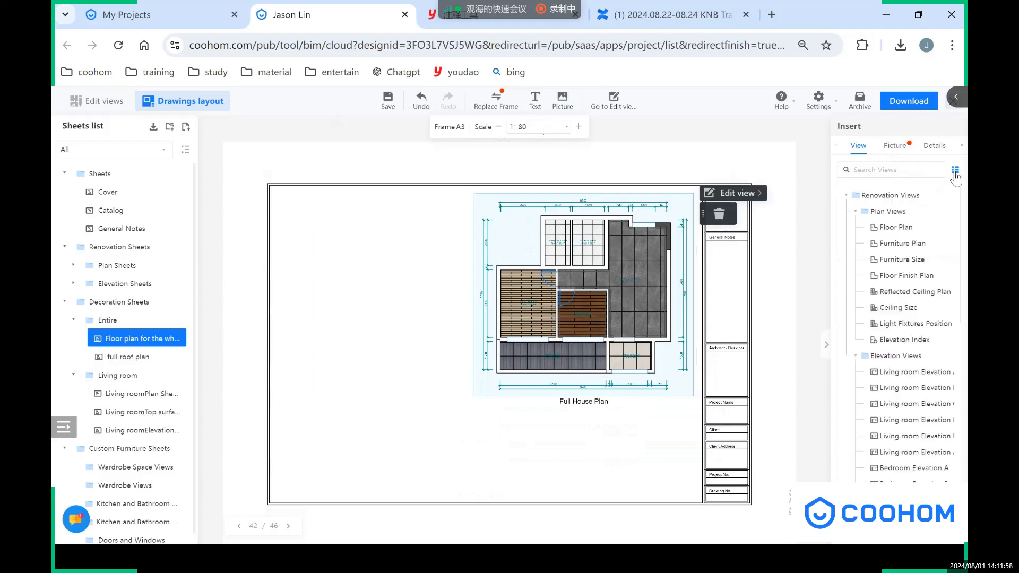
scroll("down", 3)
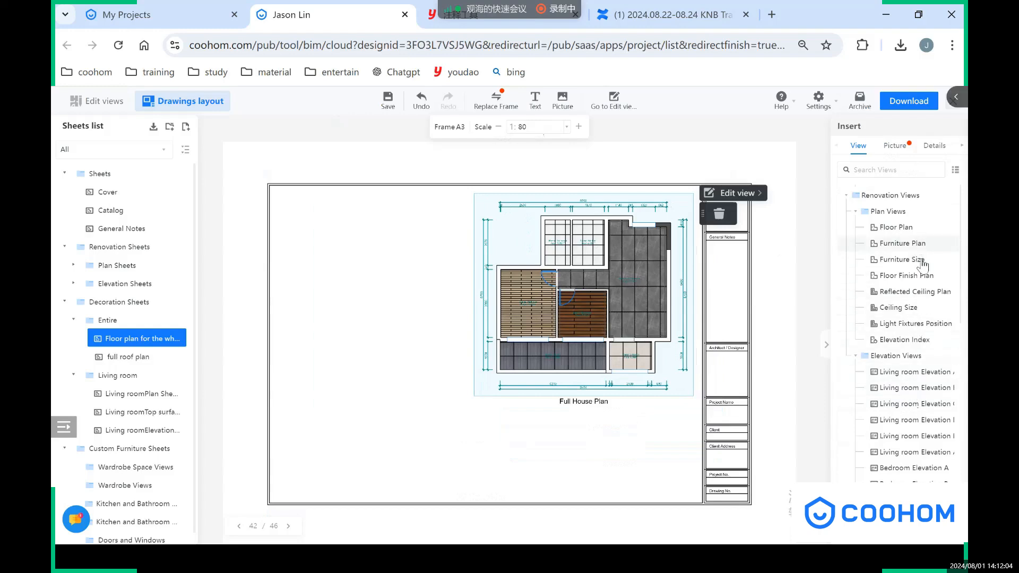
mouse_move(906, 365)
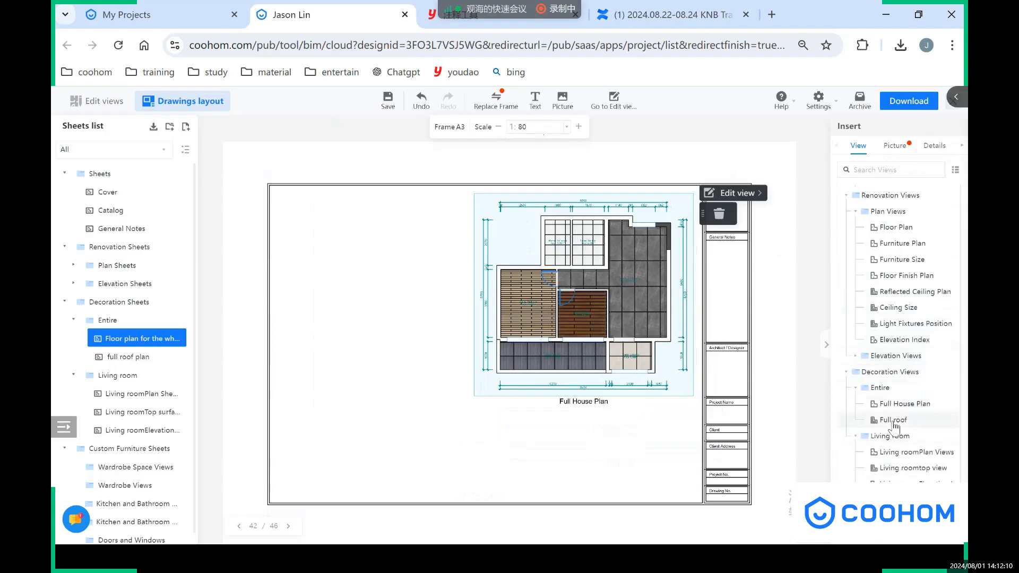
left_click(893, 420)
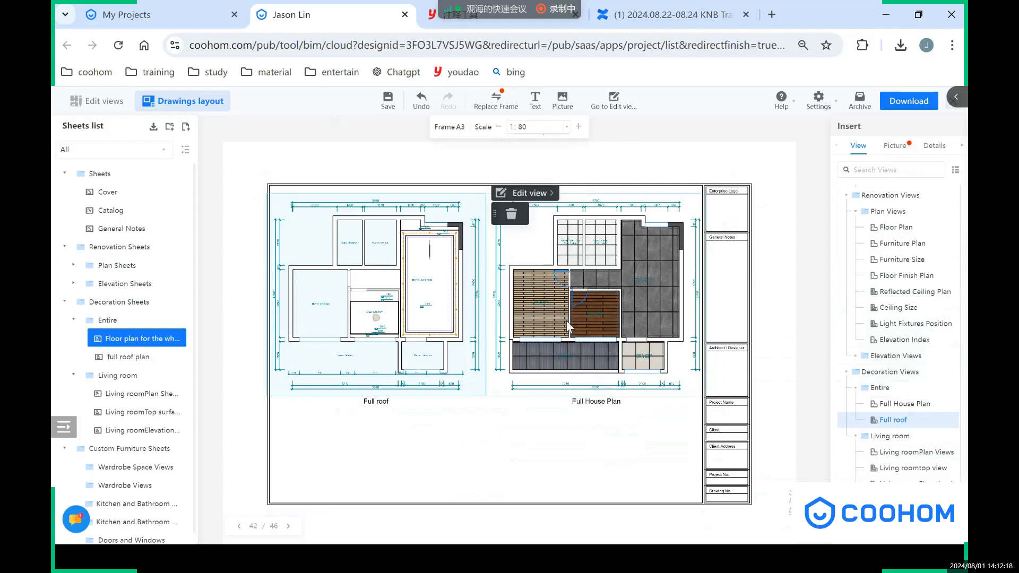
mouse_move(773, 315)
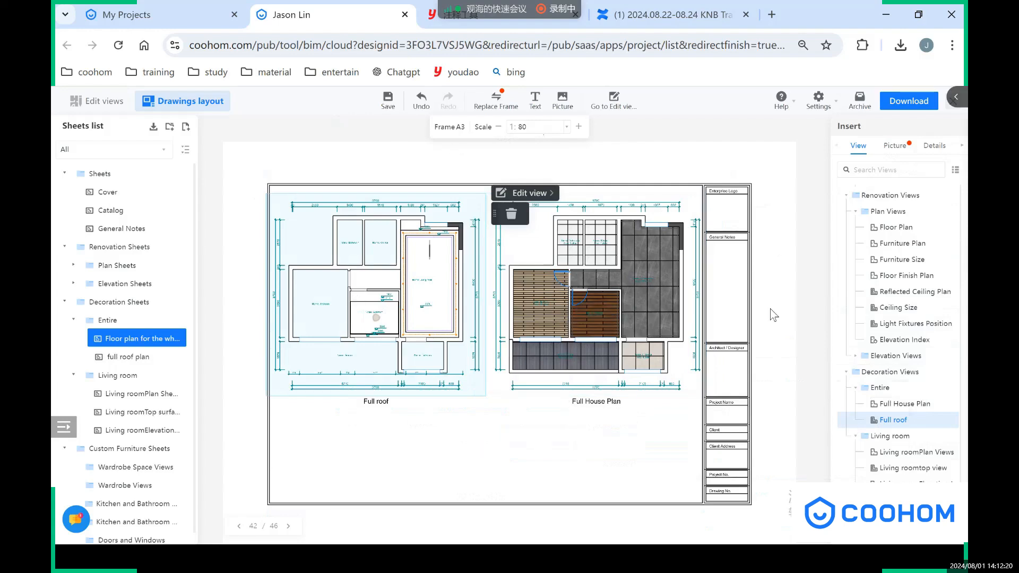
- Download the 'Floor plan for the whole house' sheet in CAD format and close the confirmation
left_click(817, 100)
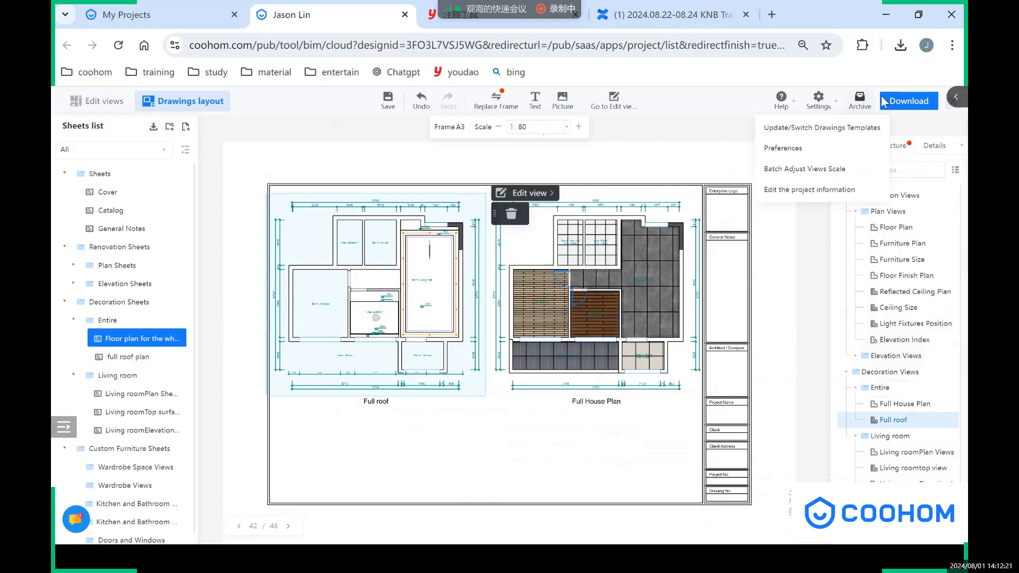
left_click(907, 100)
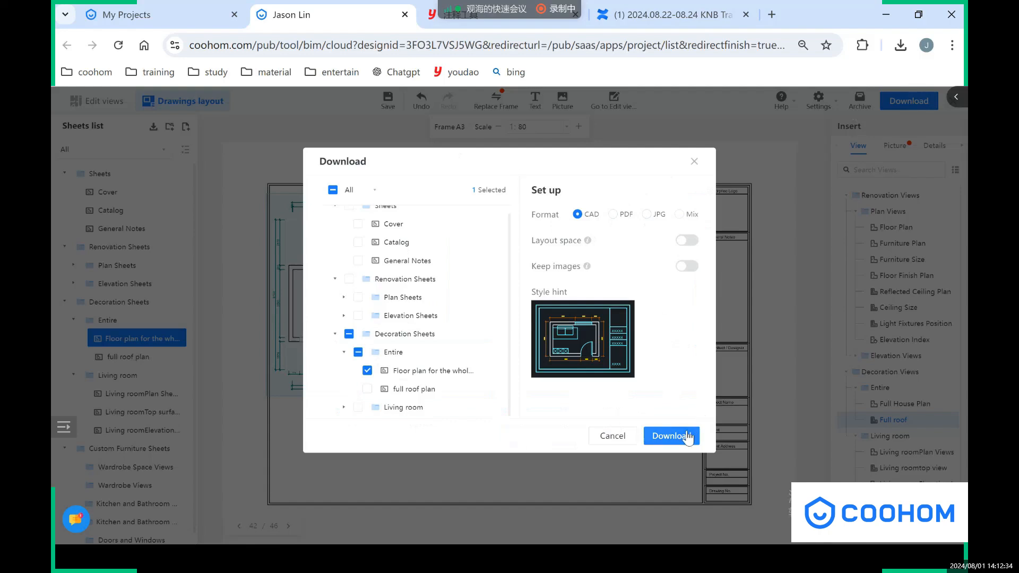
left_click(671, 435)
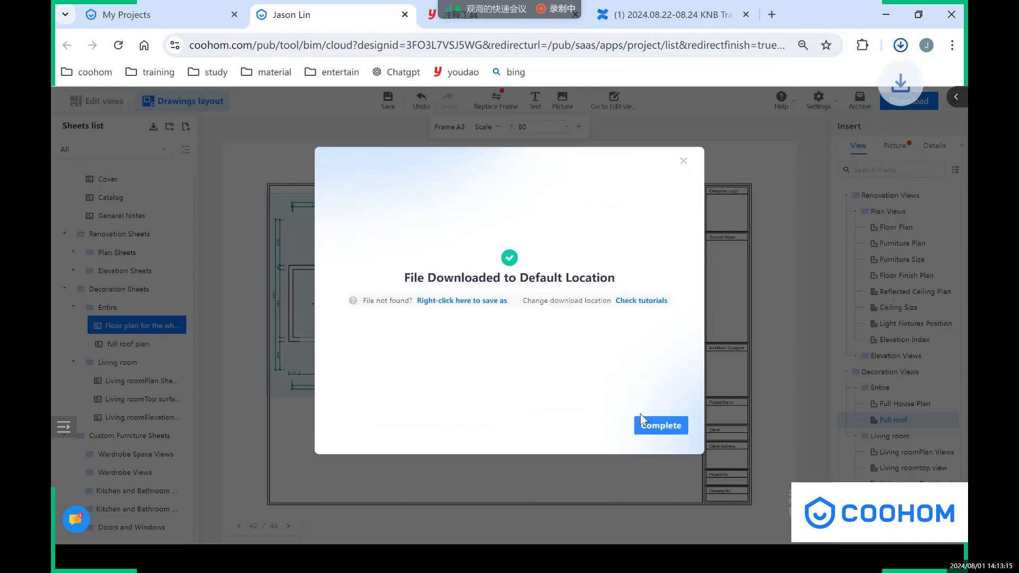
left_click(899, 44)
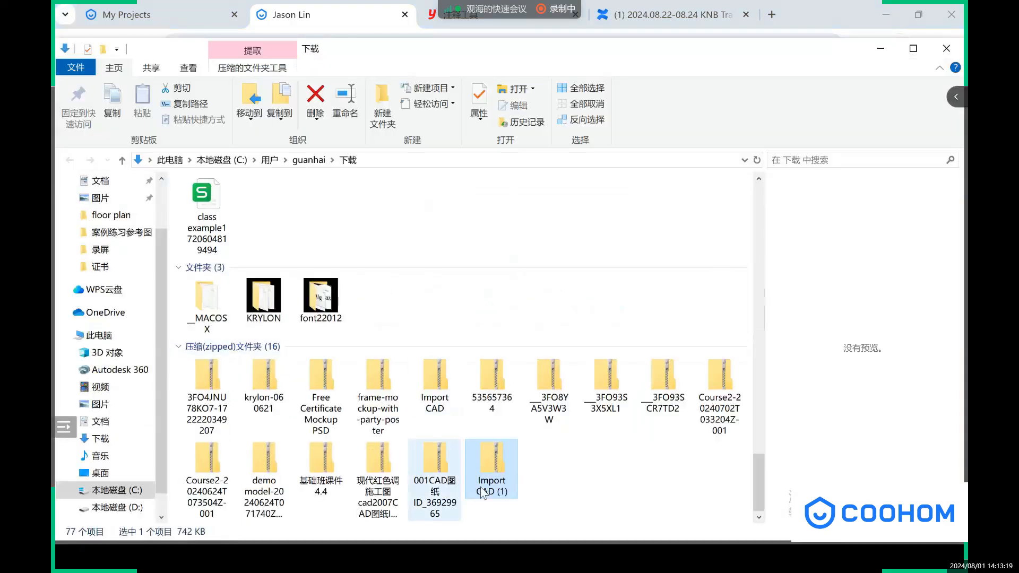
- Open Import CAD (1), enter the whole-house floor plan folder, and launch its DWG
double_click(490, 468)
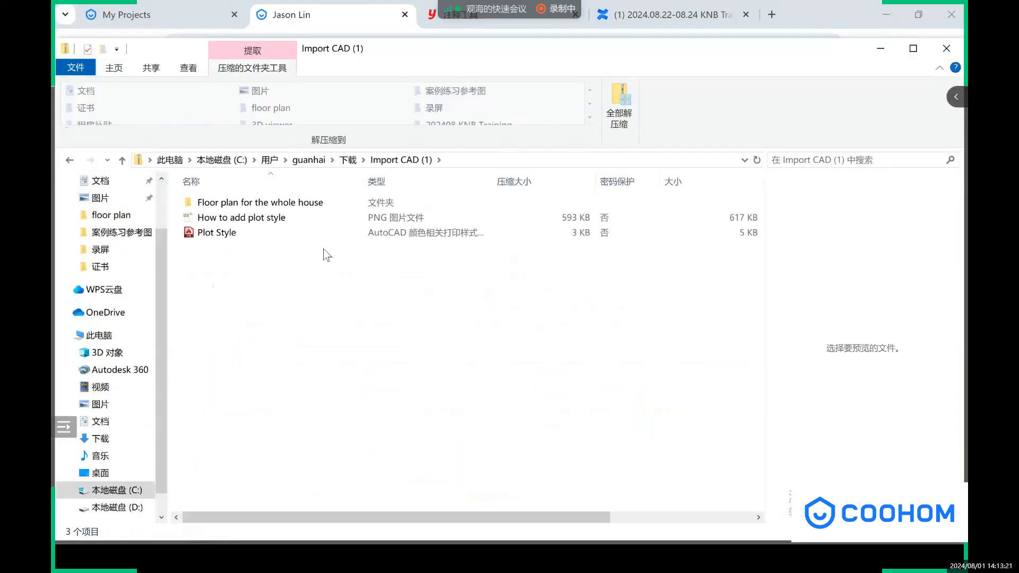
left_click(260, 202)
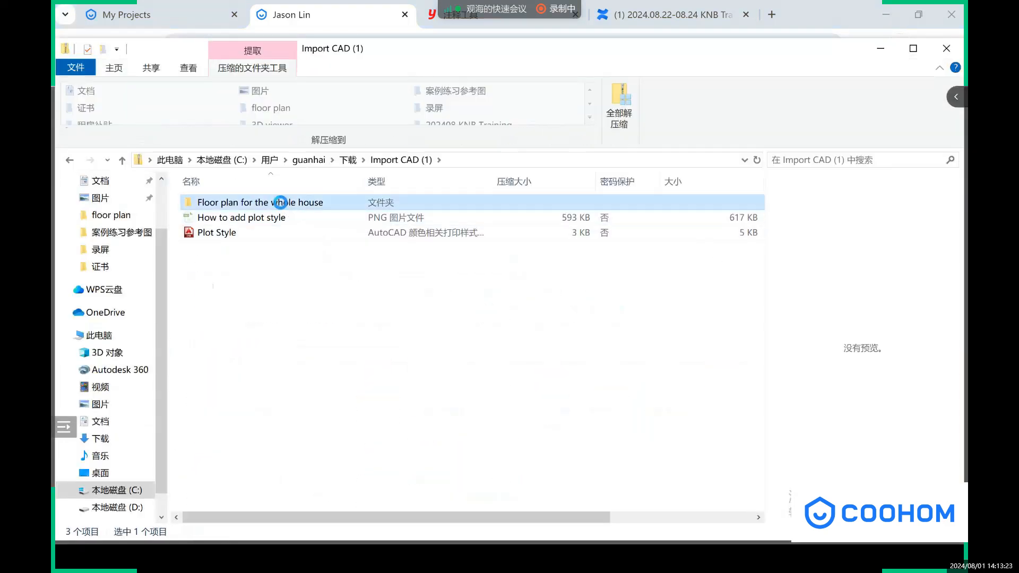
double_click(260, 202)
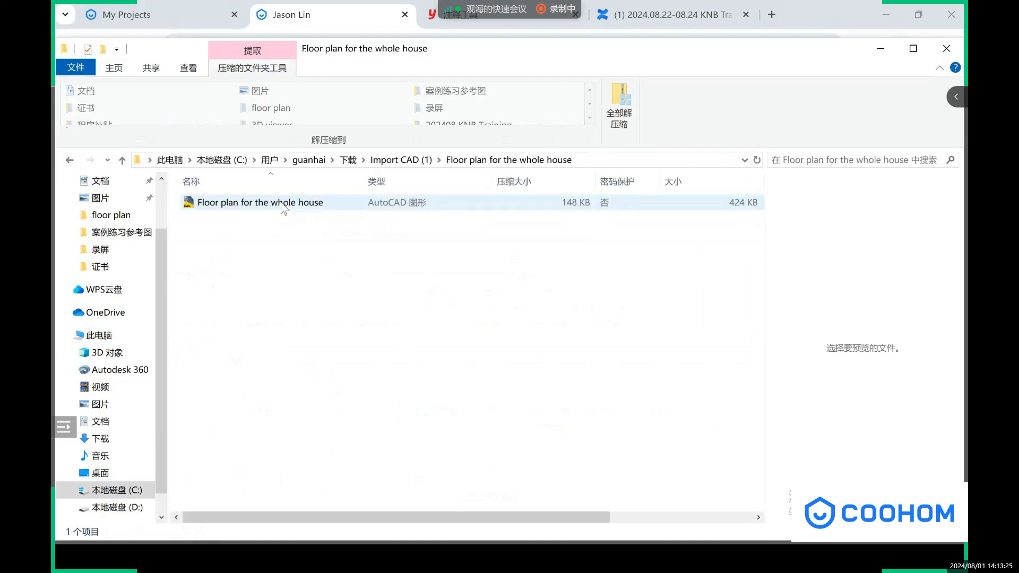
right_click(283, 208)
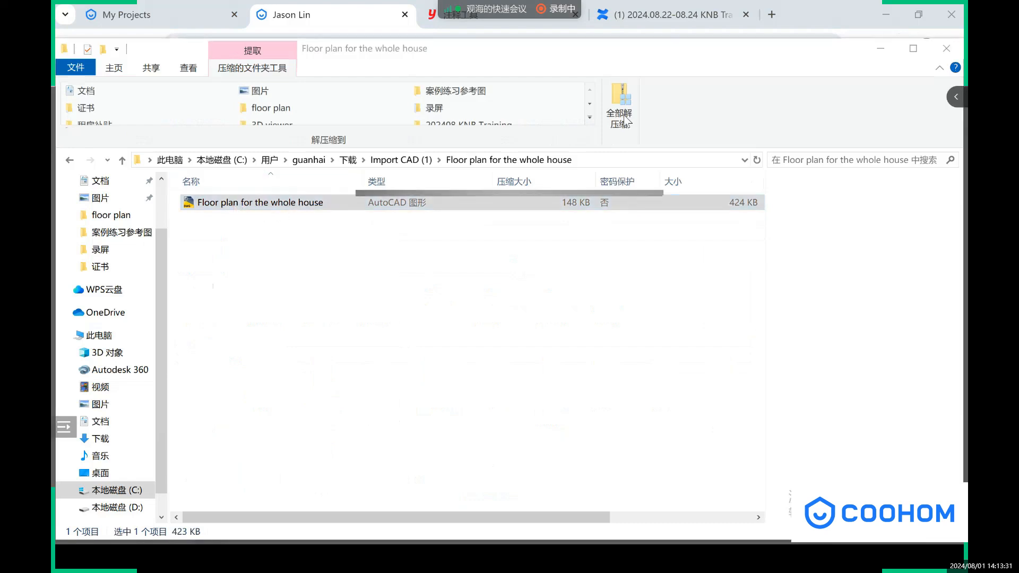
double_click(260, 203)
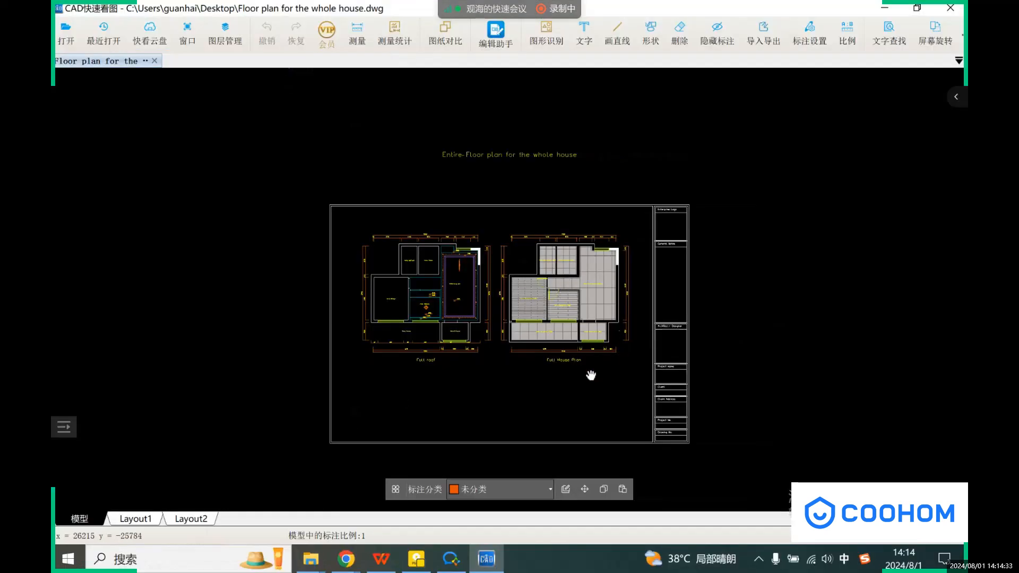
- Zoom into the whole-house DWG to inspect the Full roof and Full House Plan
scroll("up", 3)
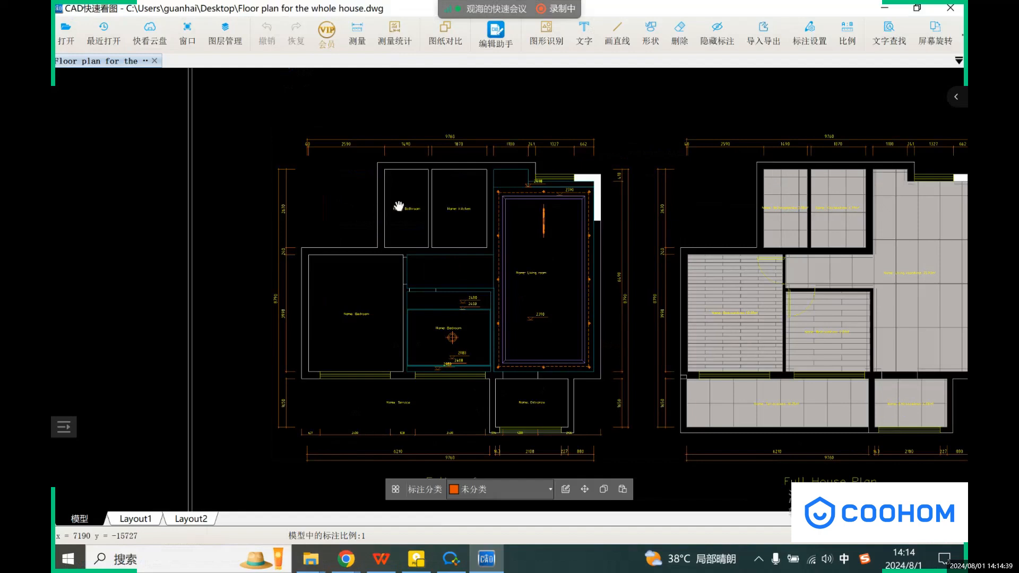
mouse_move(501, 273)
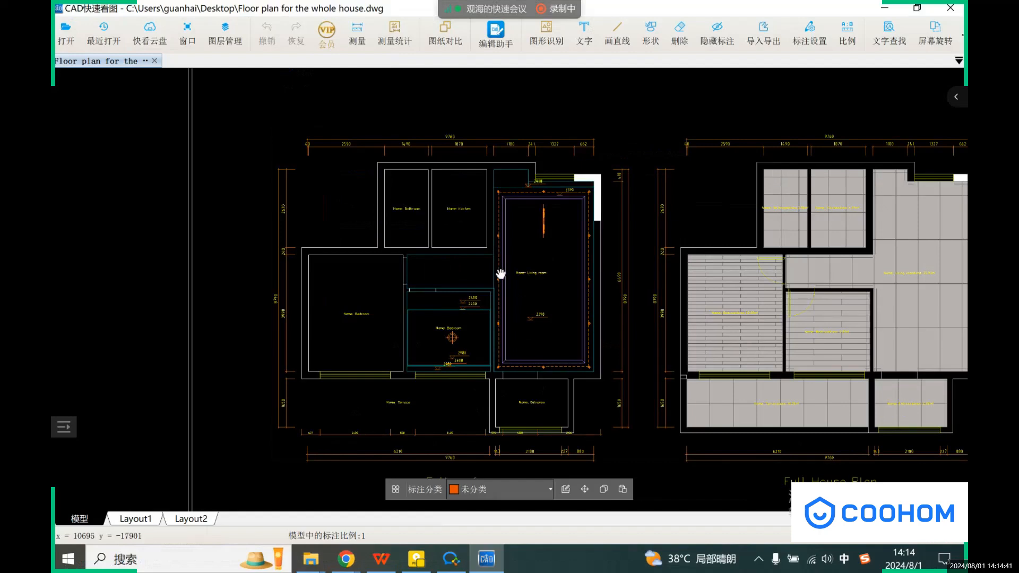
mouse_move(498, 280)
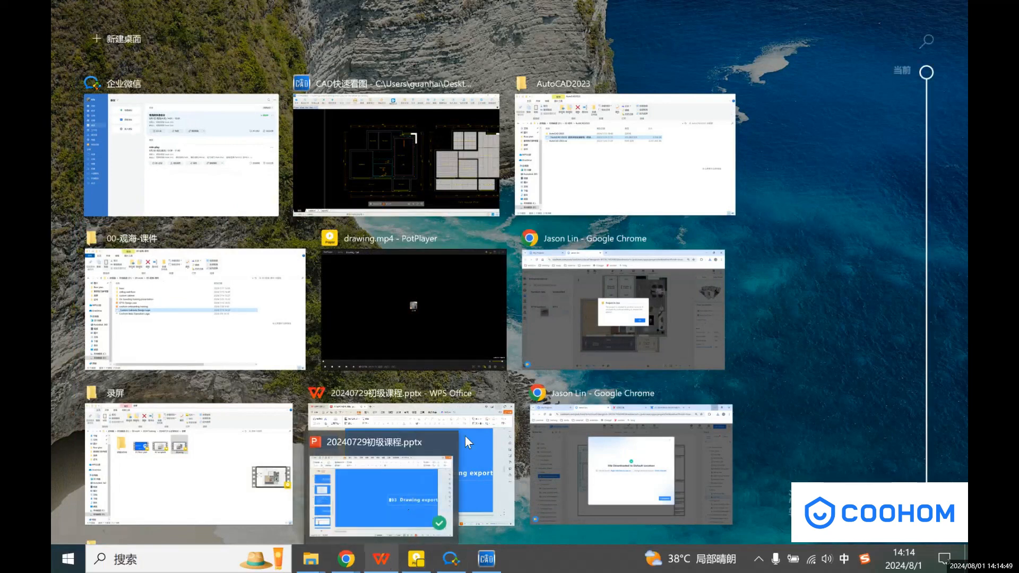
- Switch to the WPS course slideshow and advance from Drawings to the Requirements slide
left_click(380, 468)
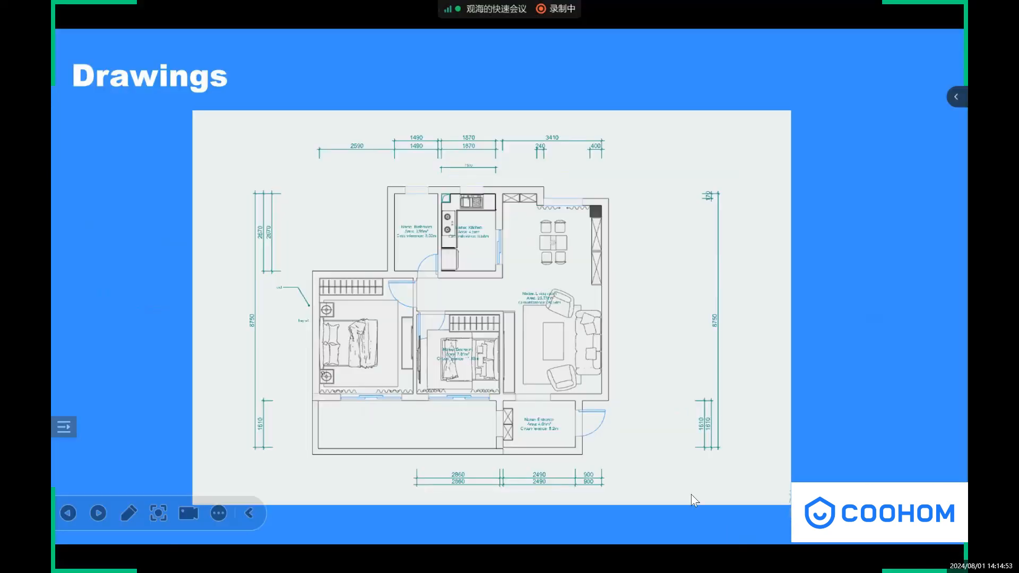
left_click(98, 512)
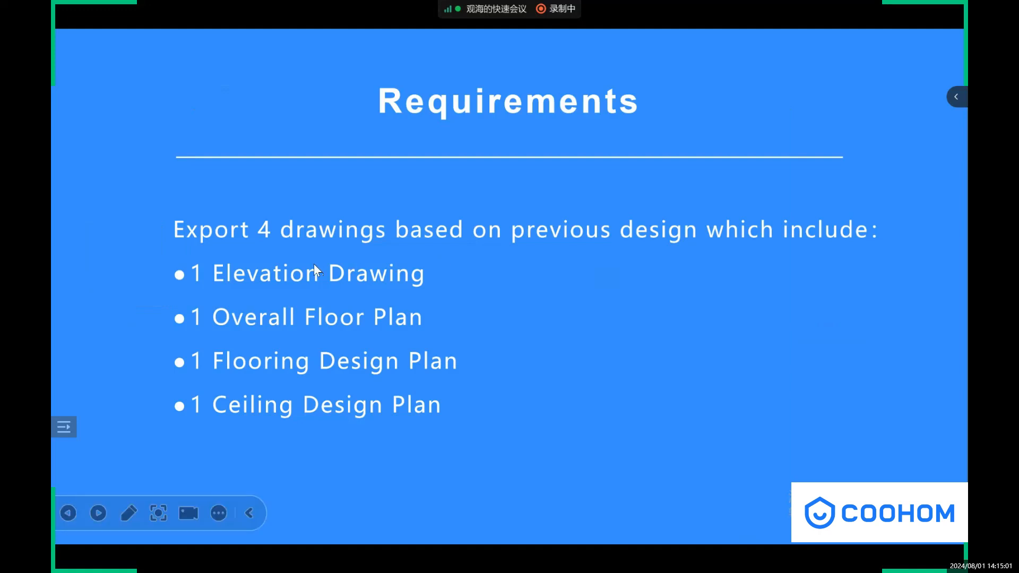
mouse_move(465, 270)
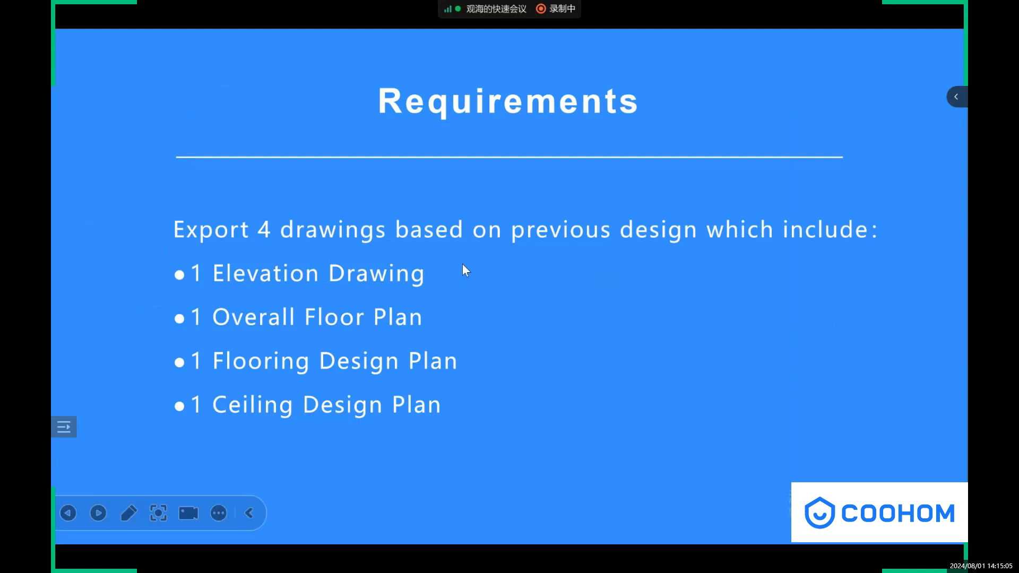